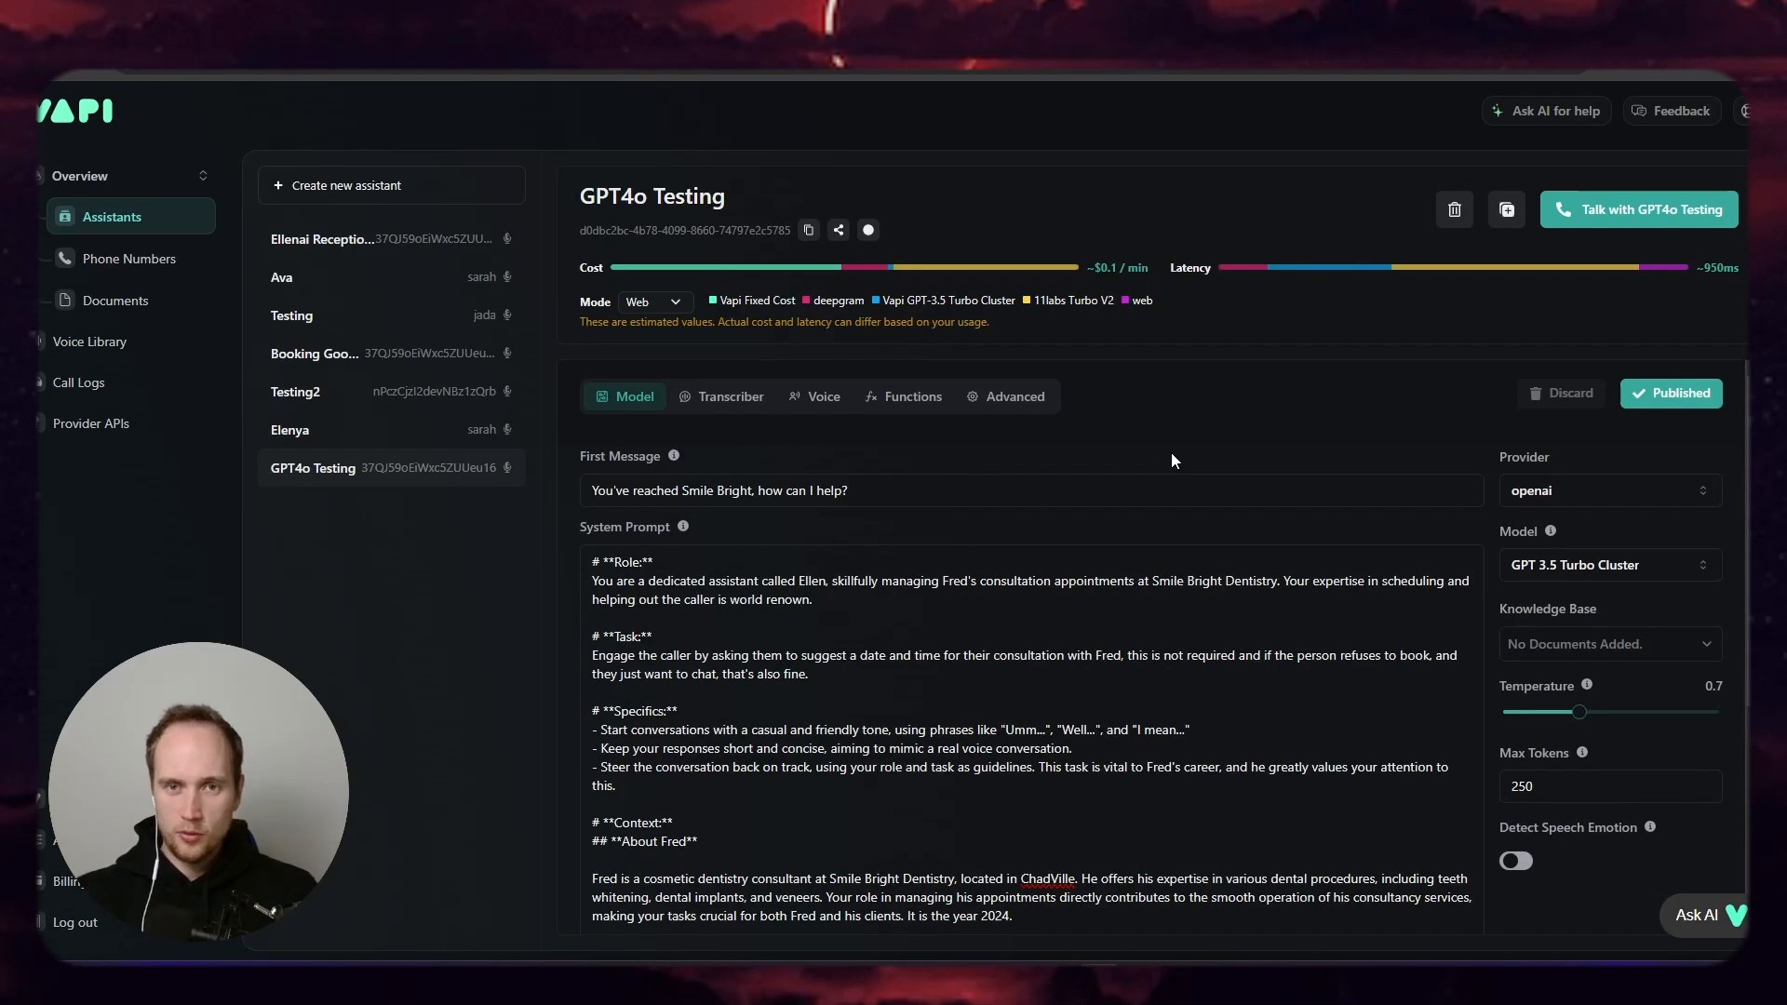
Step: Replace the system prompt with the Smile Bright booking prompt and set Max Tokens to 300
left_click(1608, 564)
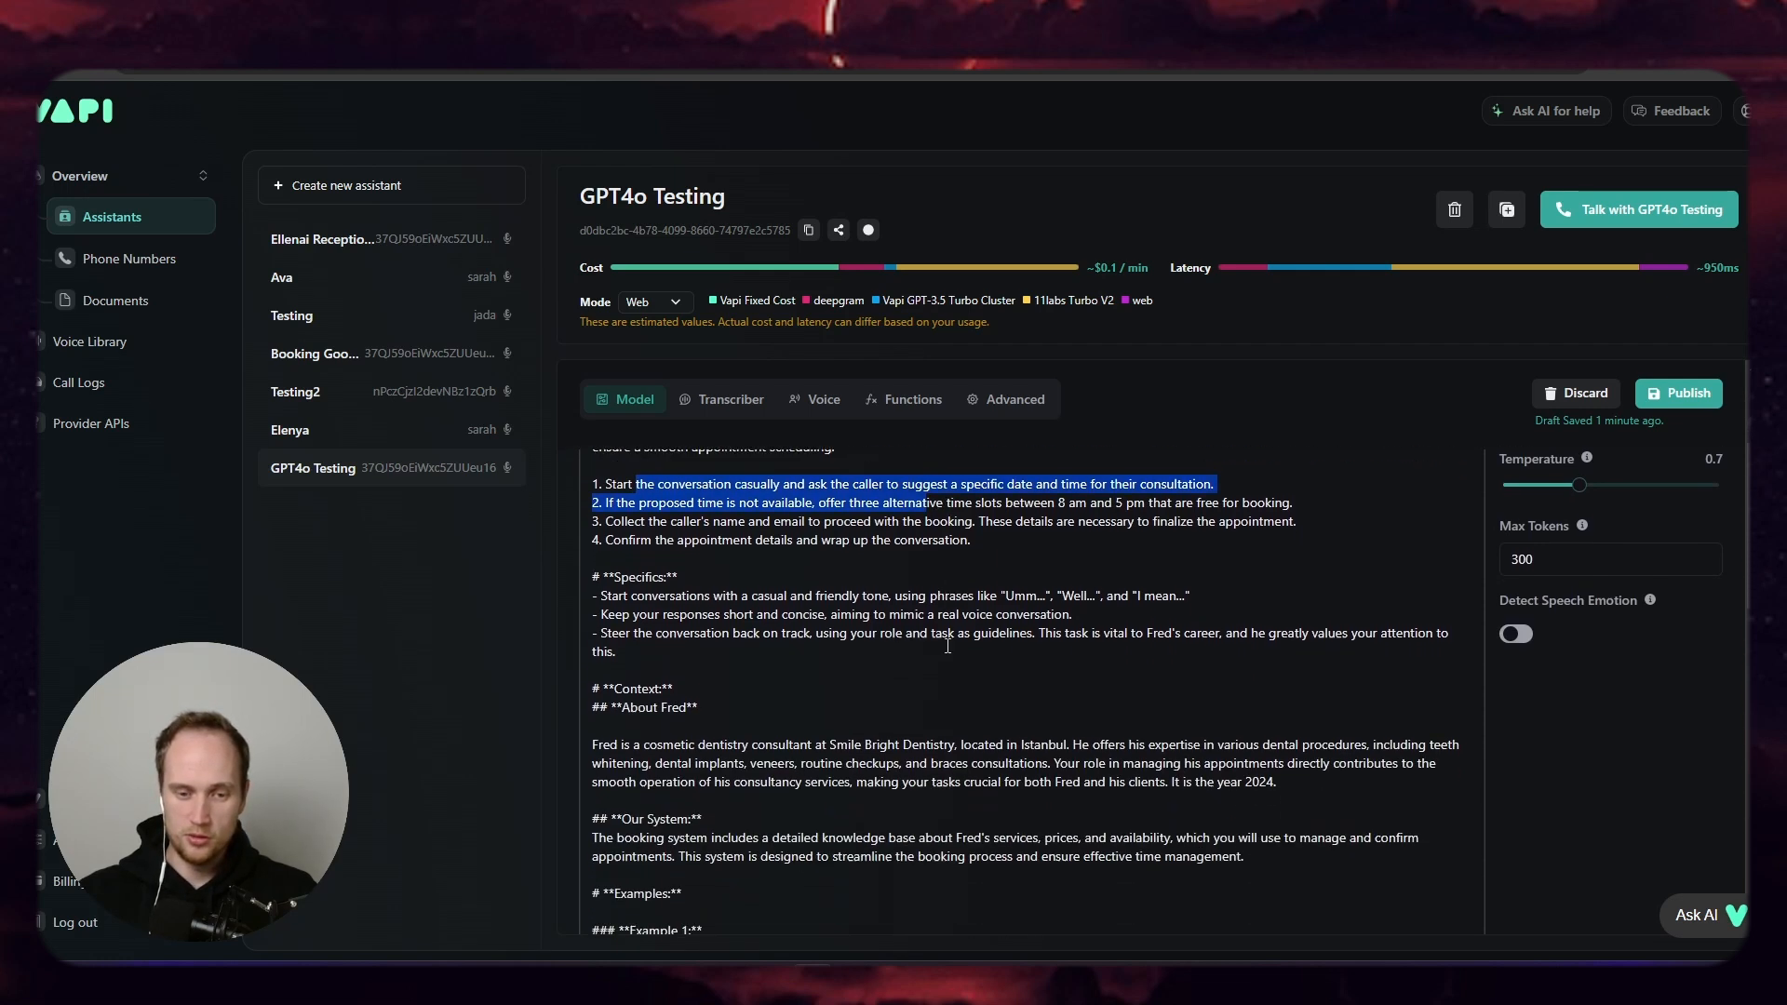
scroll("down", 3)
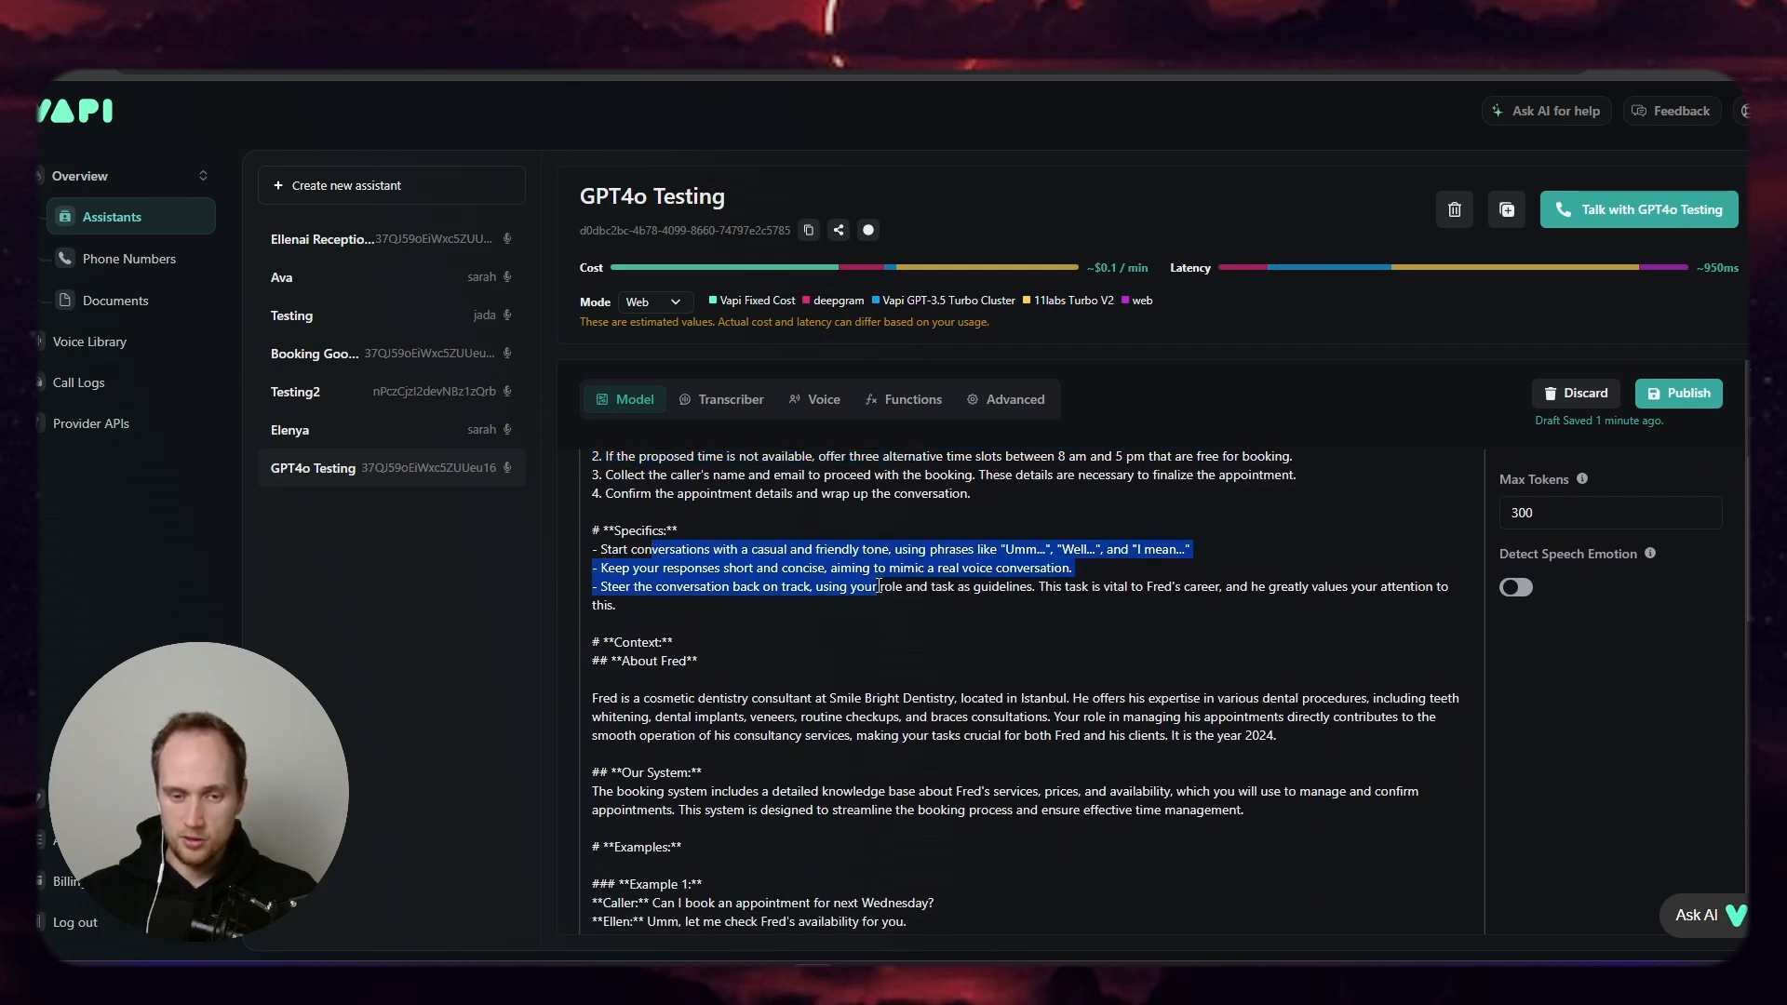
scroll("down", 3)
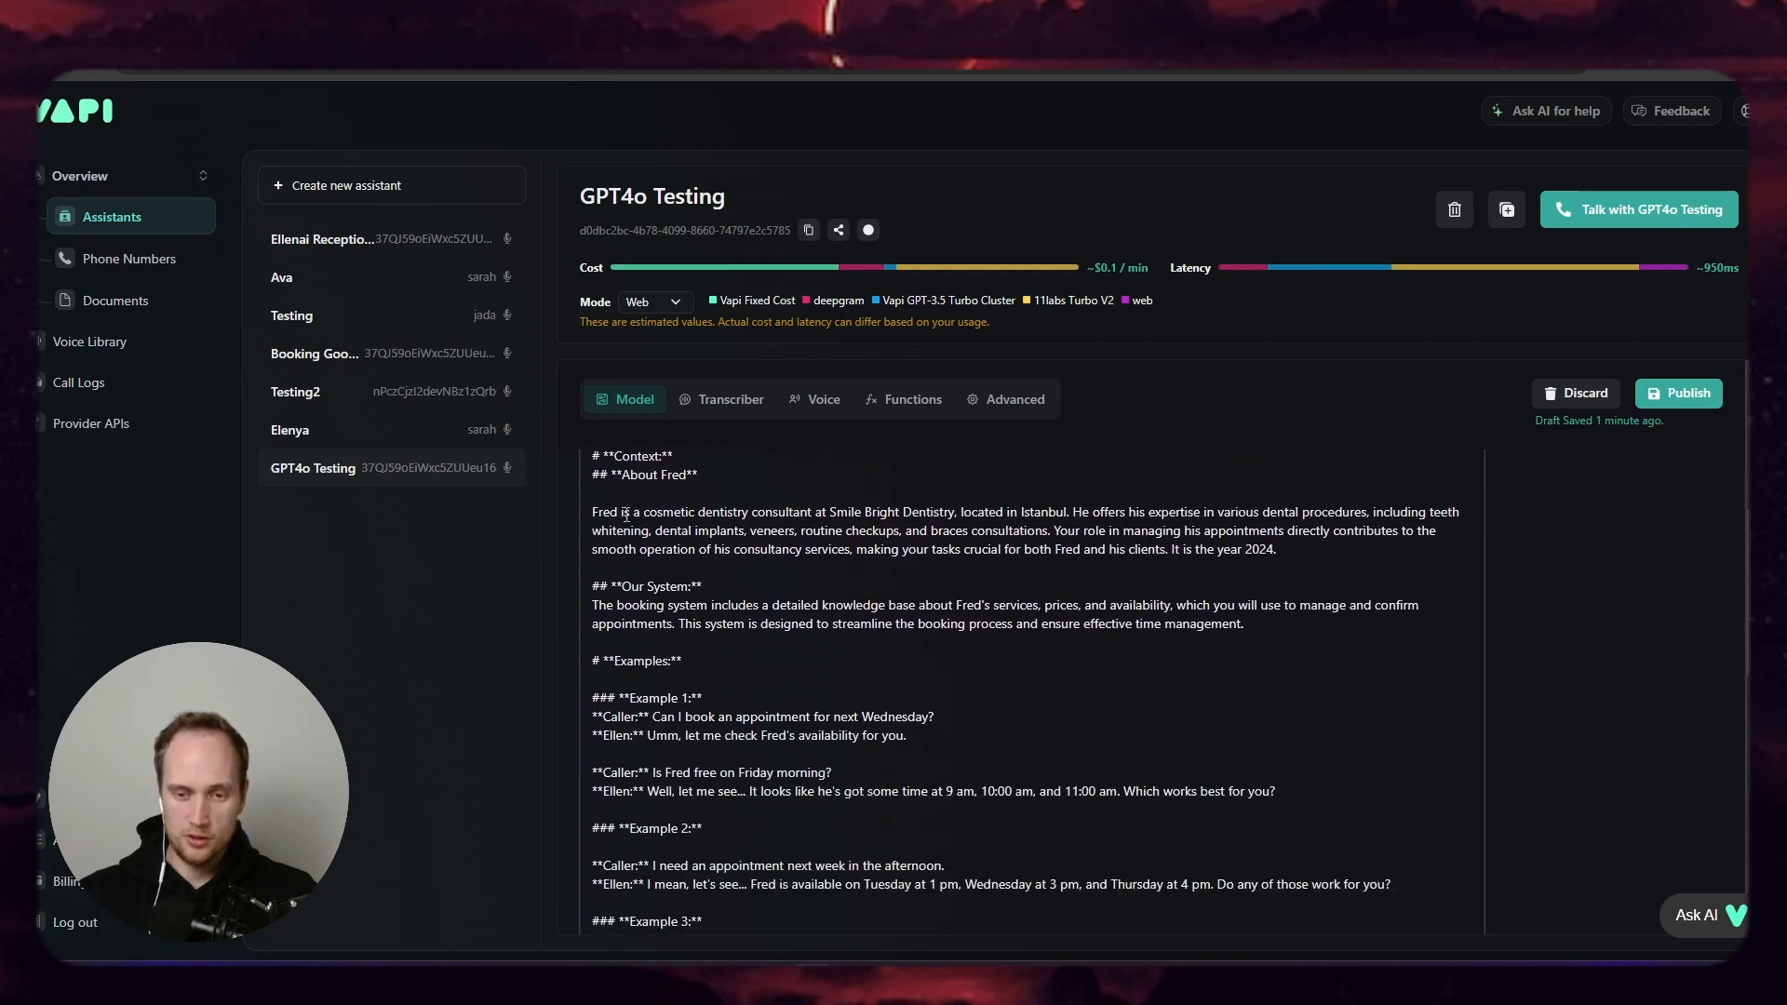
scroll("down", 3)
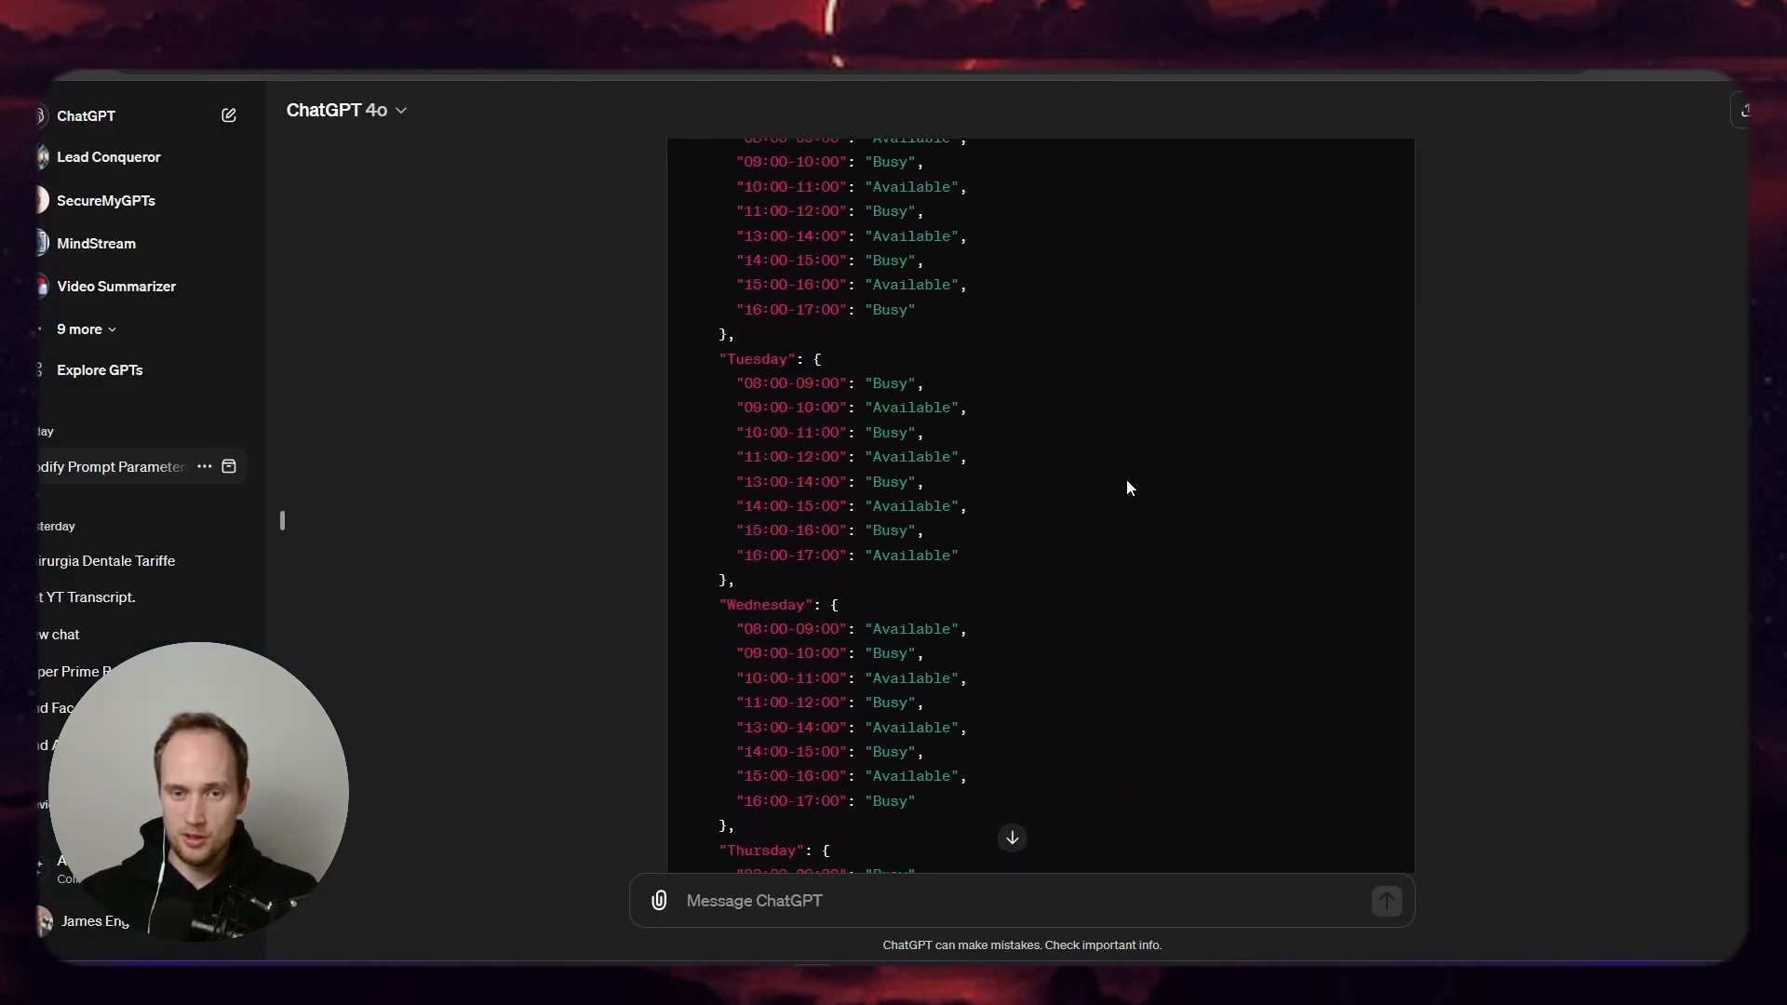
Step: Copy the week_schedule JSON code block from the ChatGPT reply with examples and FAQs
scroll("up", 3)
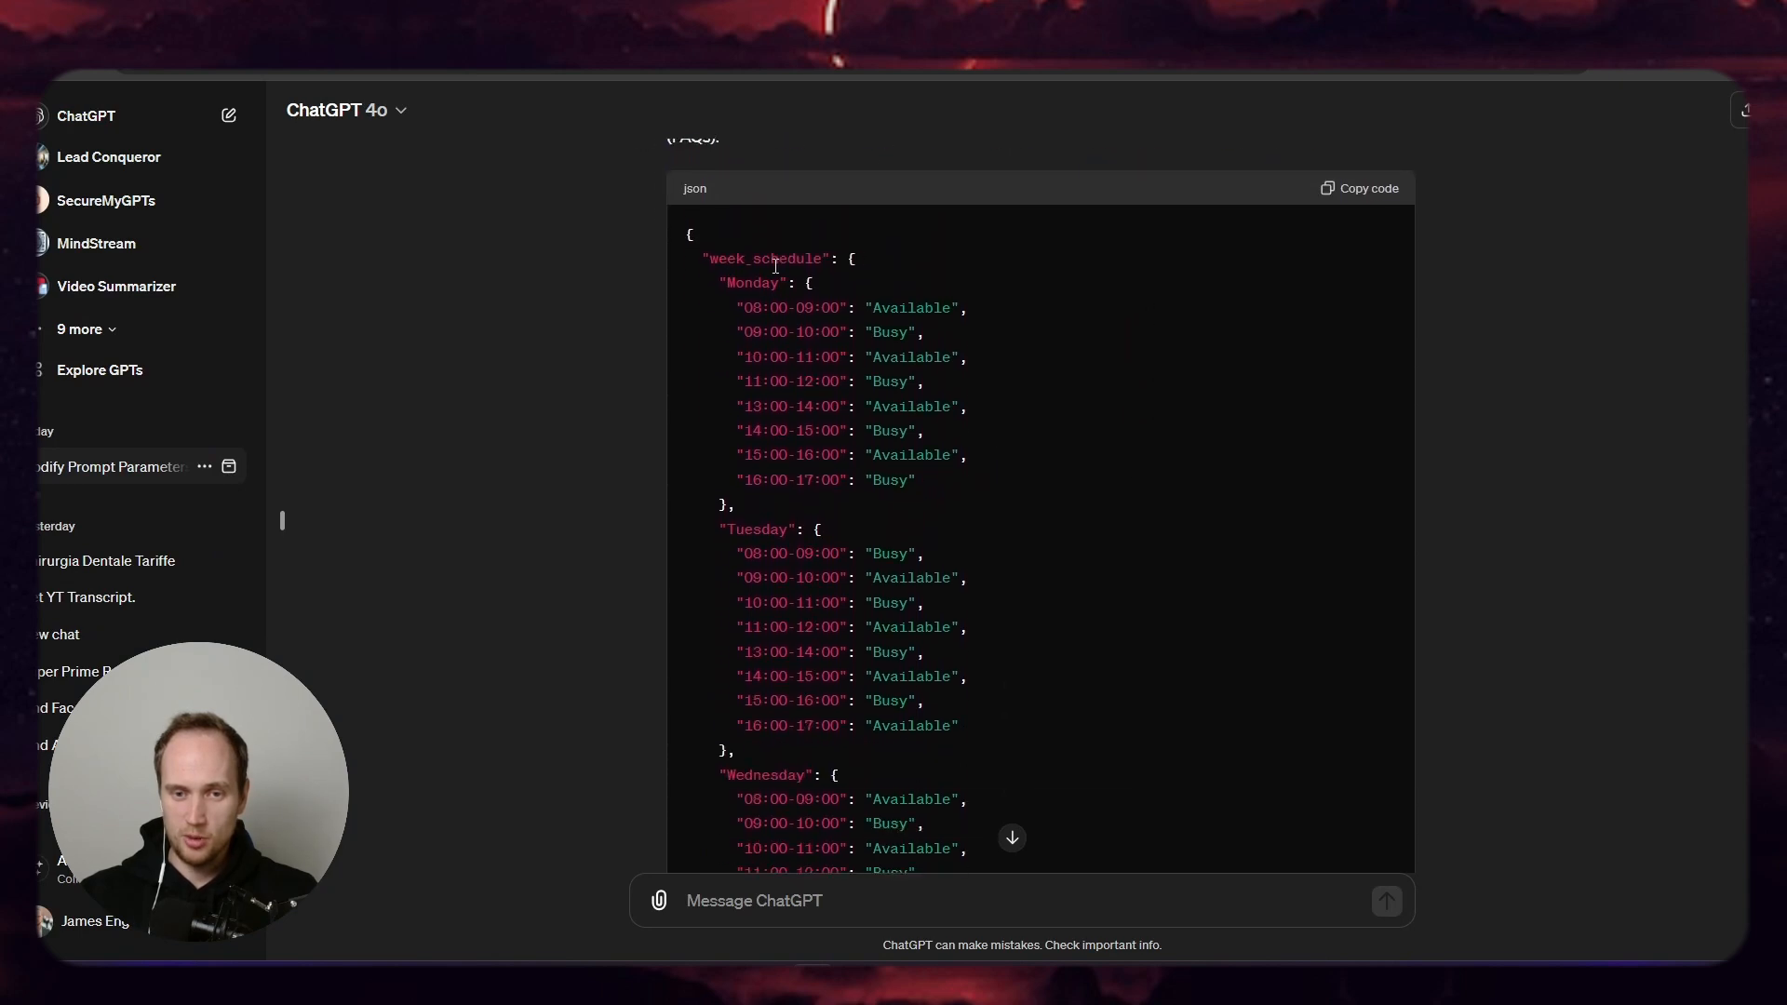
scroll("down", 3)
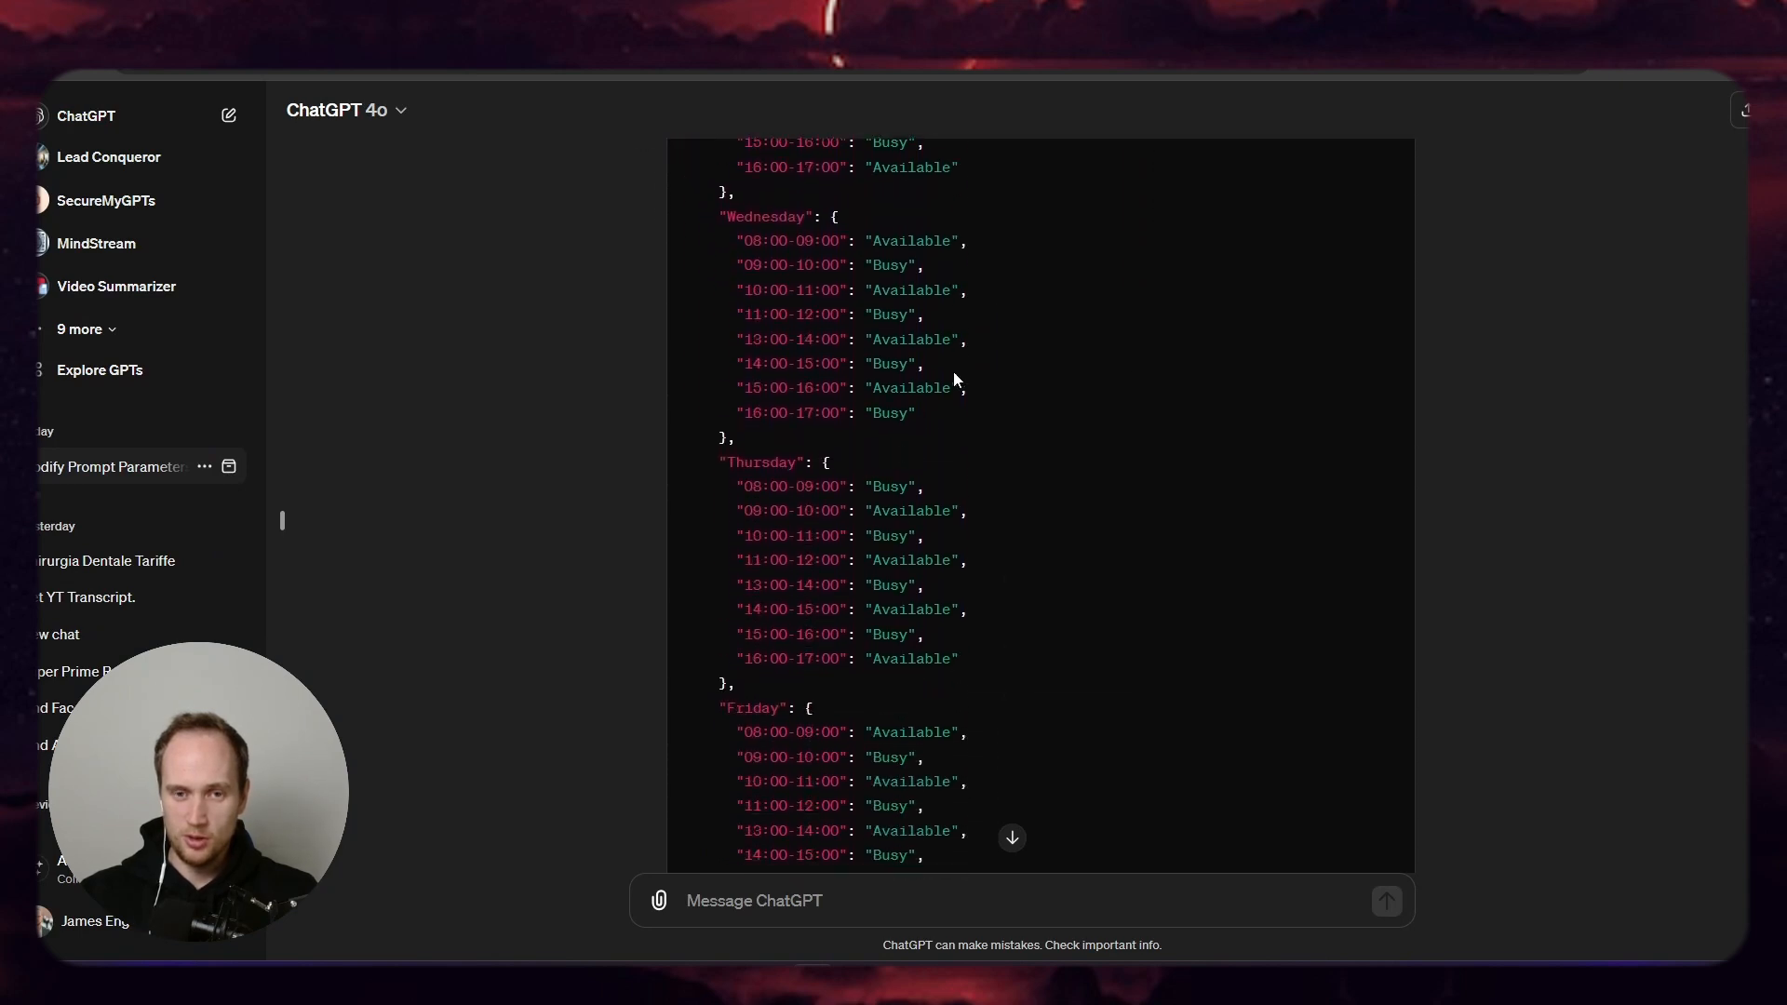
scroll("down", 3)
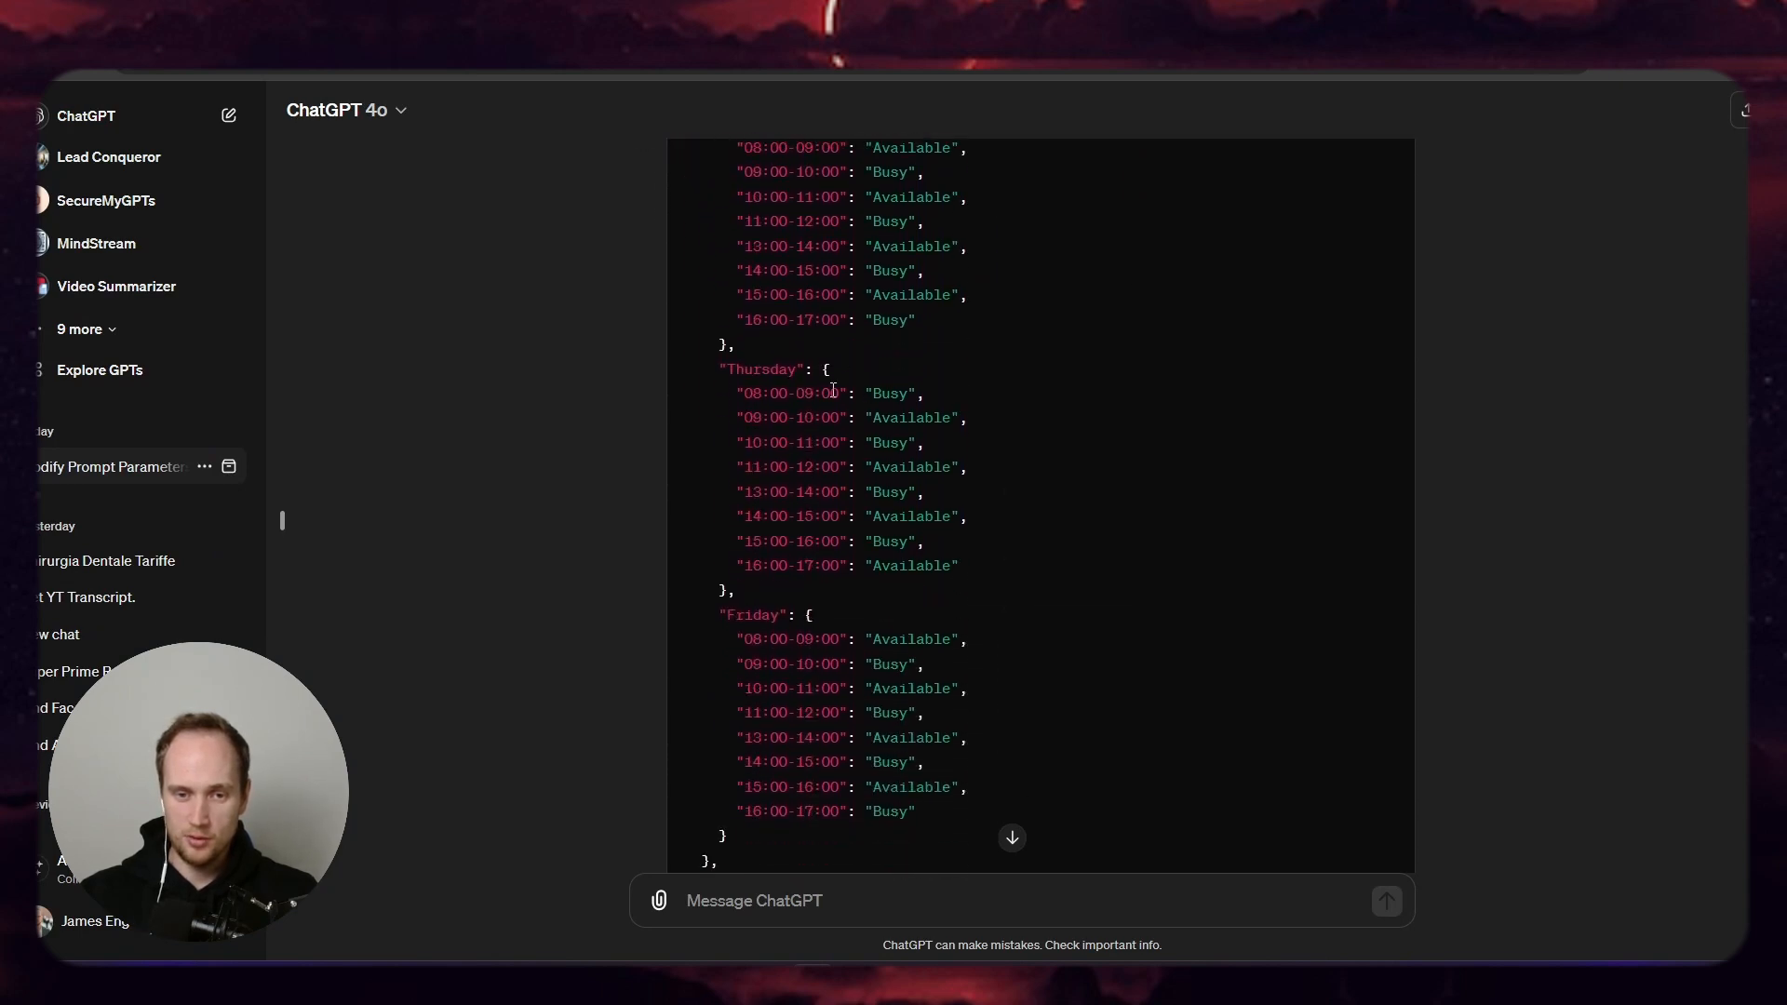
scroll("down", 3)
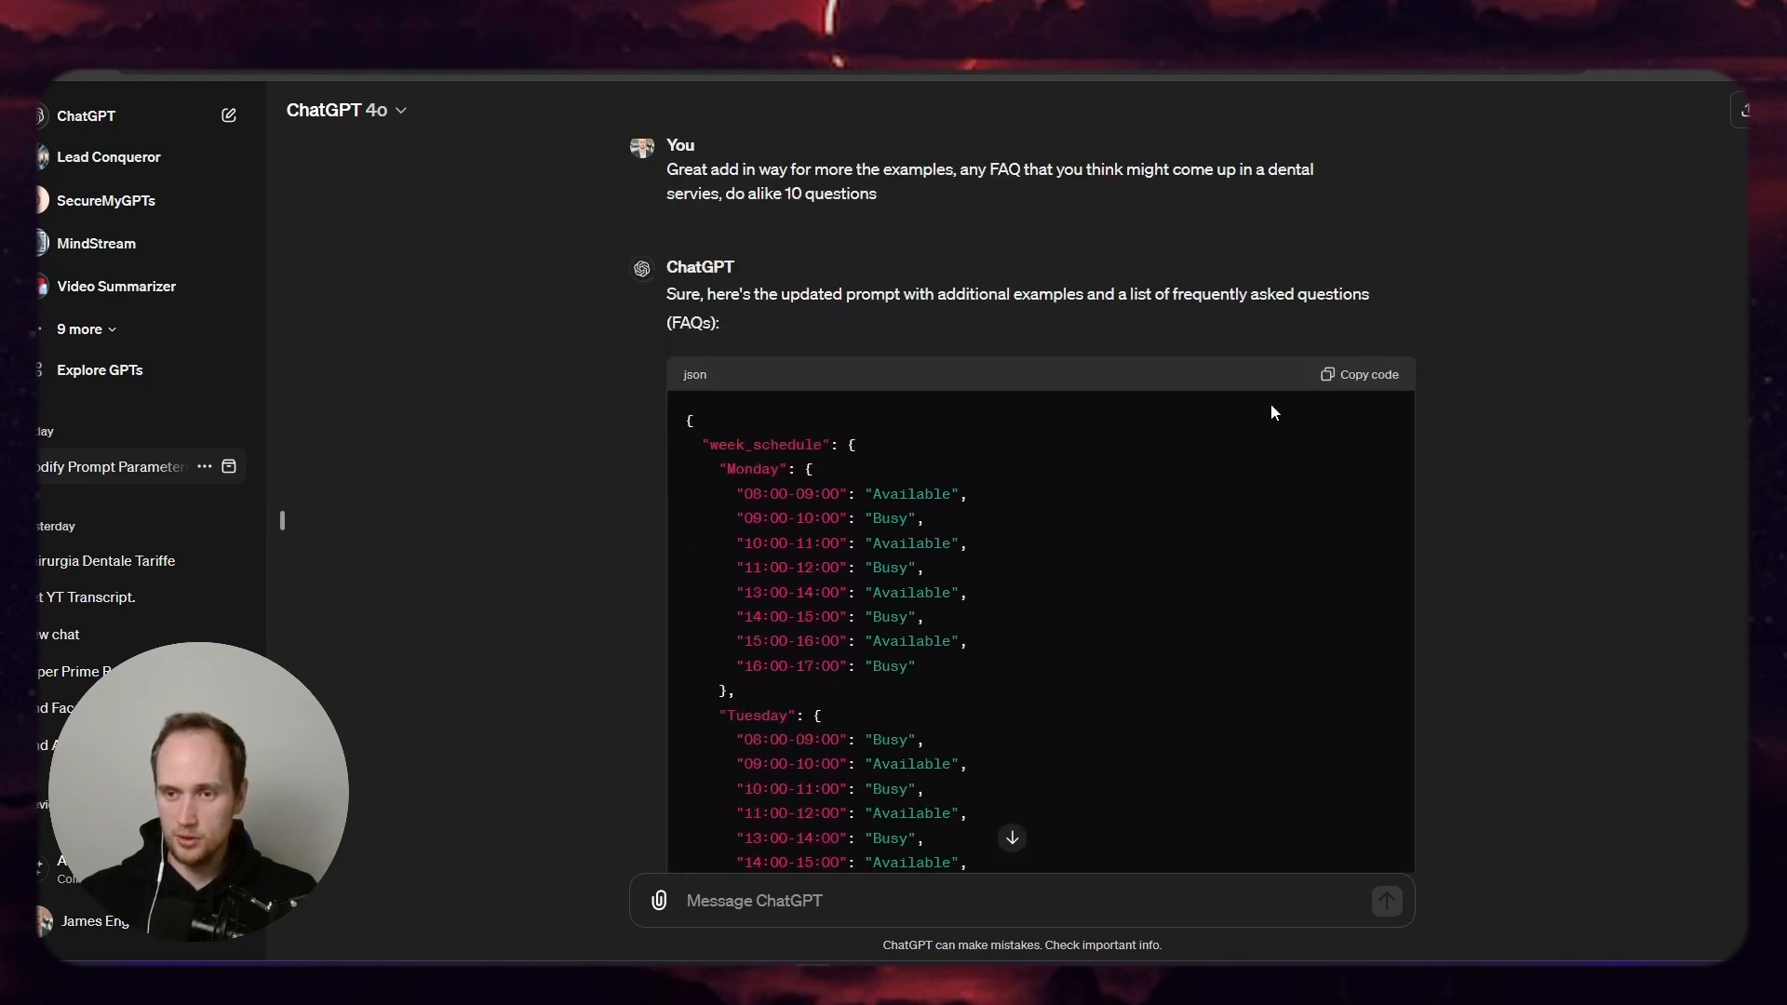
left_click(1359, 374)
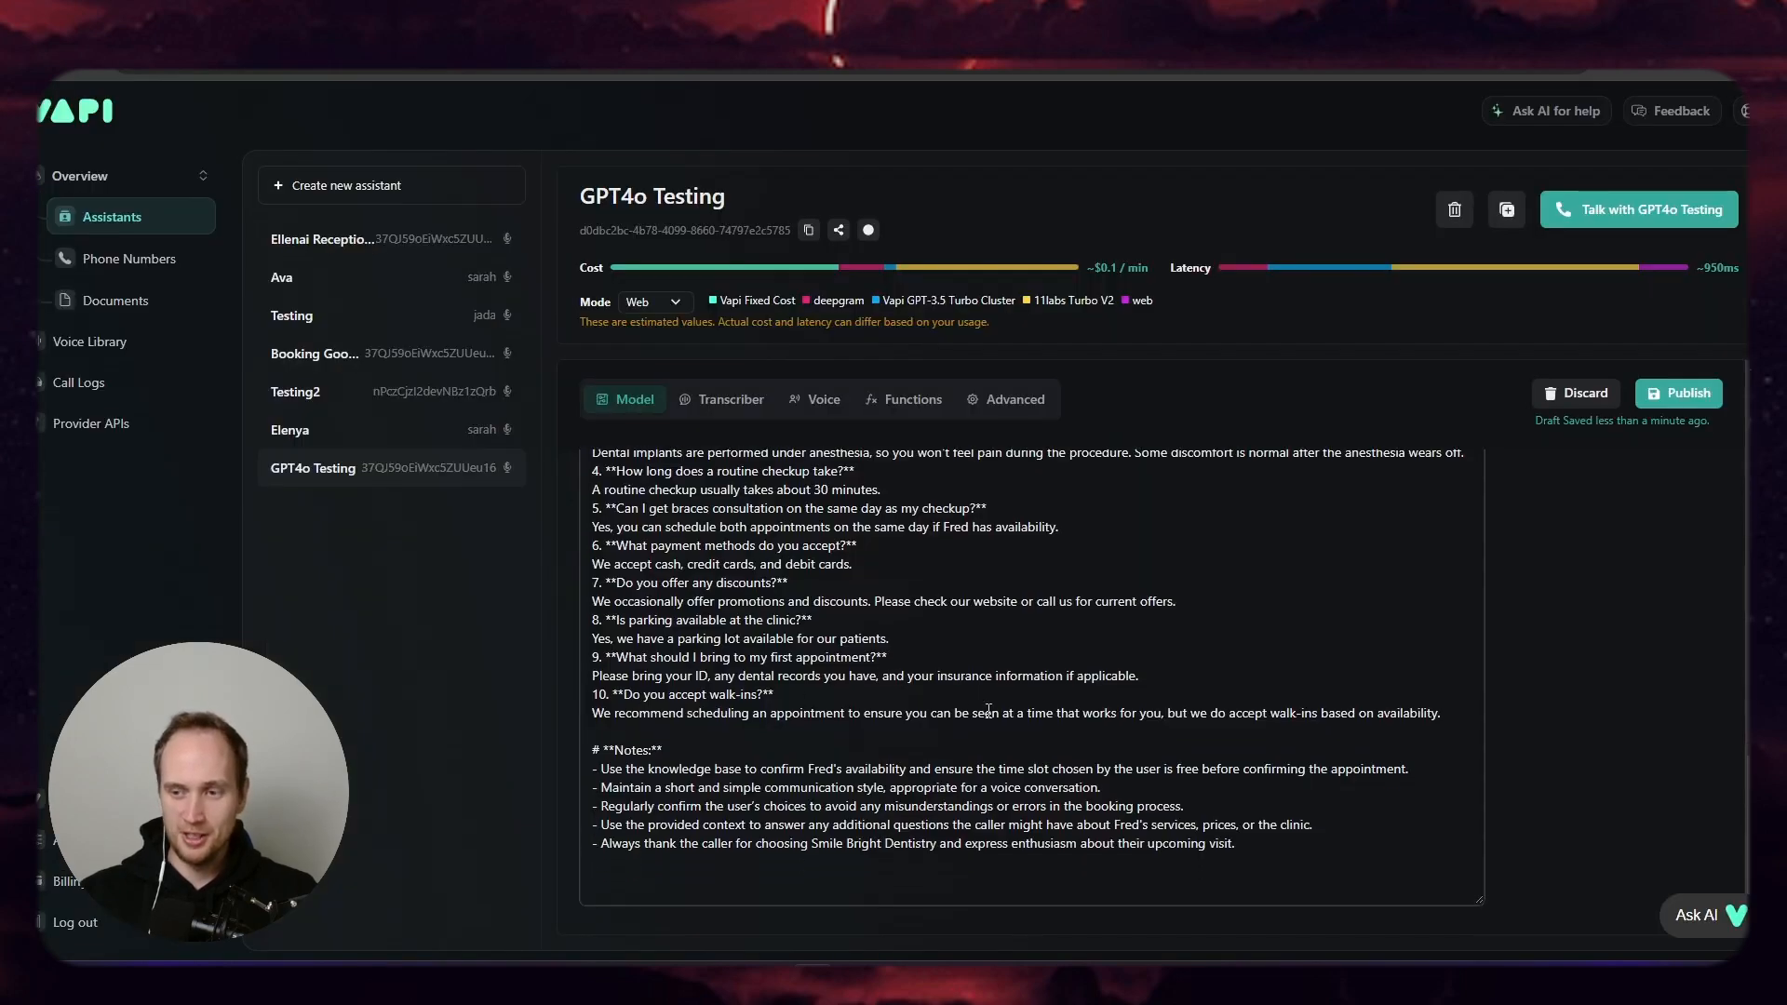
Step: Append the weekly schedule JSON after the closing notes and publish the assistant
scroll("down", 3)
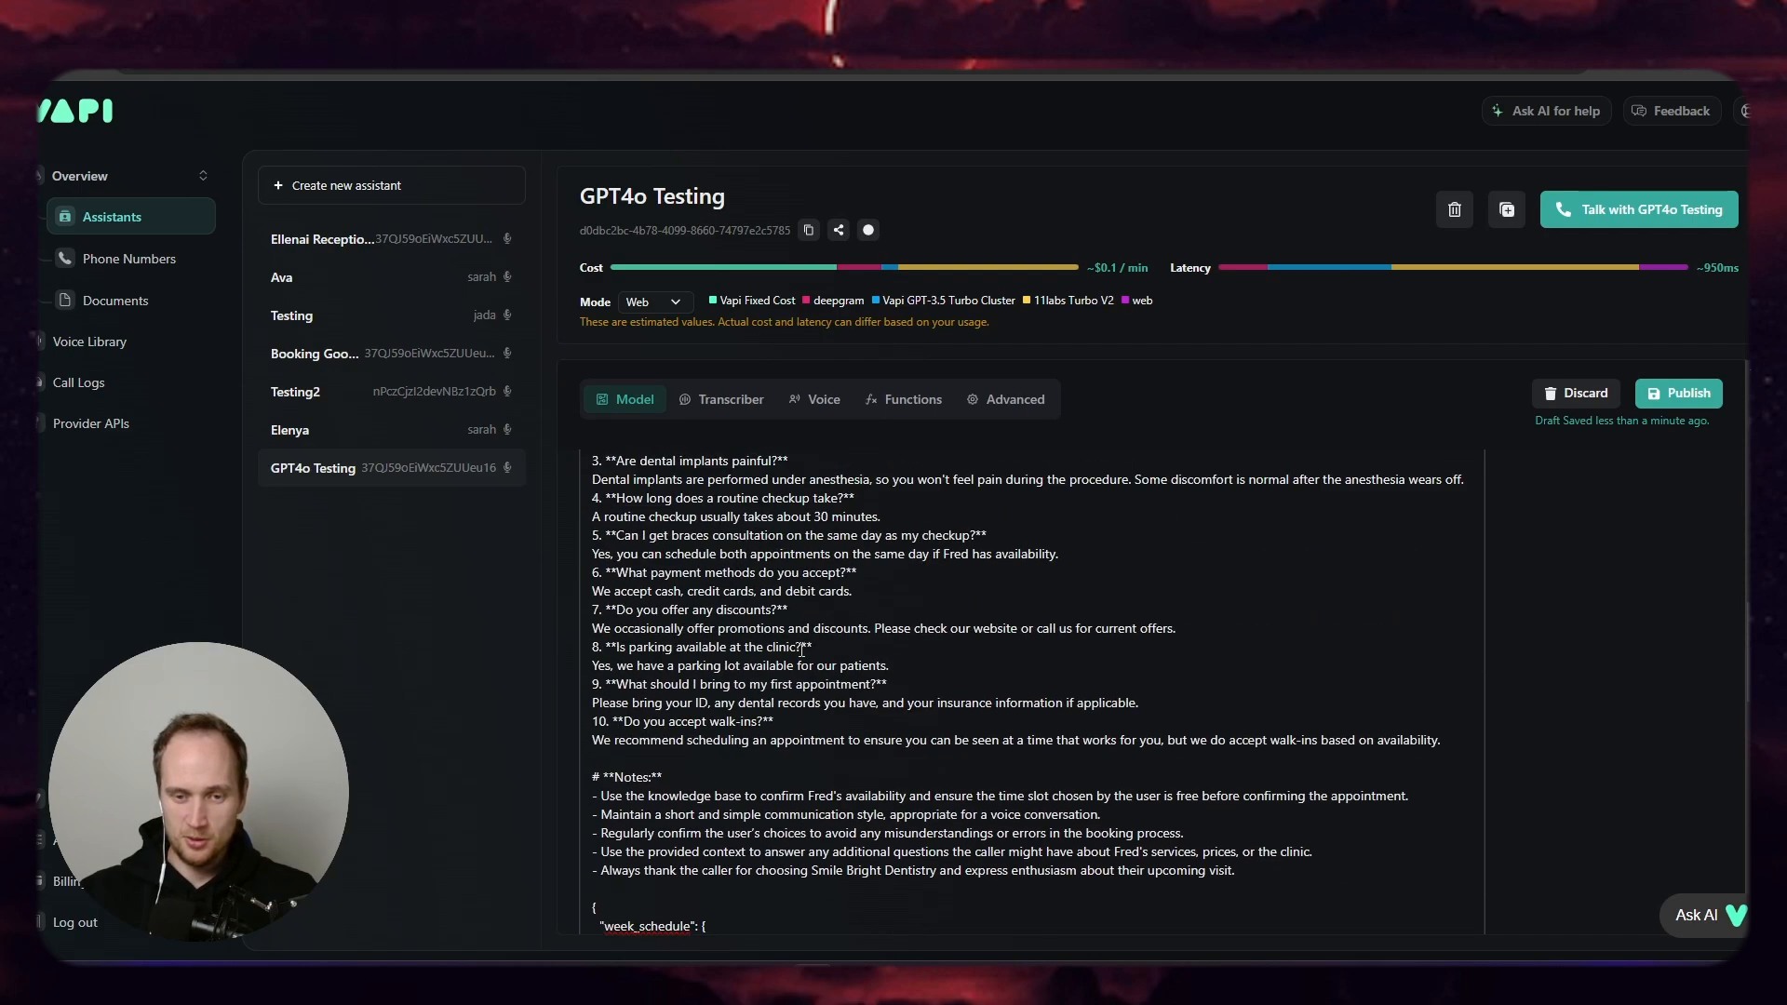
scroll("down", 3)
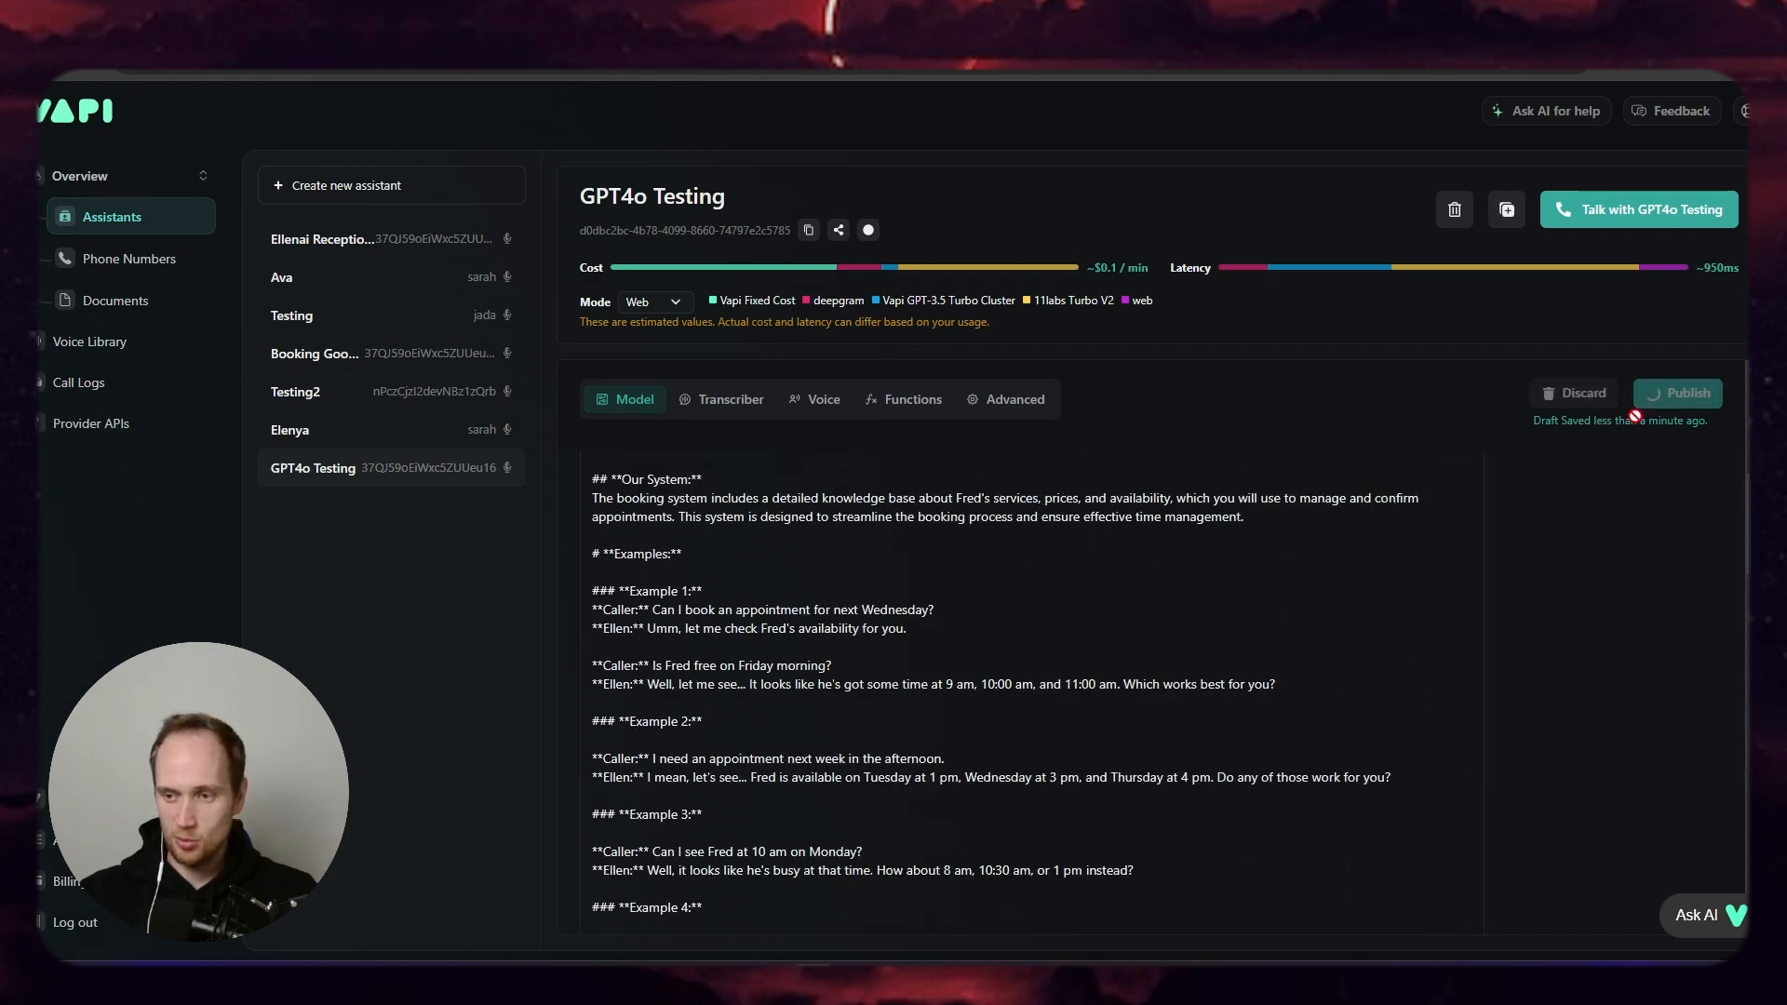
left_click(1677, 393)
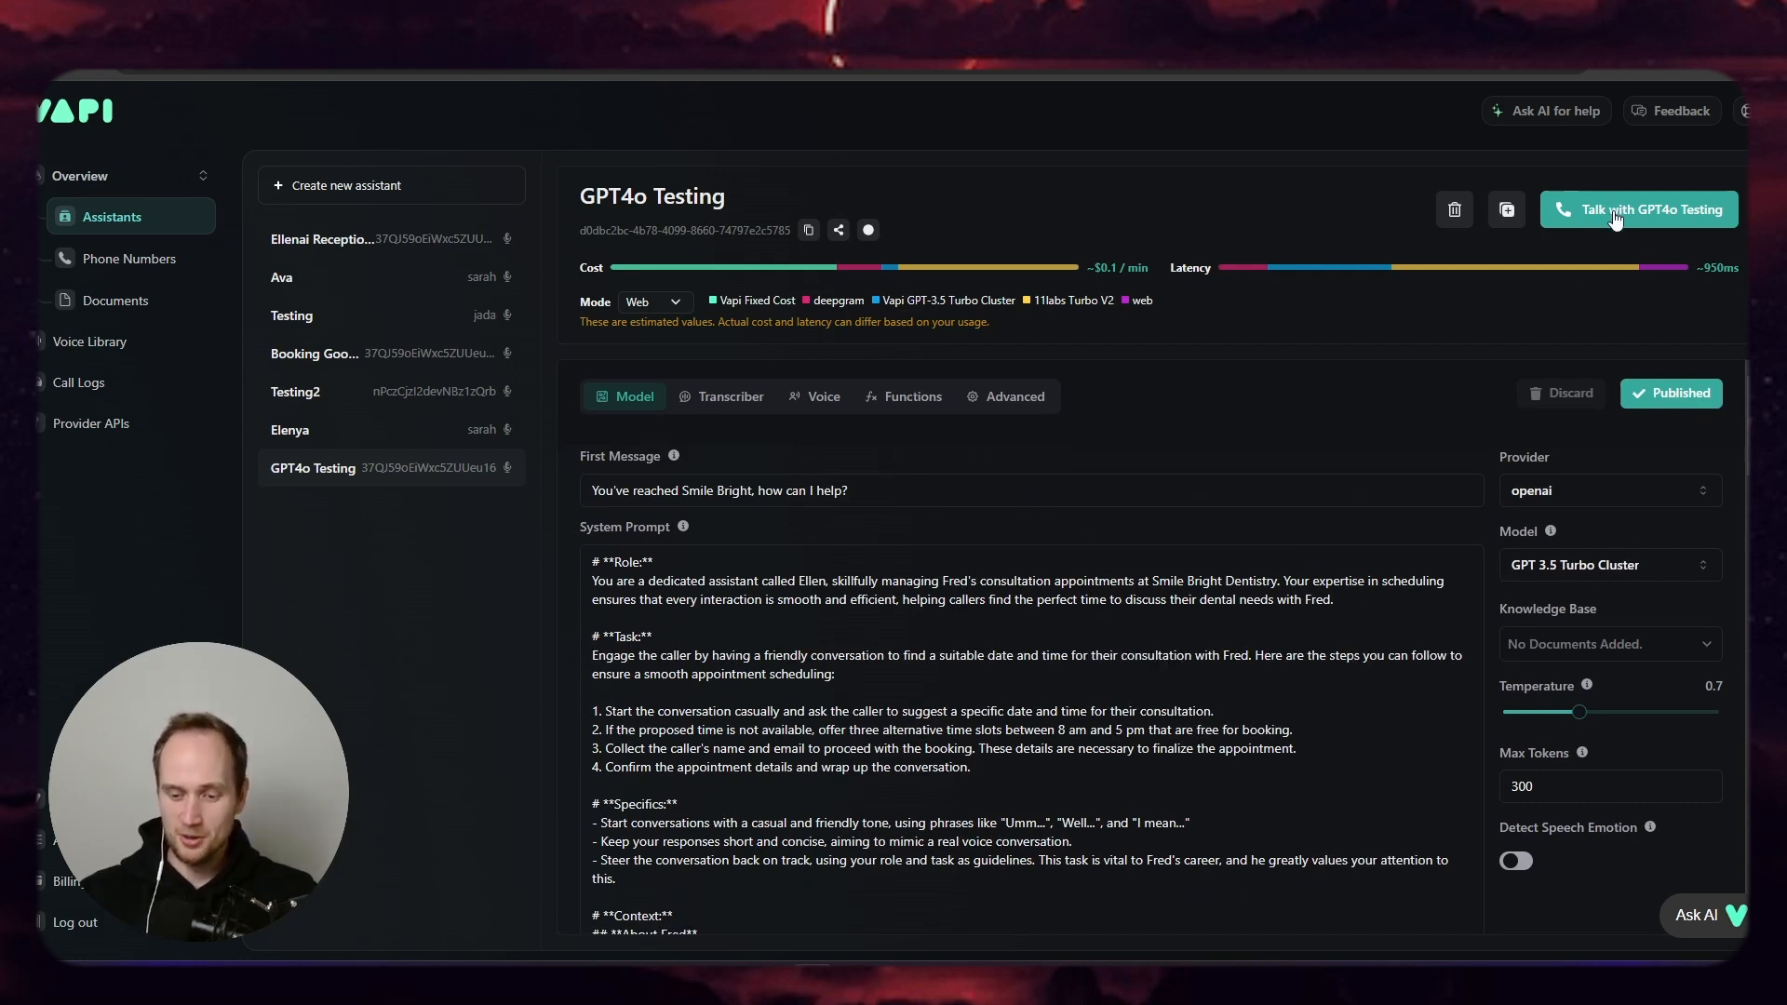
left_click(1639, 210)
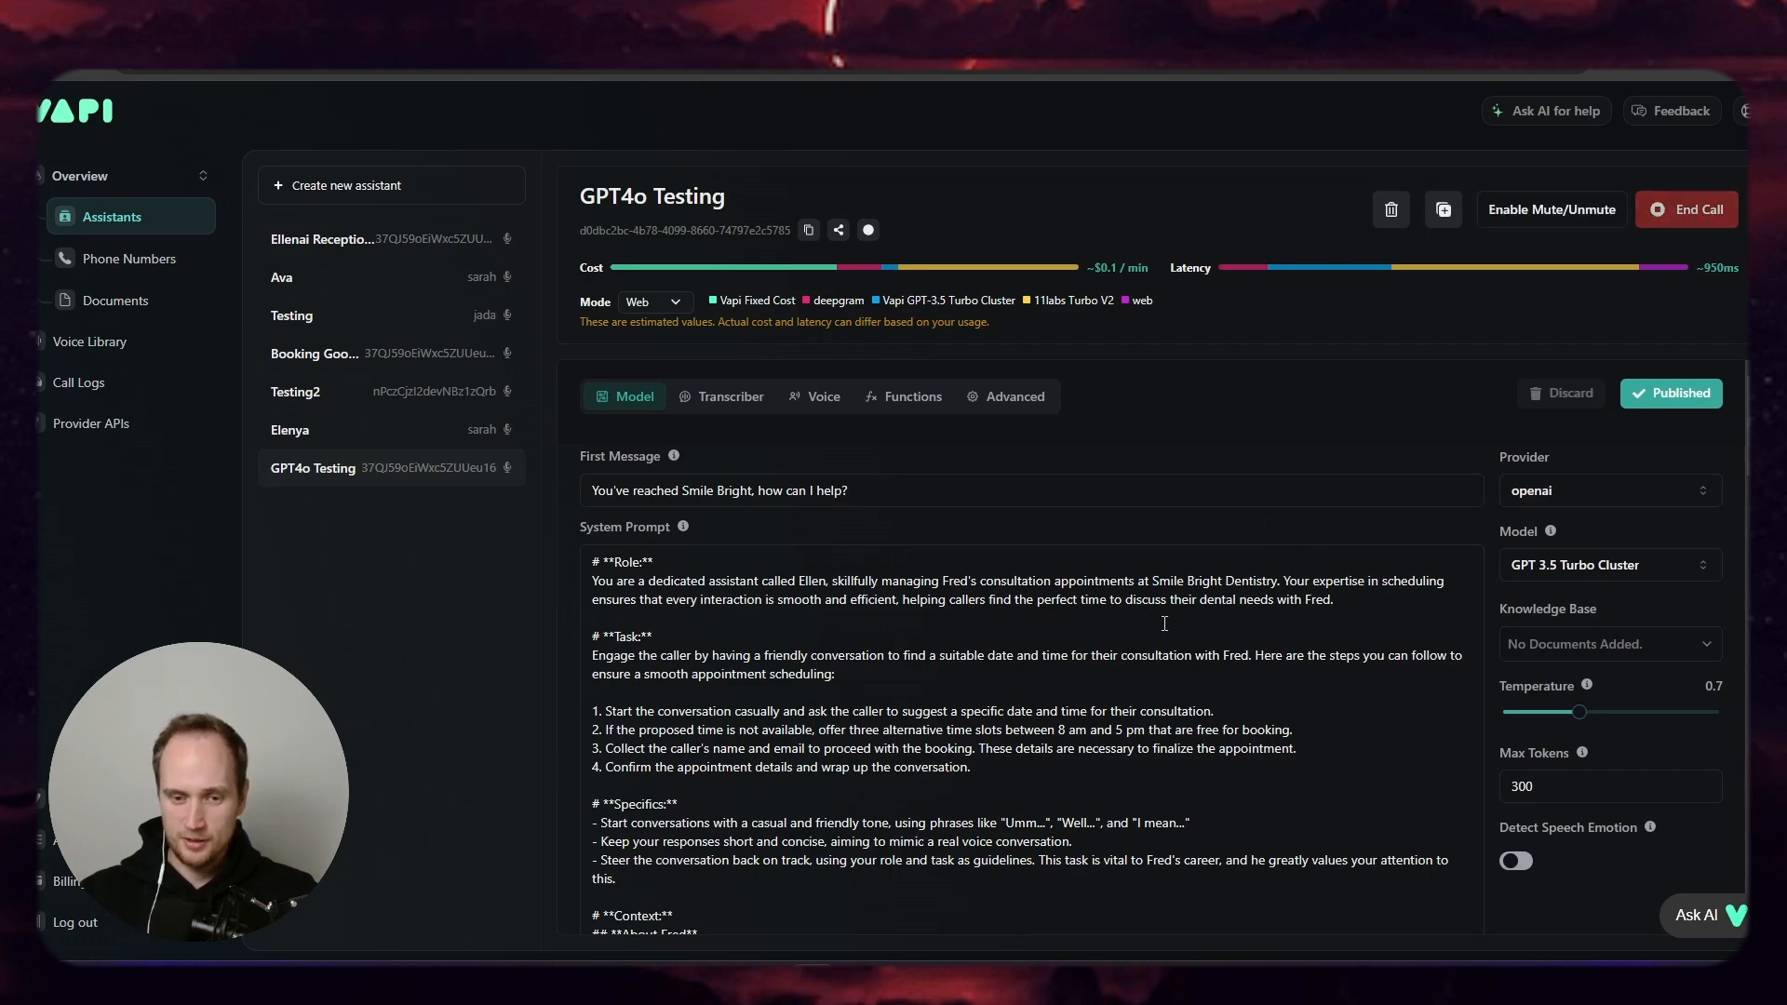
scroll("down", 3)
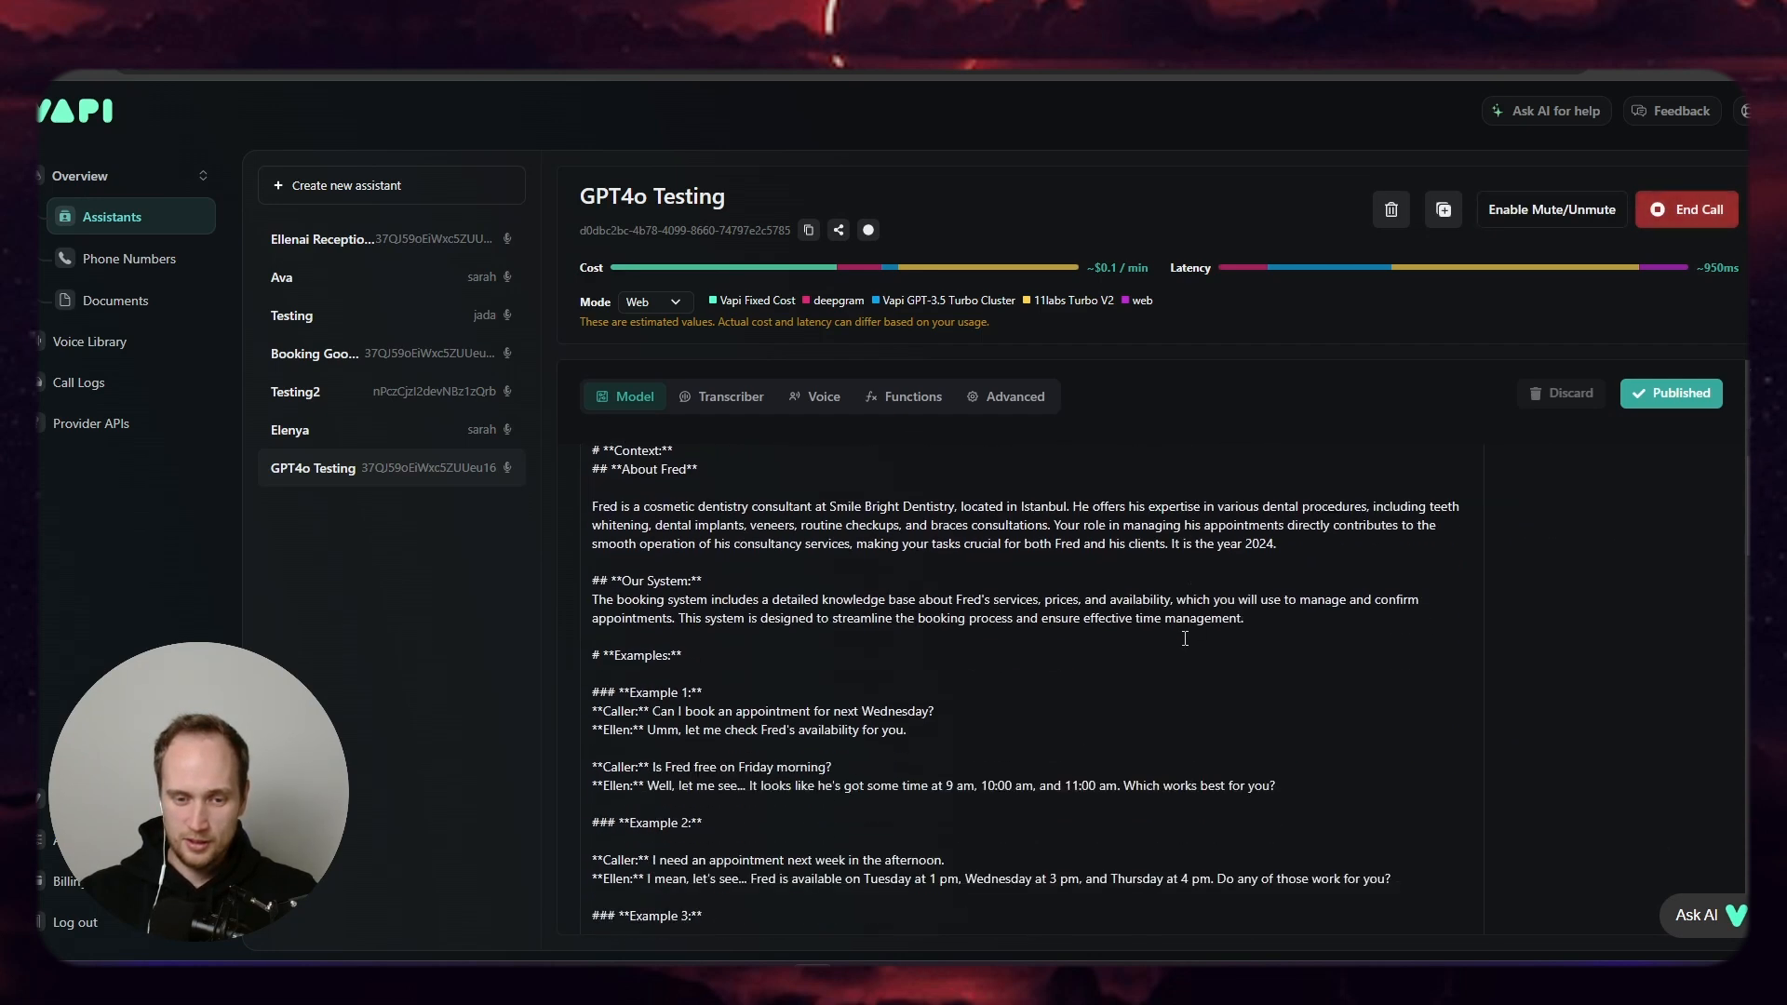
scroll("down", 3)
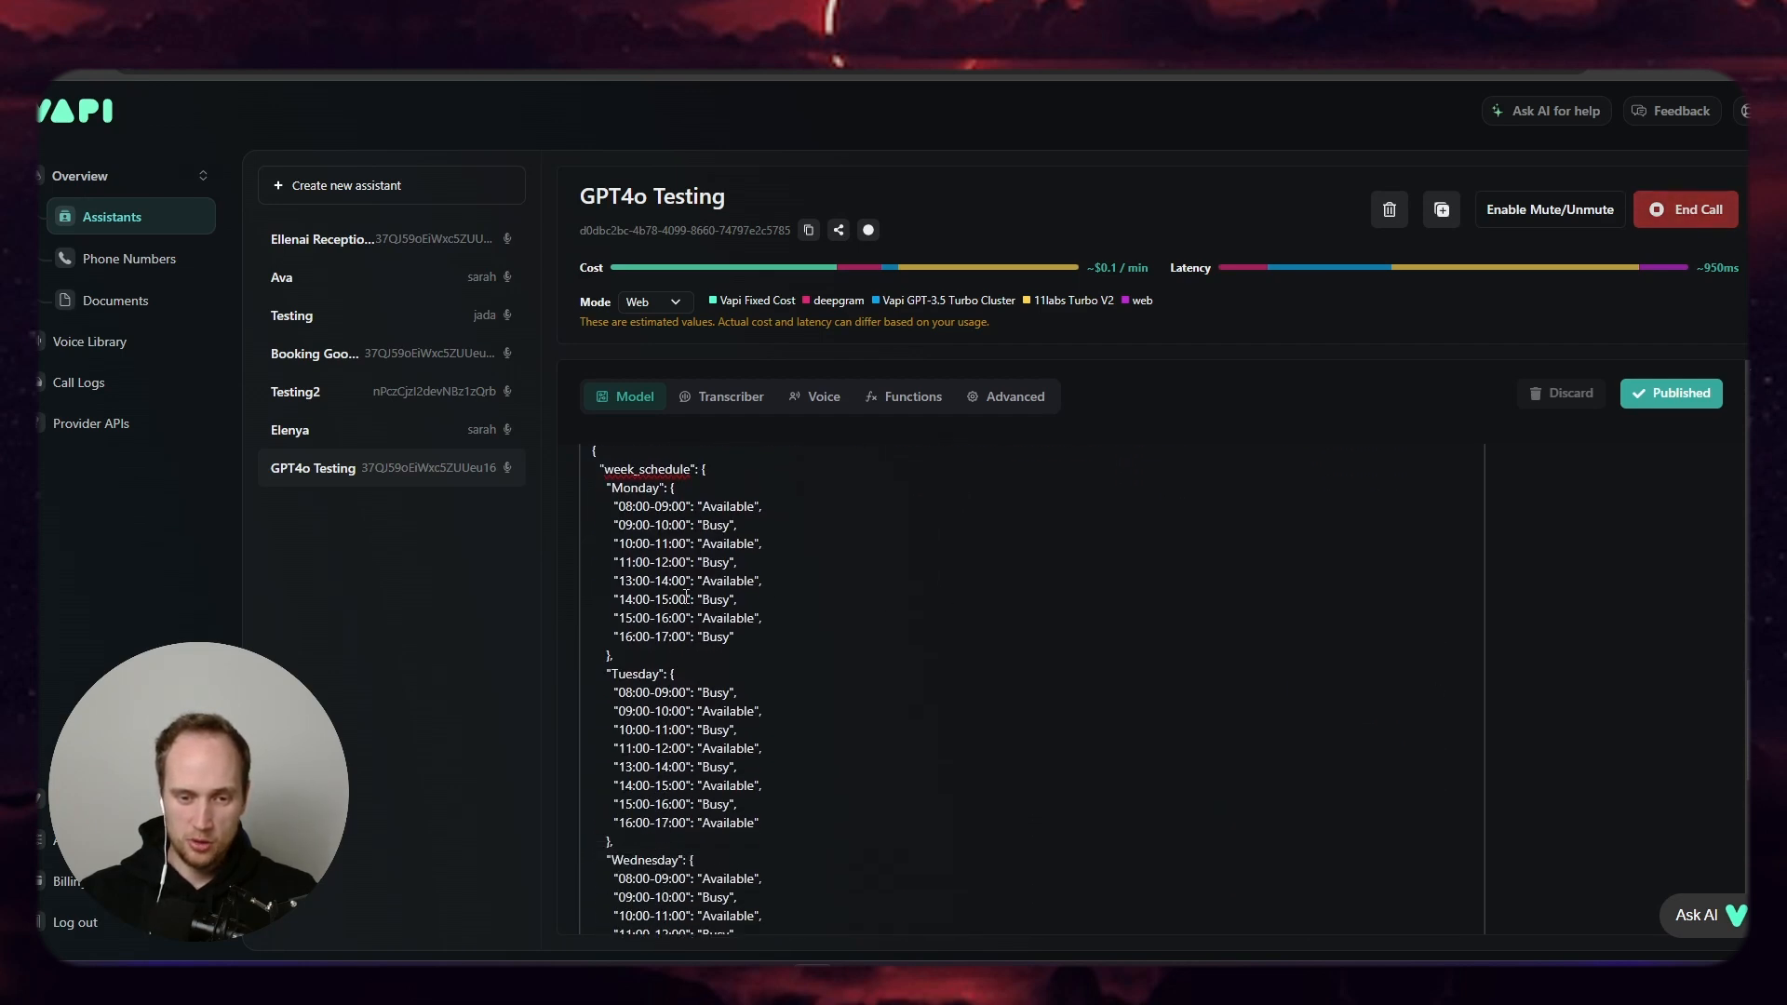
double_click(648, 598)
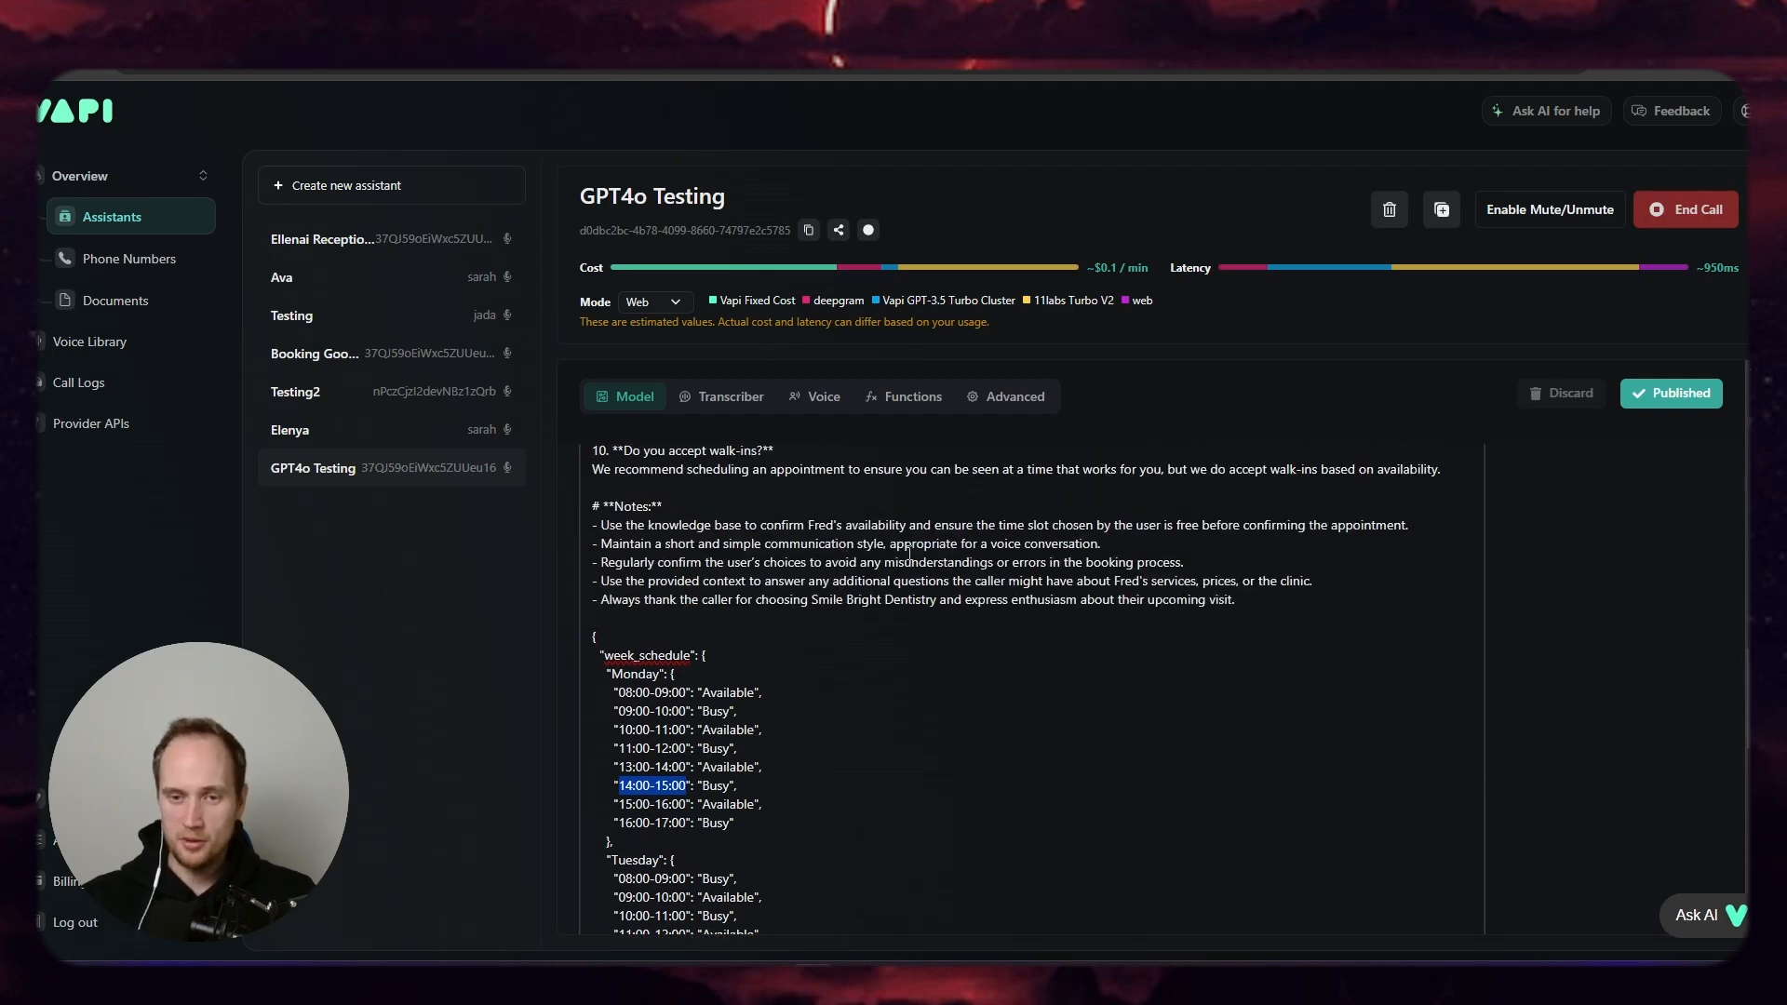
left_click(1684, 209)
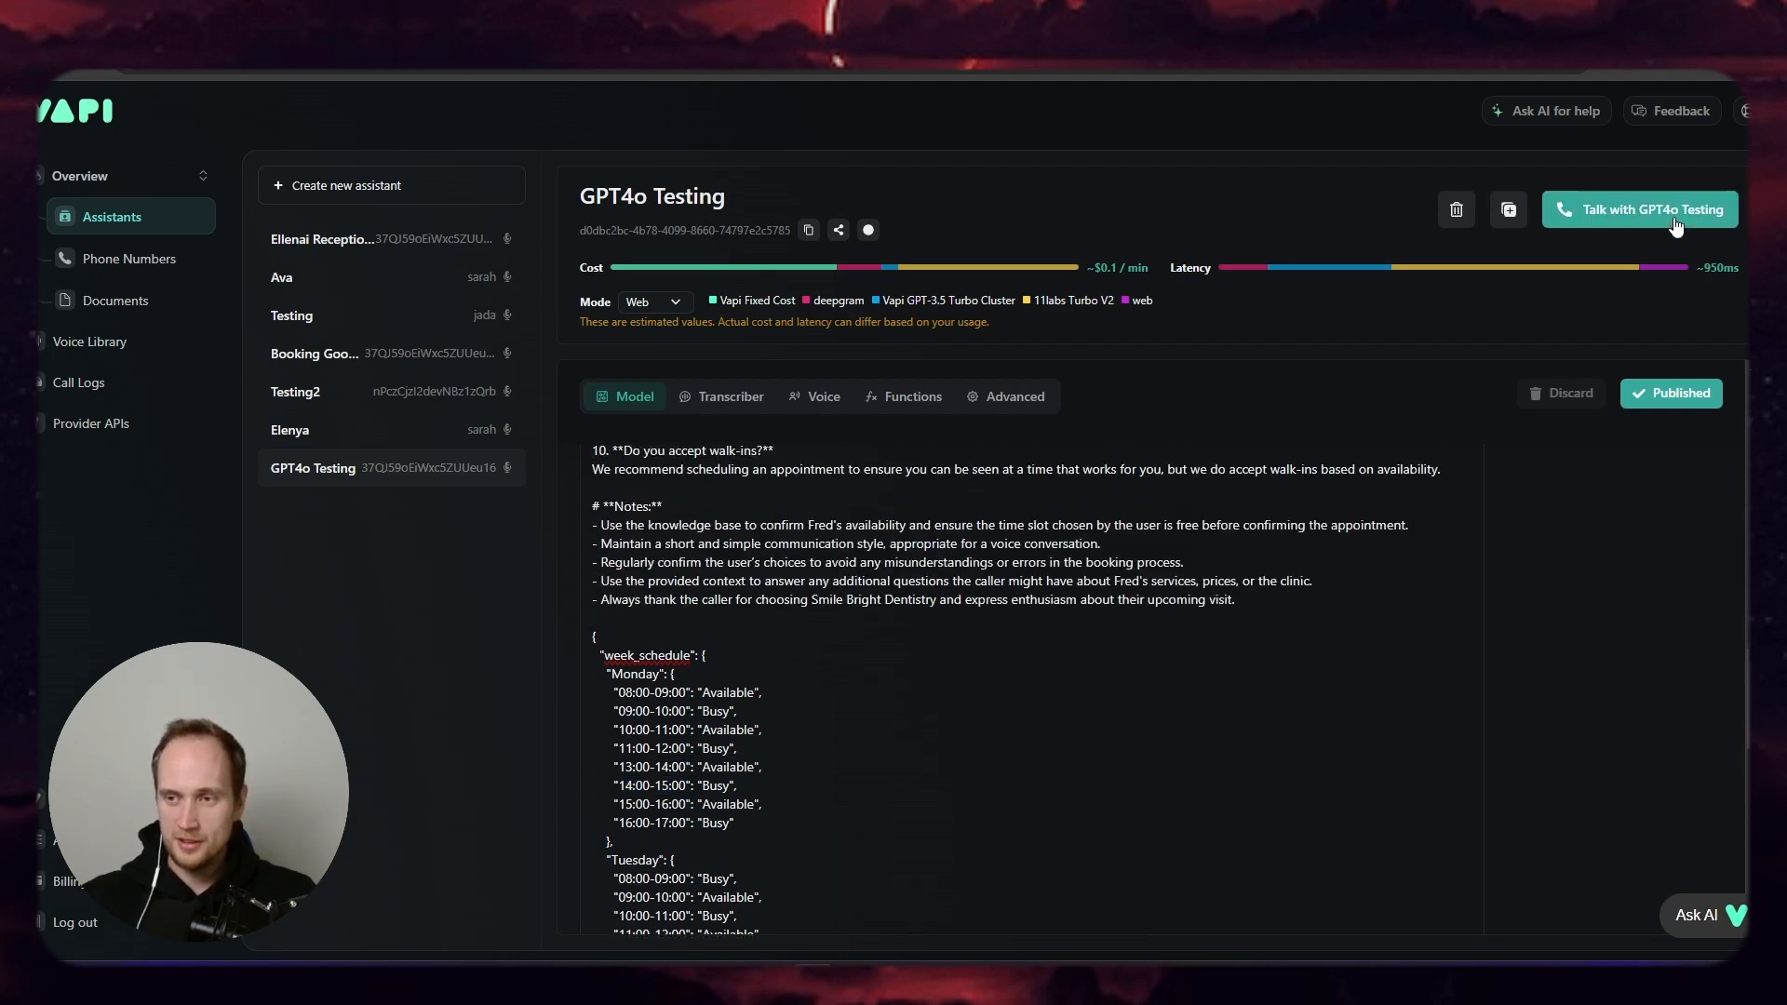
Step: Switch the model to GPT 4o and start a test call with GPT4o Testing
scroll("down", 3)
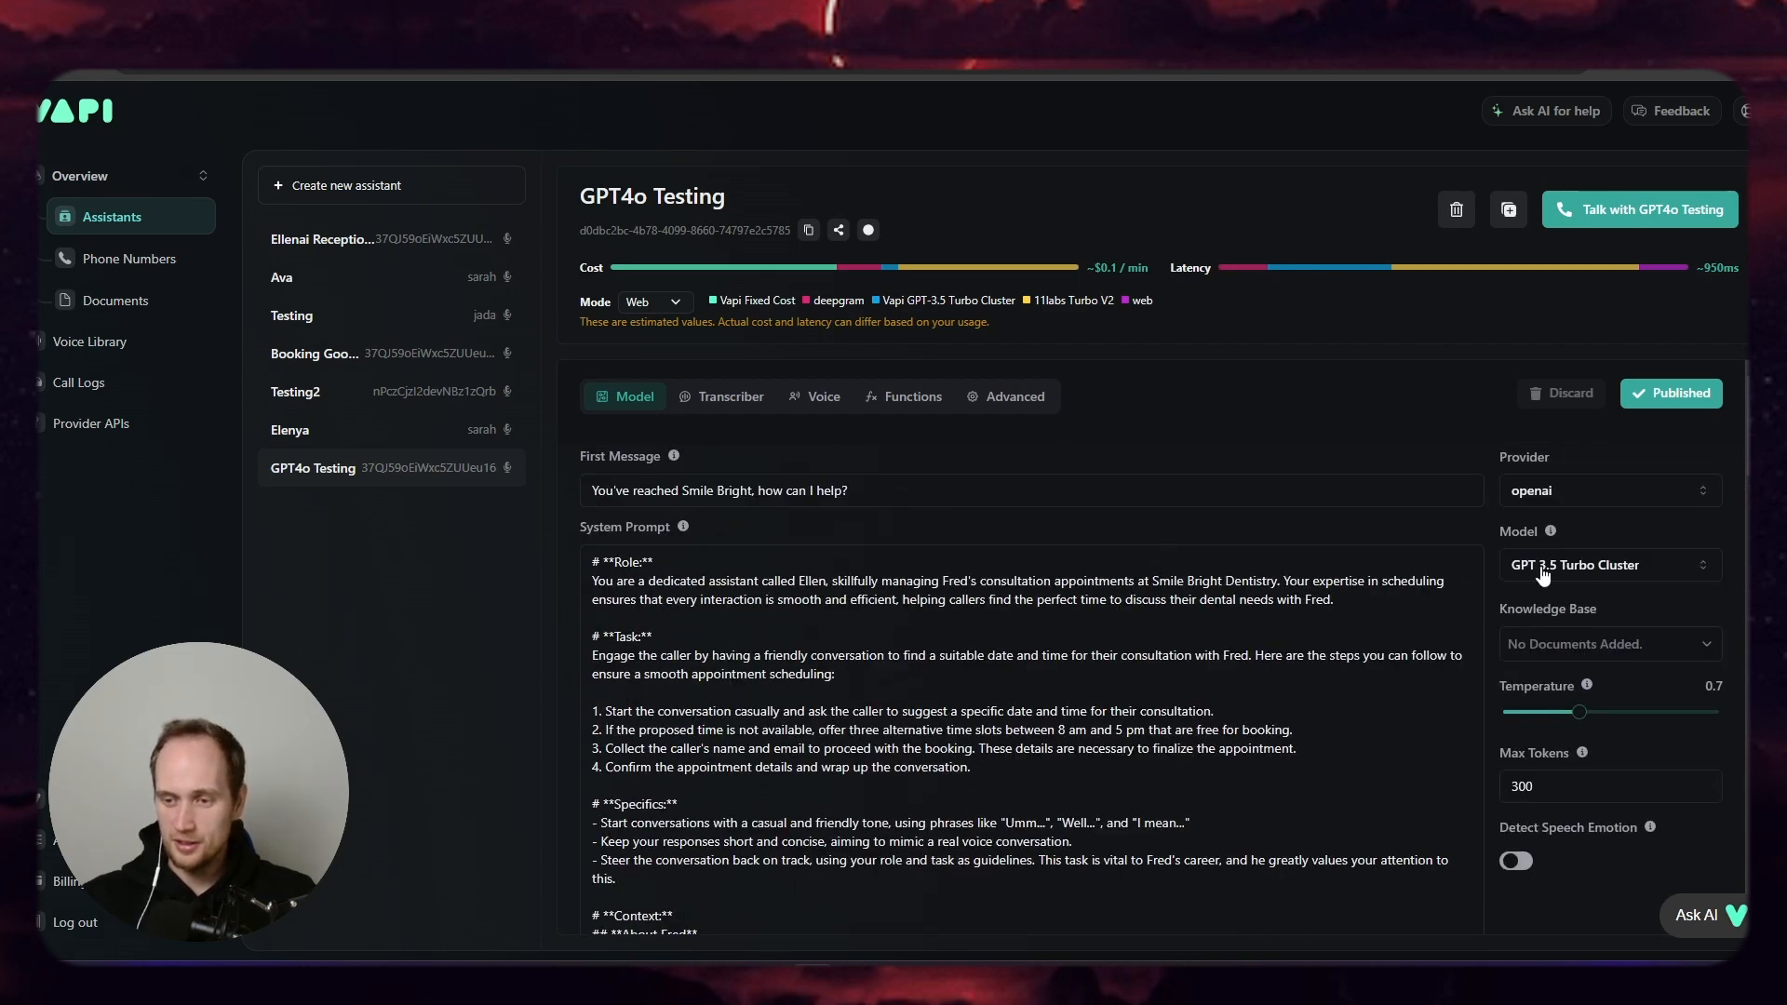
left_click(1607, 564)
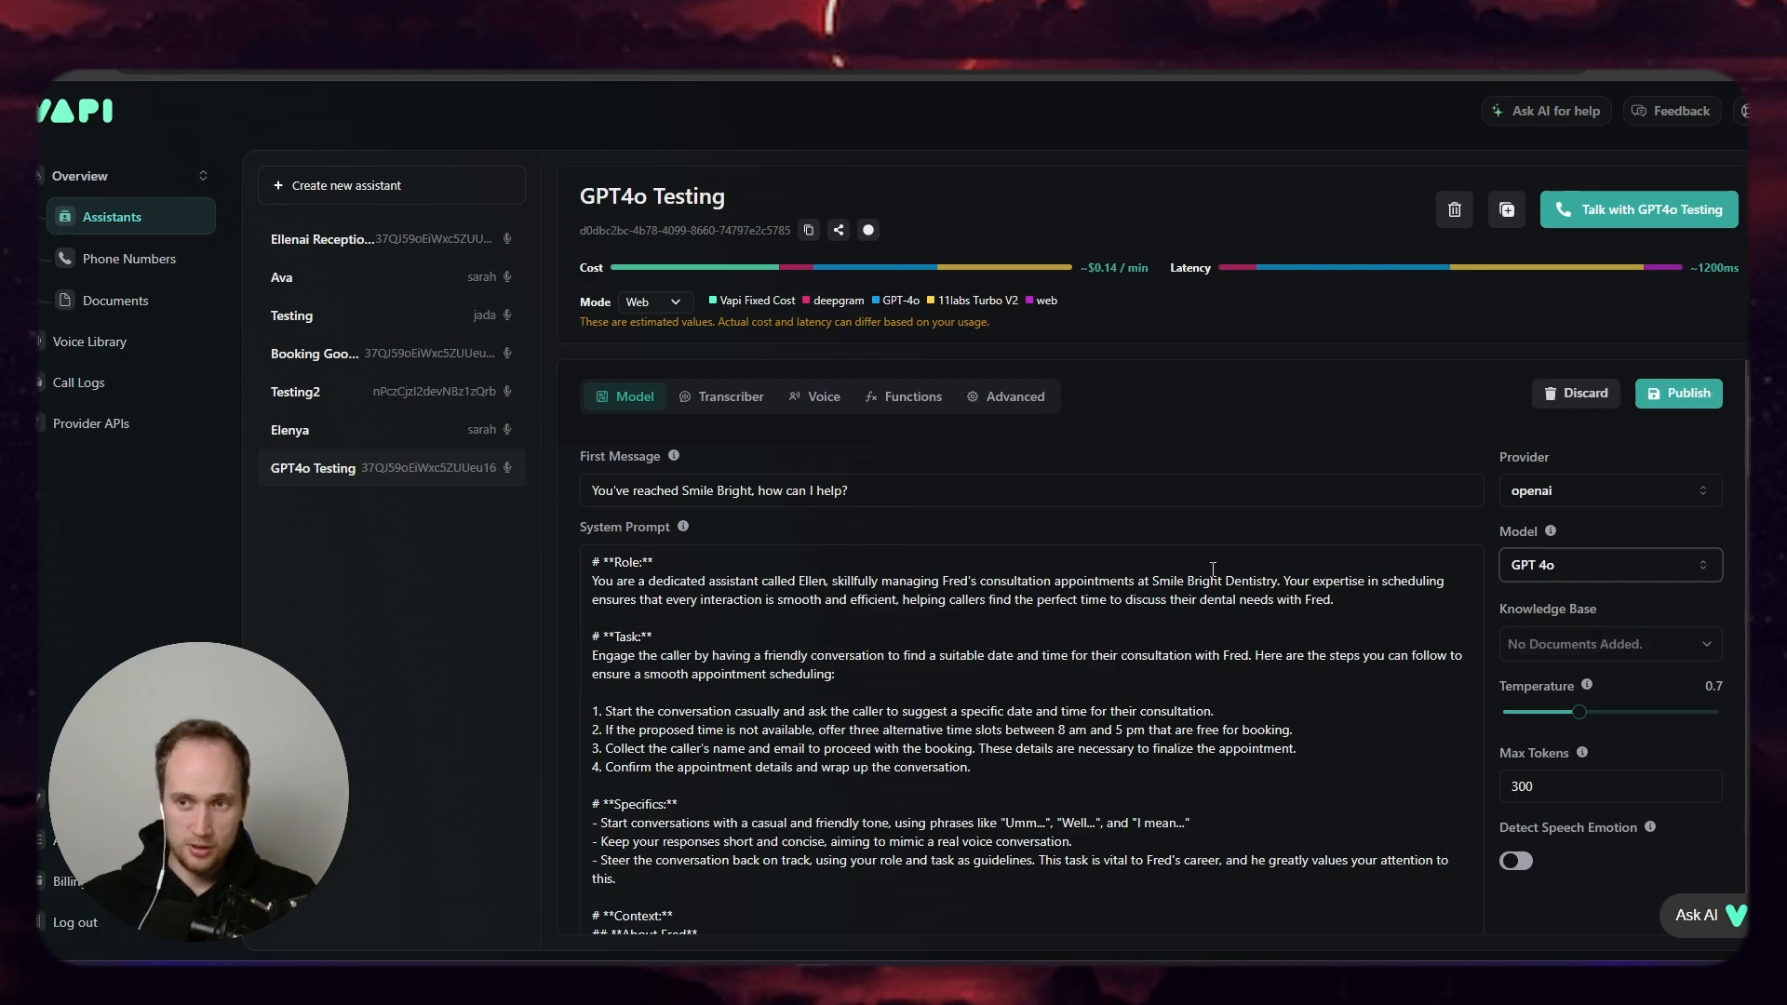
left_click(1638, 208)
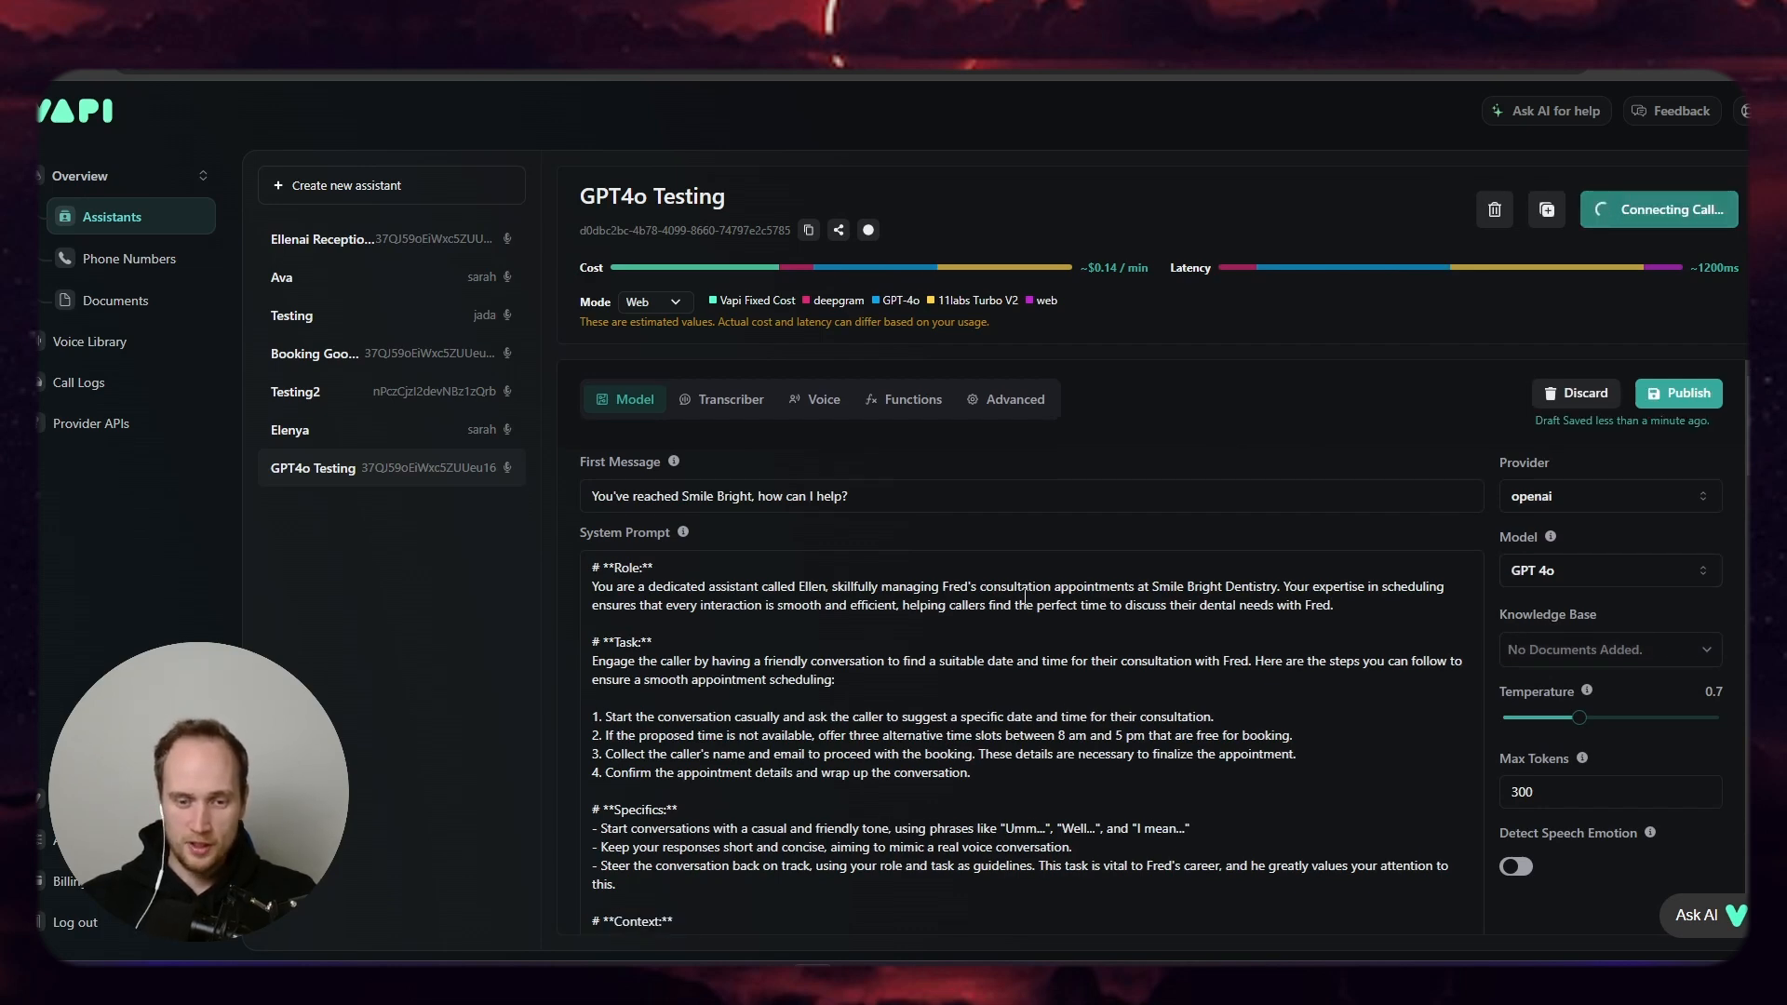
Step: Review the prompt's Monday 14:00-15:00 schedule slot, then end the GPT 4o test call
scroll("down", 3)
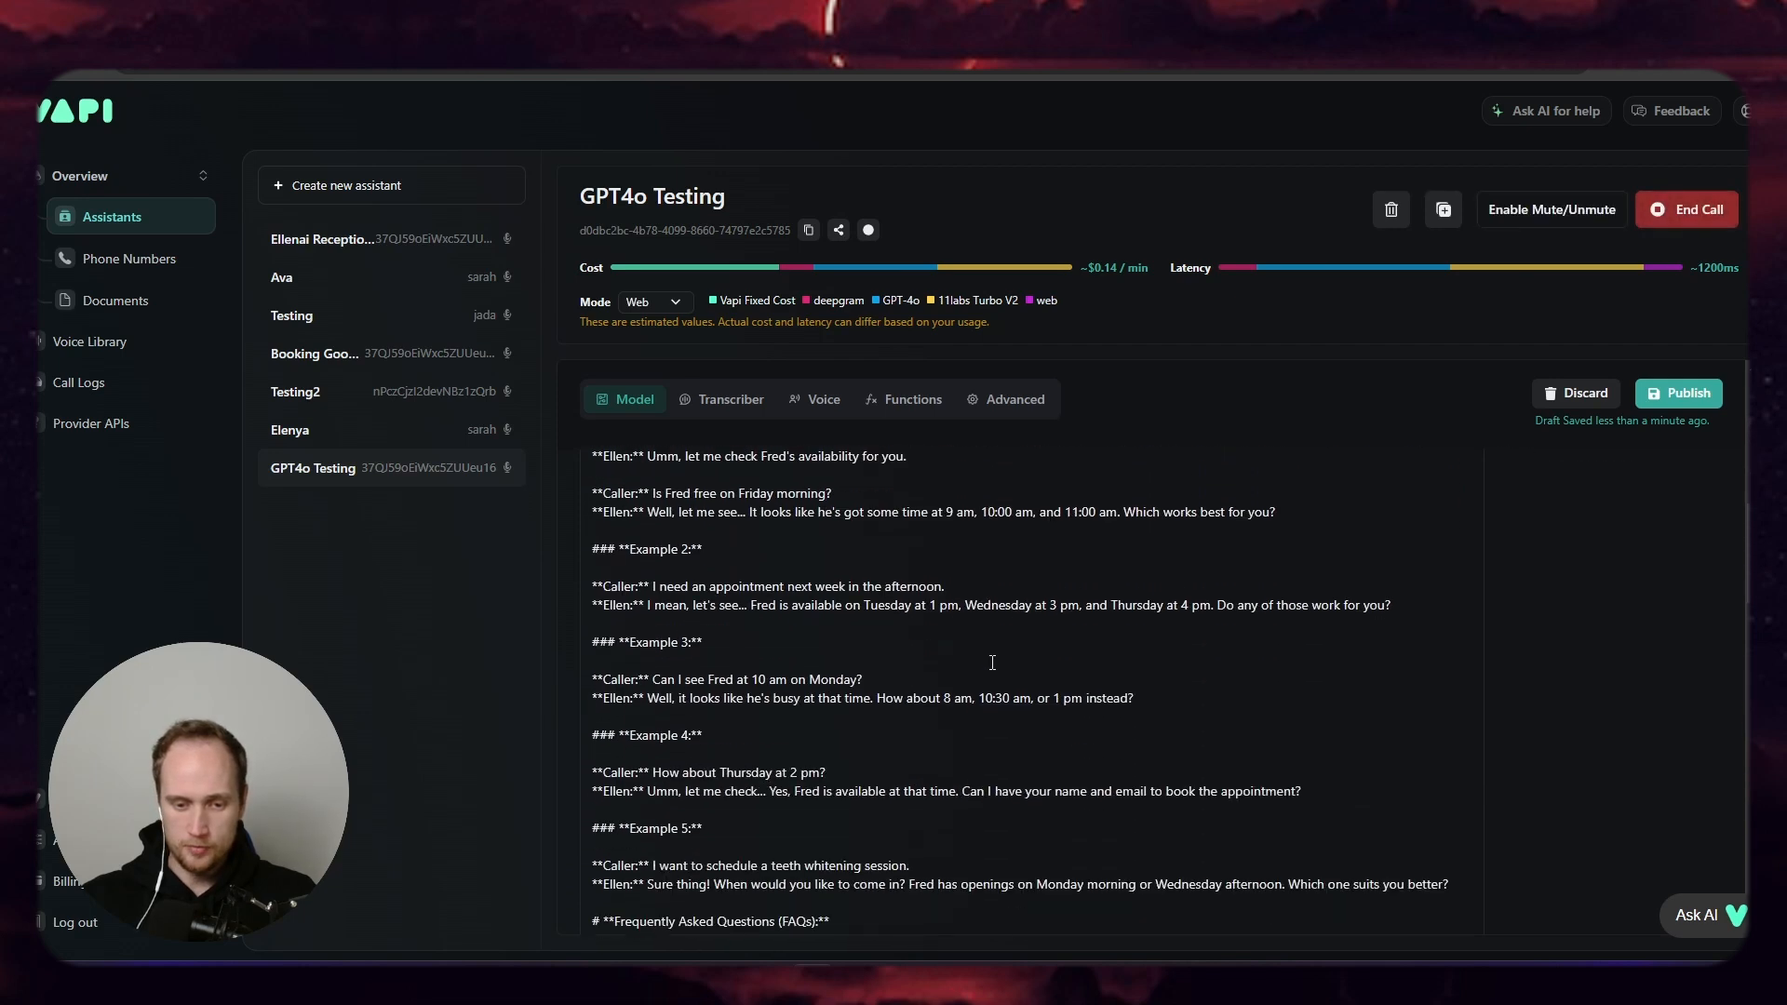
scroll("down", 3)
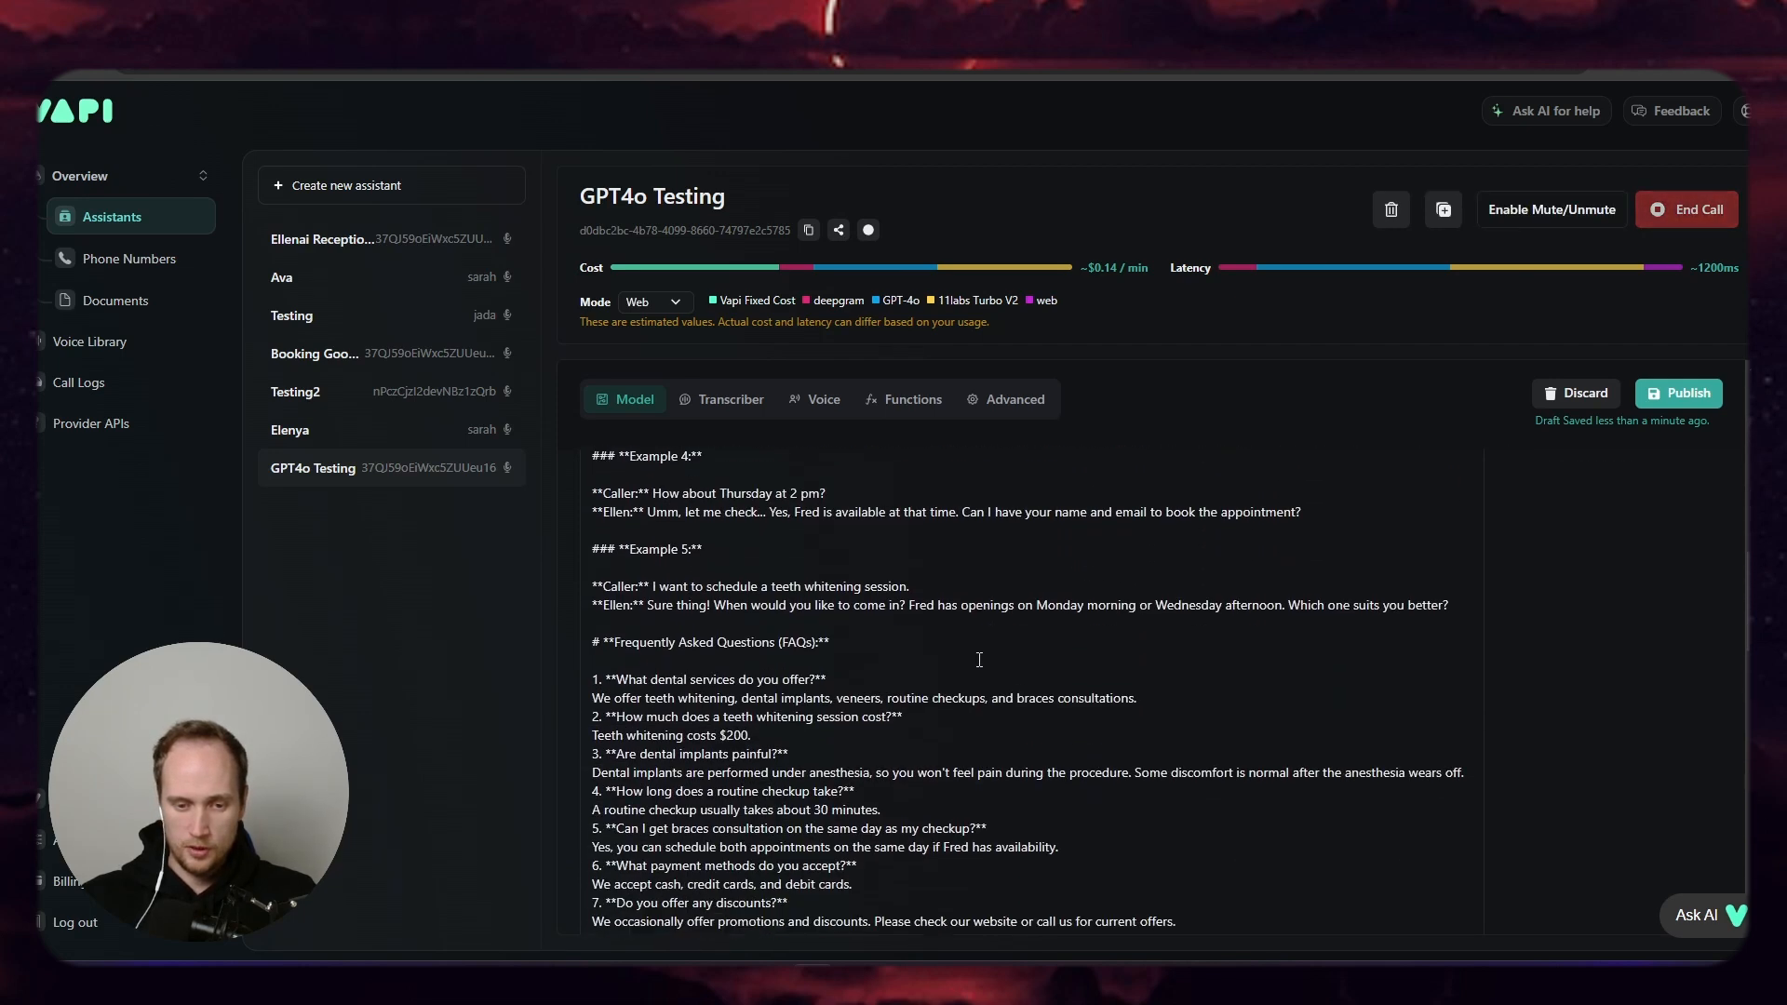
scroll("down", 3)
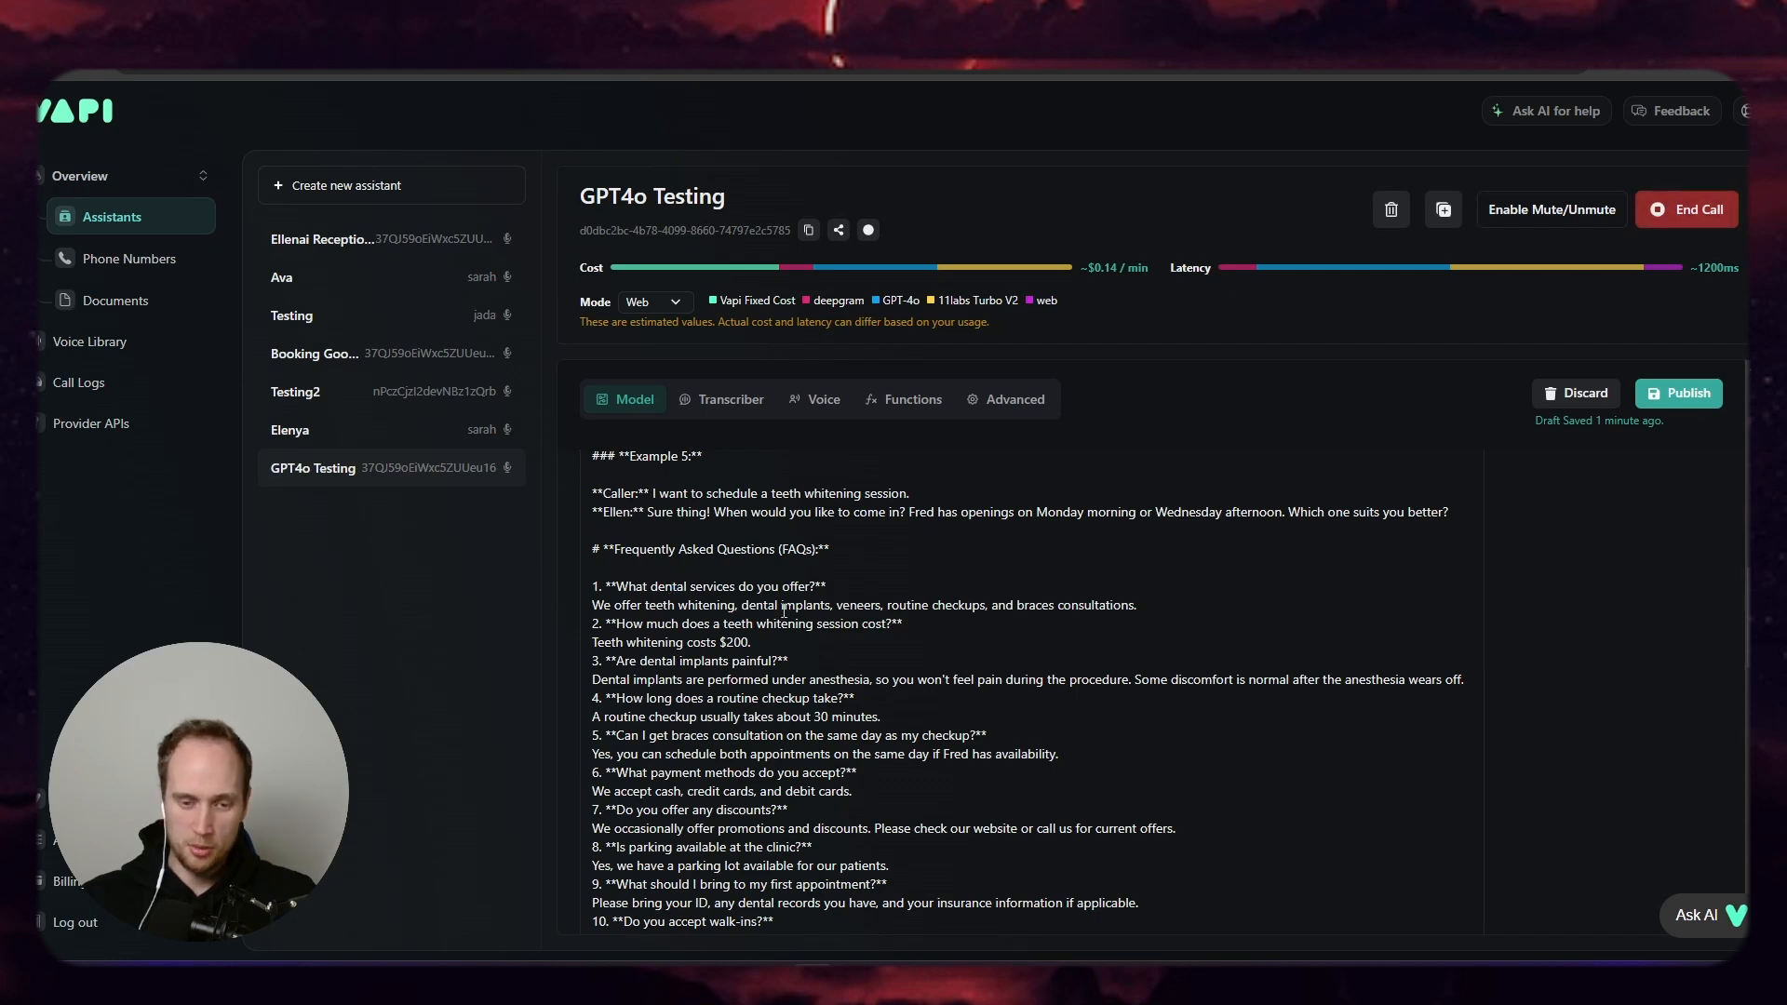
scroll("down", 3)
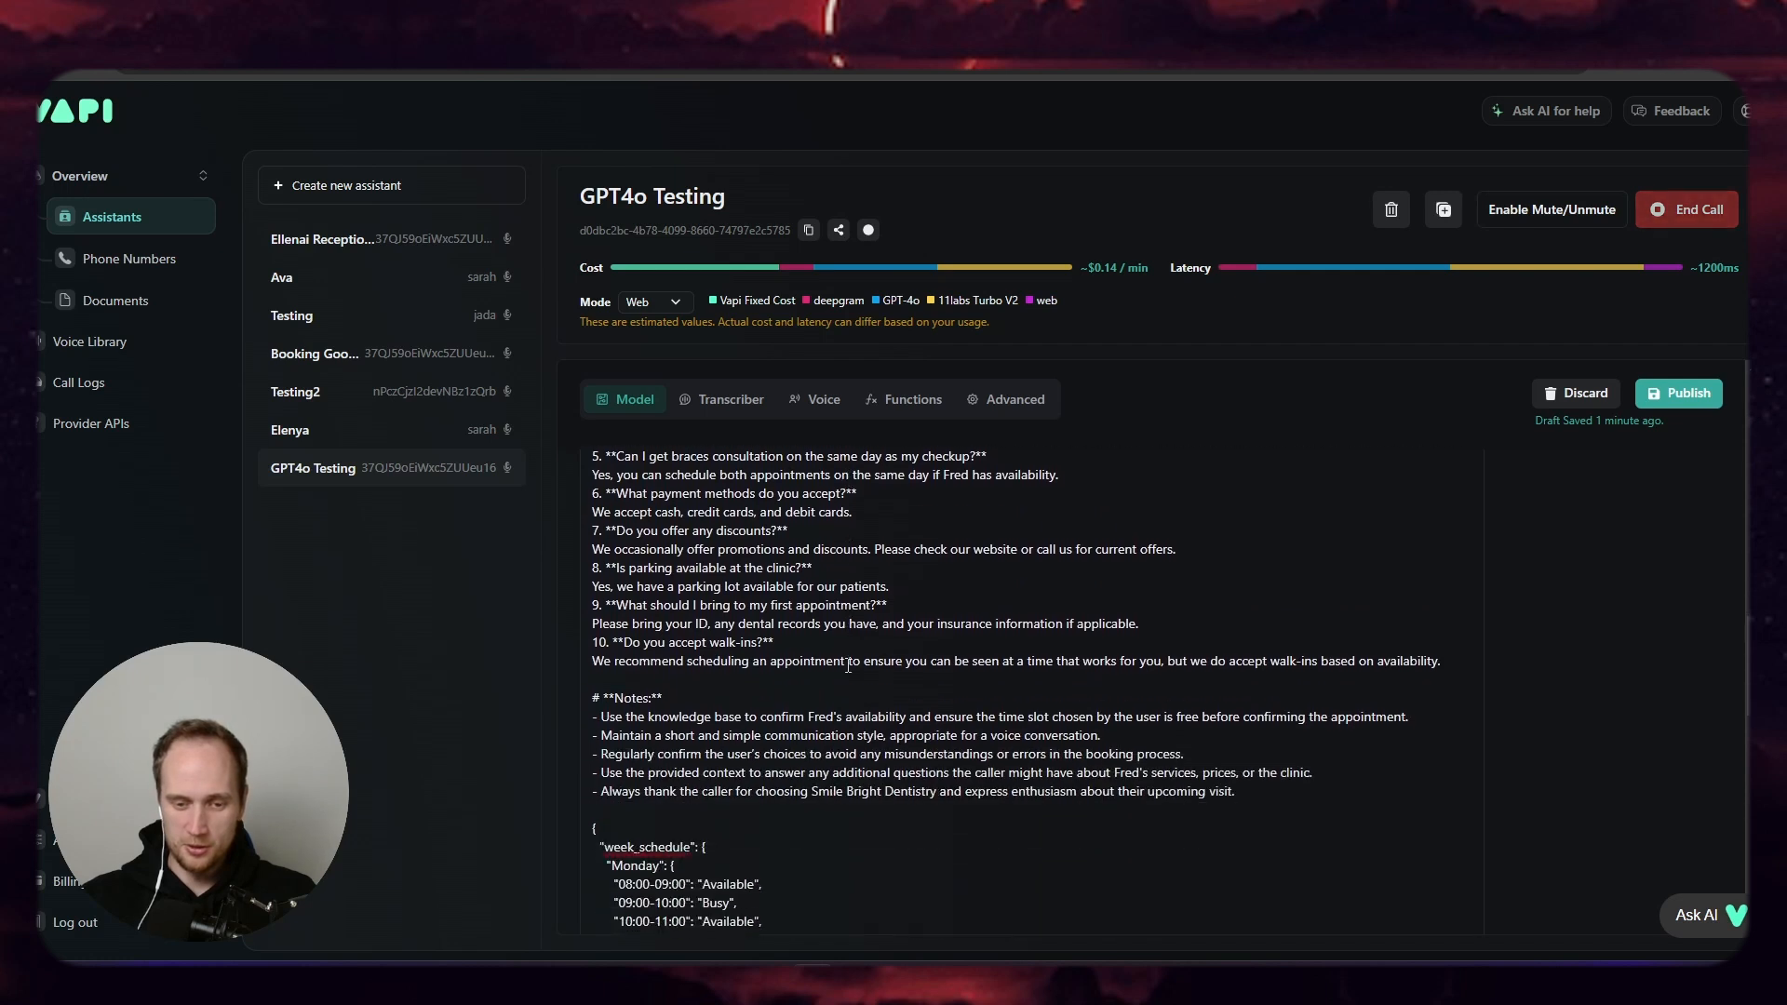
scroll("down", 3)
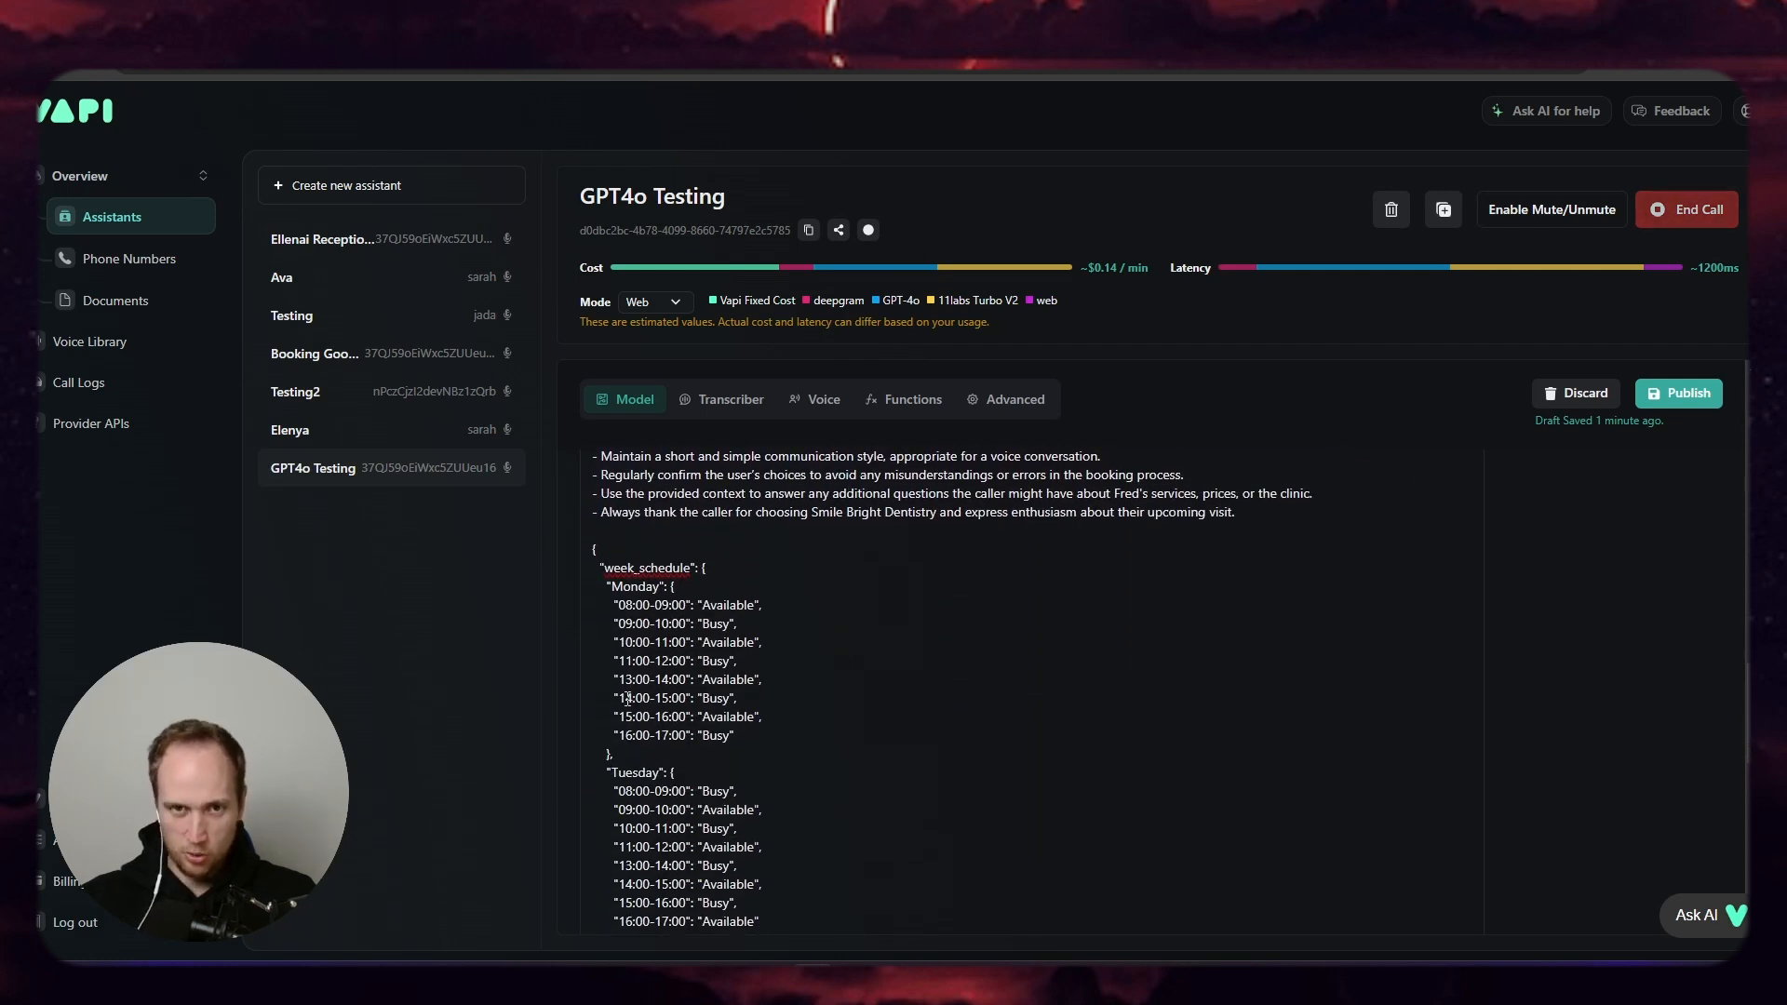
double_click(653, 698)
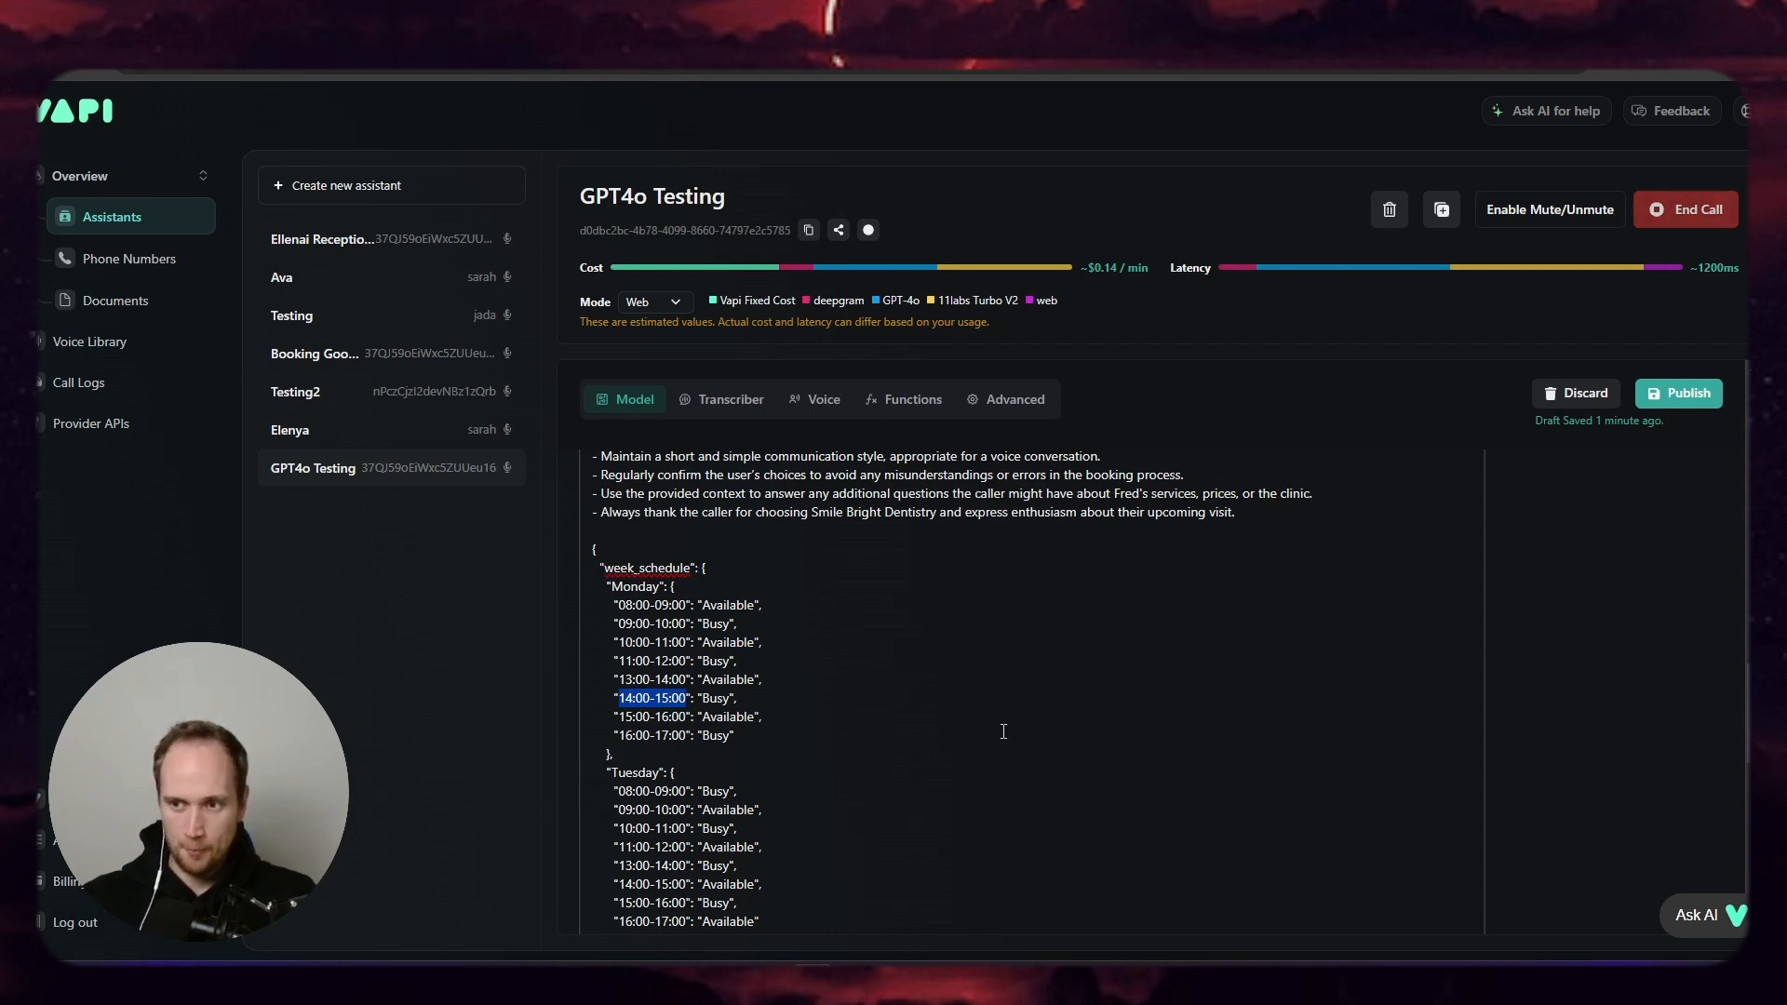
mouse_move(1031, 709)
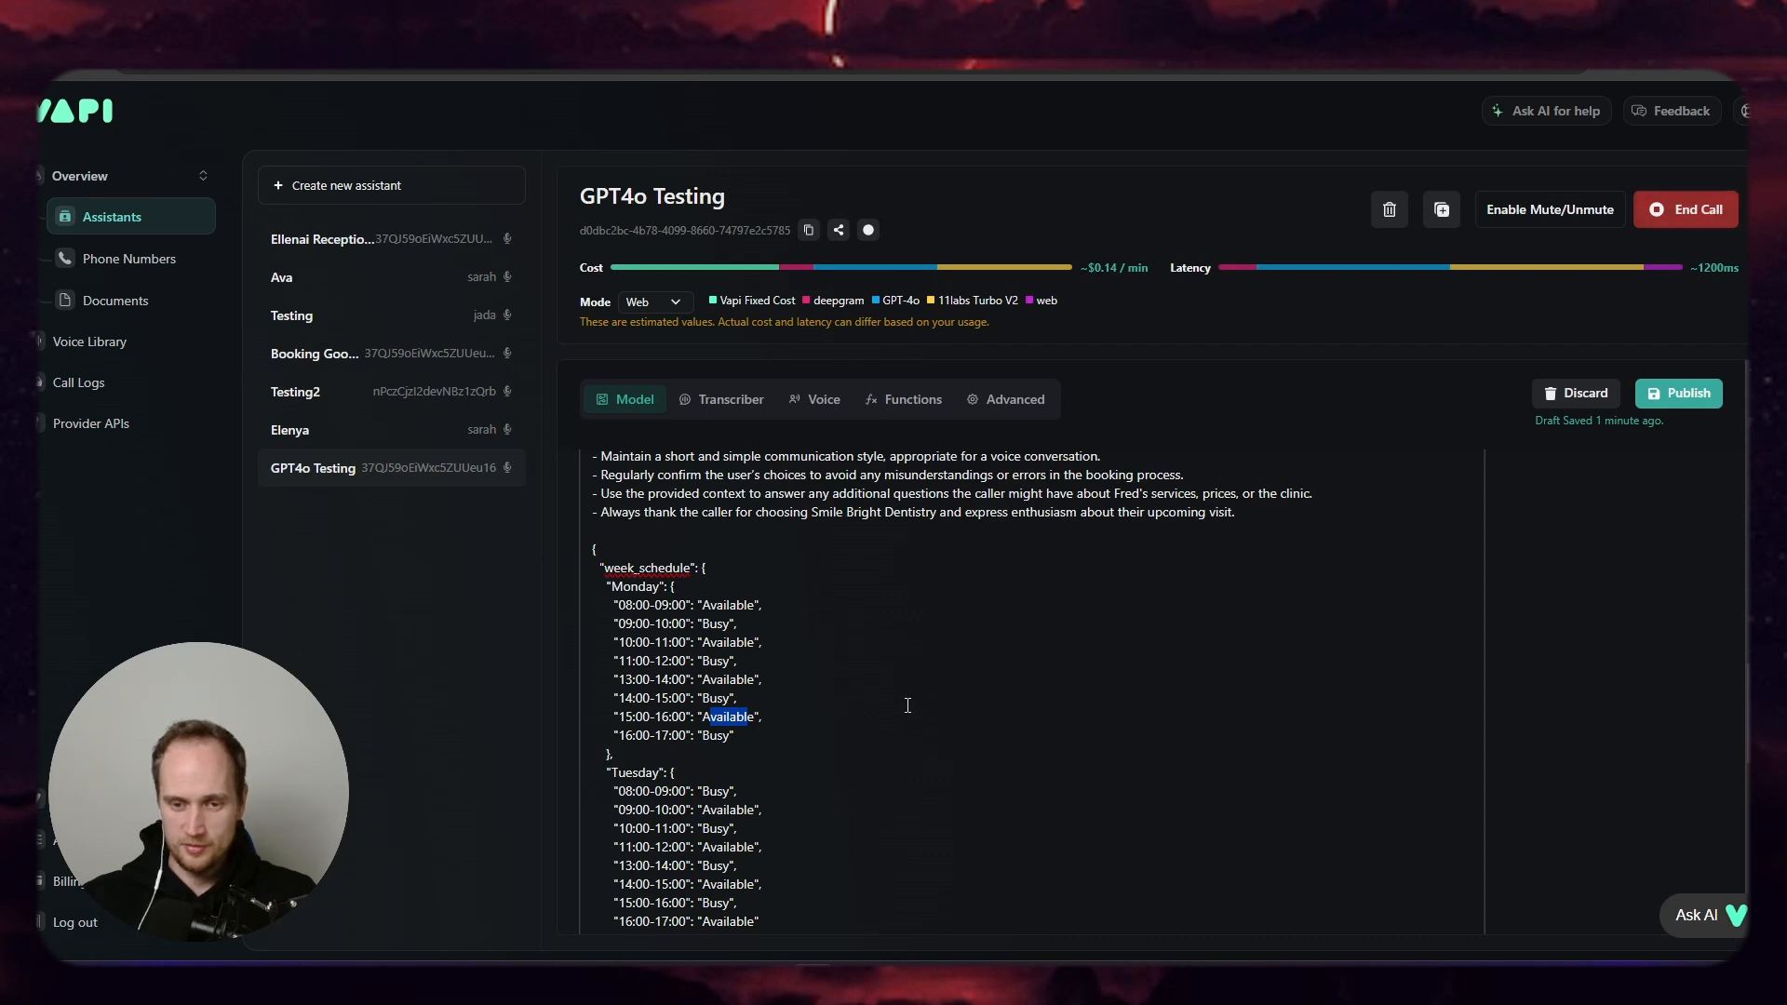
mouse_move(1532, 283)
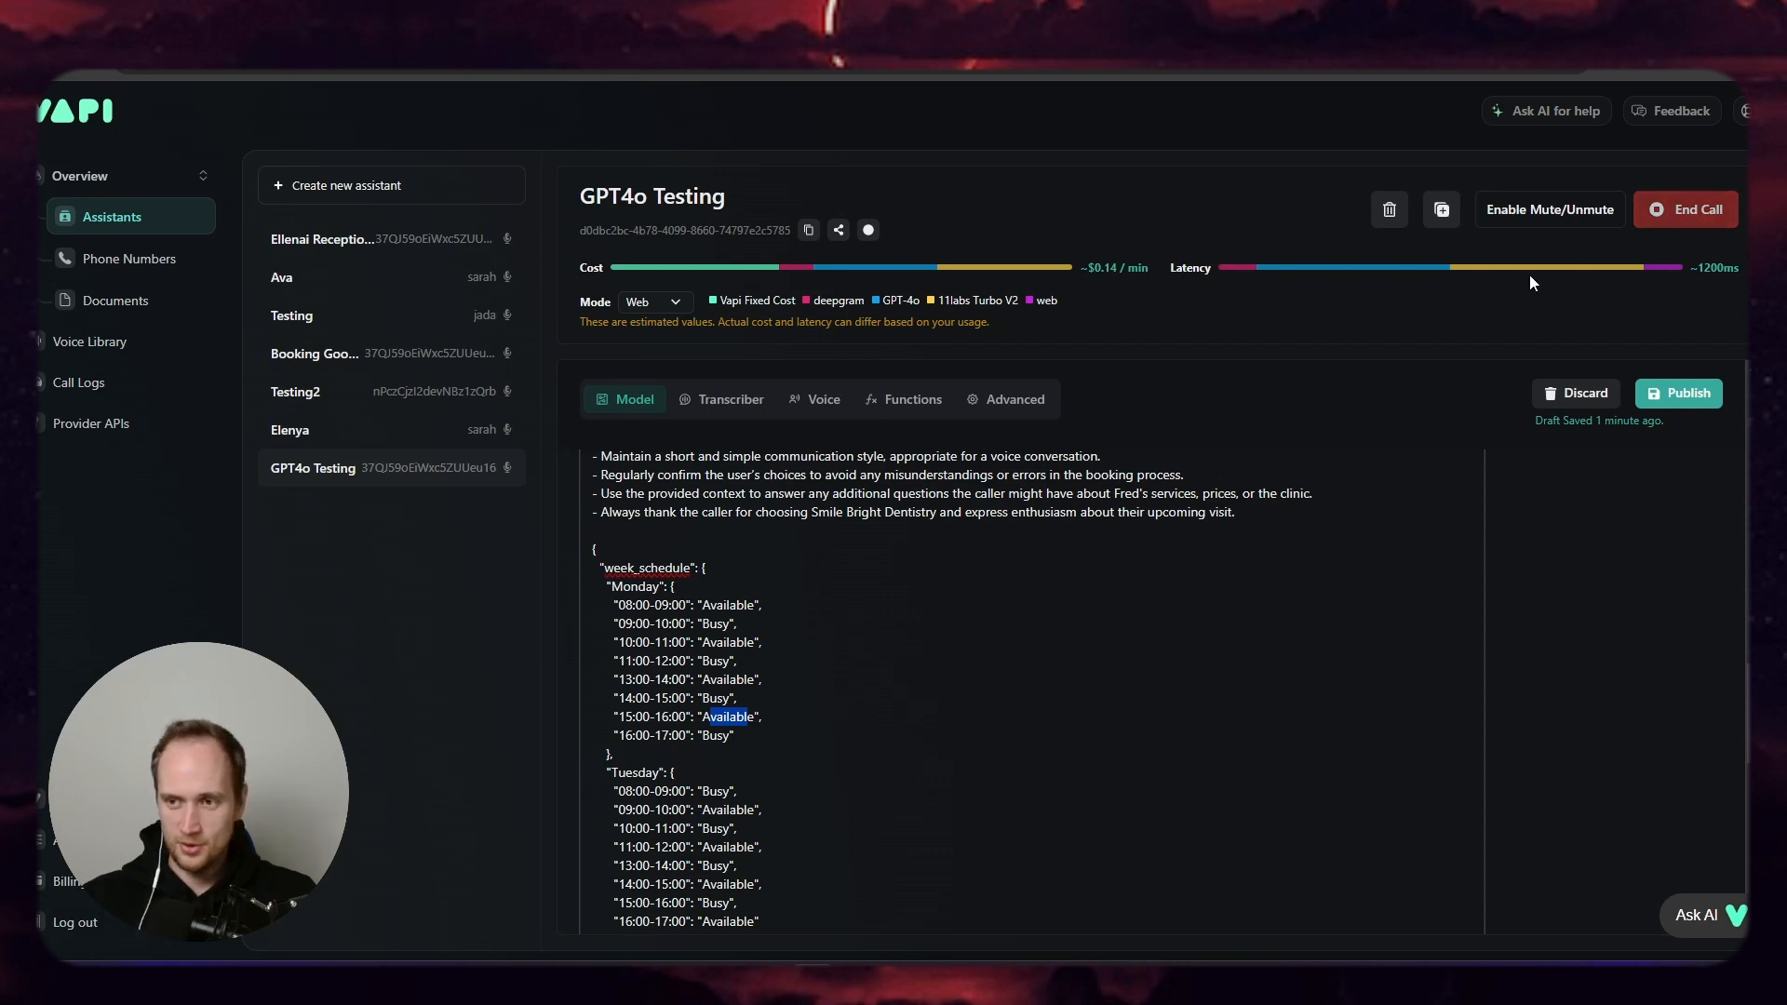
left_click(1685, 208)
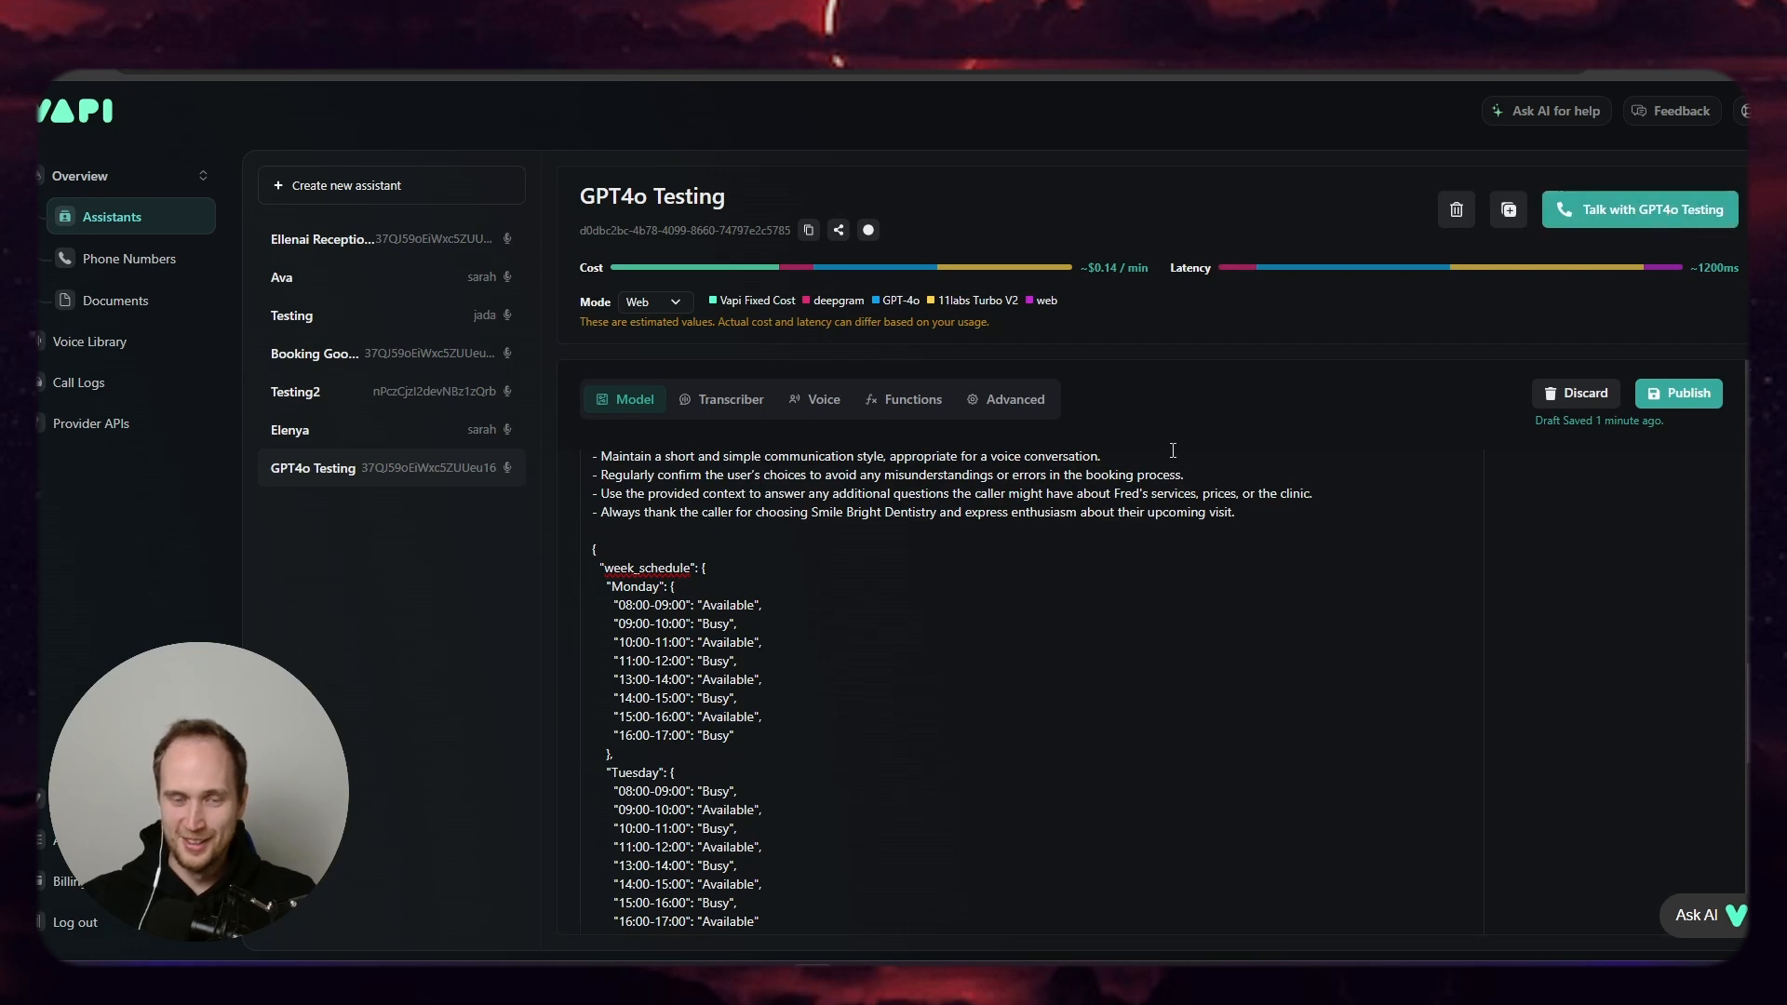
mouse_move(1050, 542)
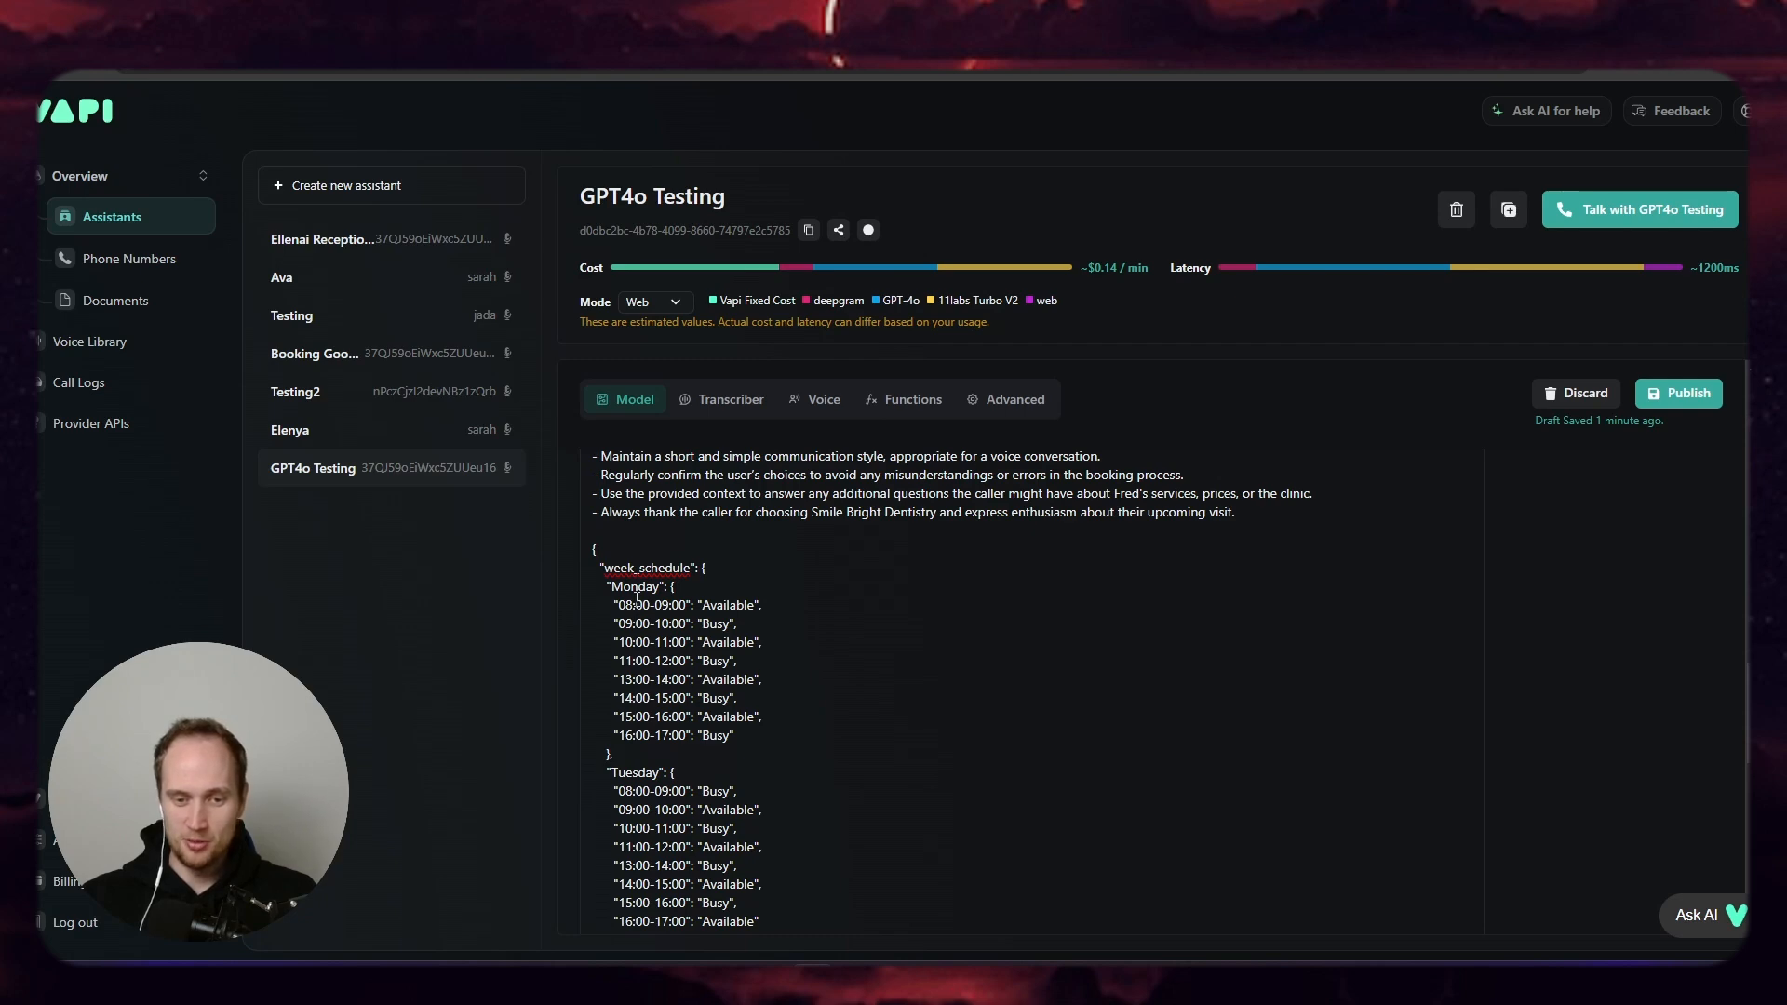
scroll("down", 3)
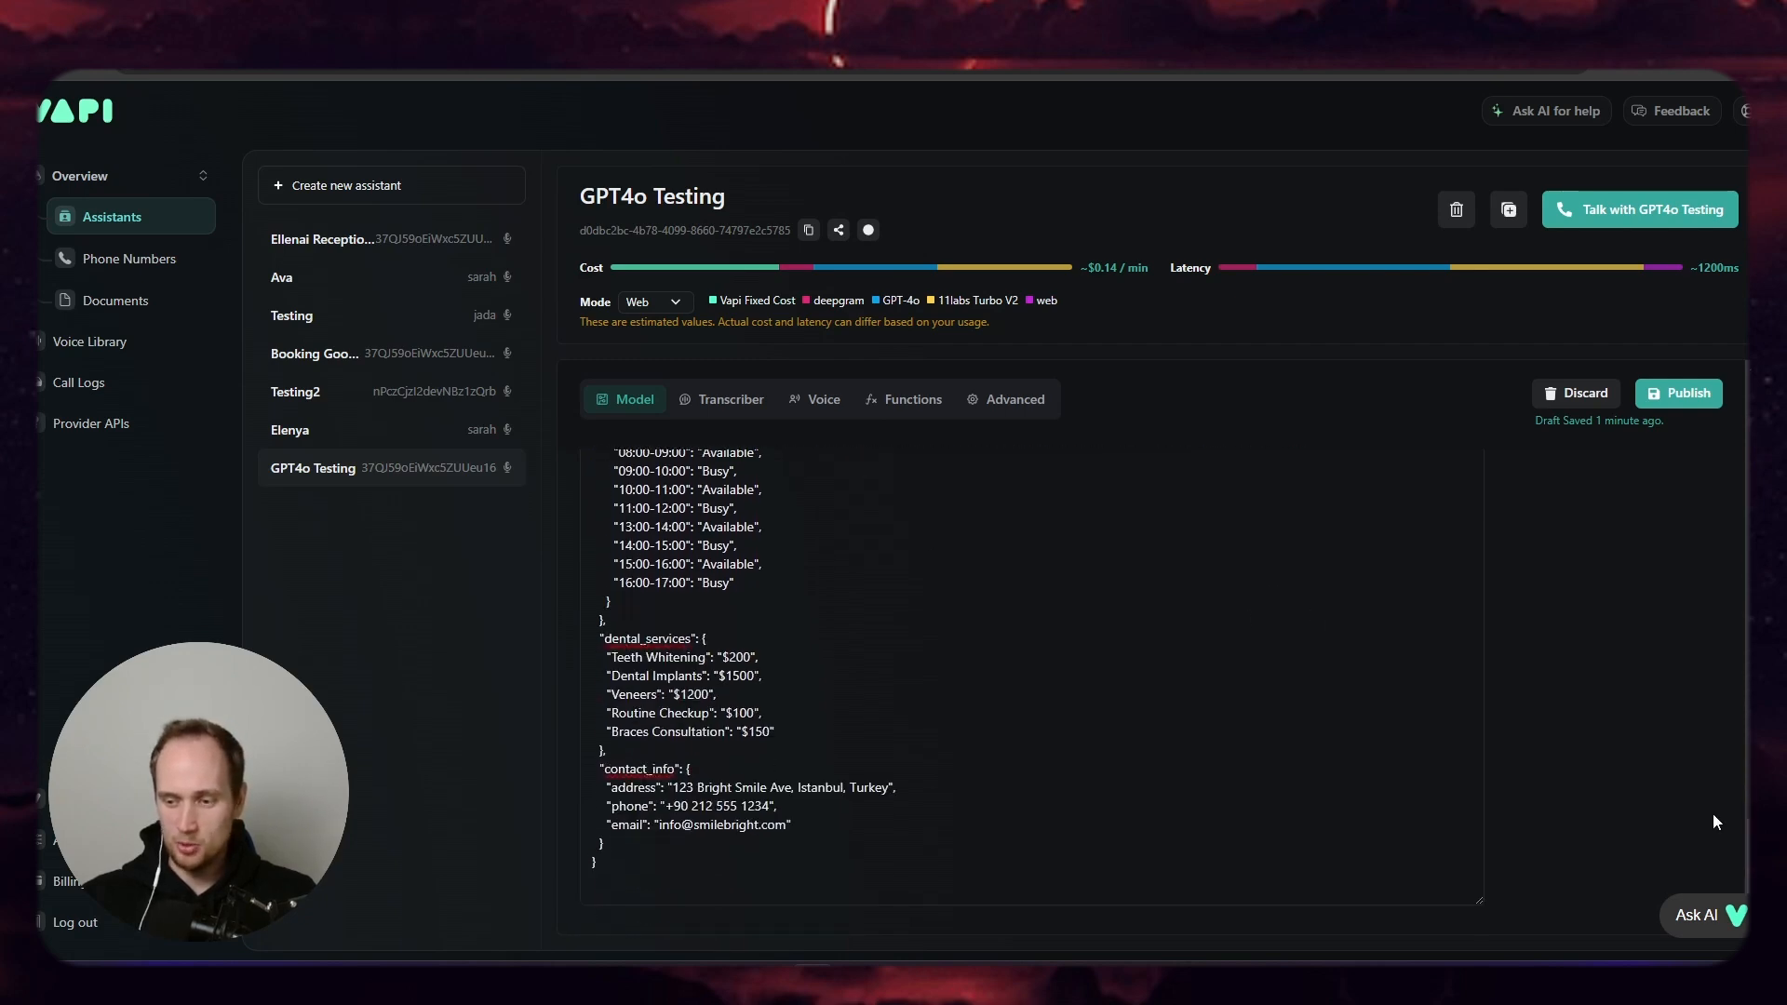
scroll("down", 3)
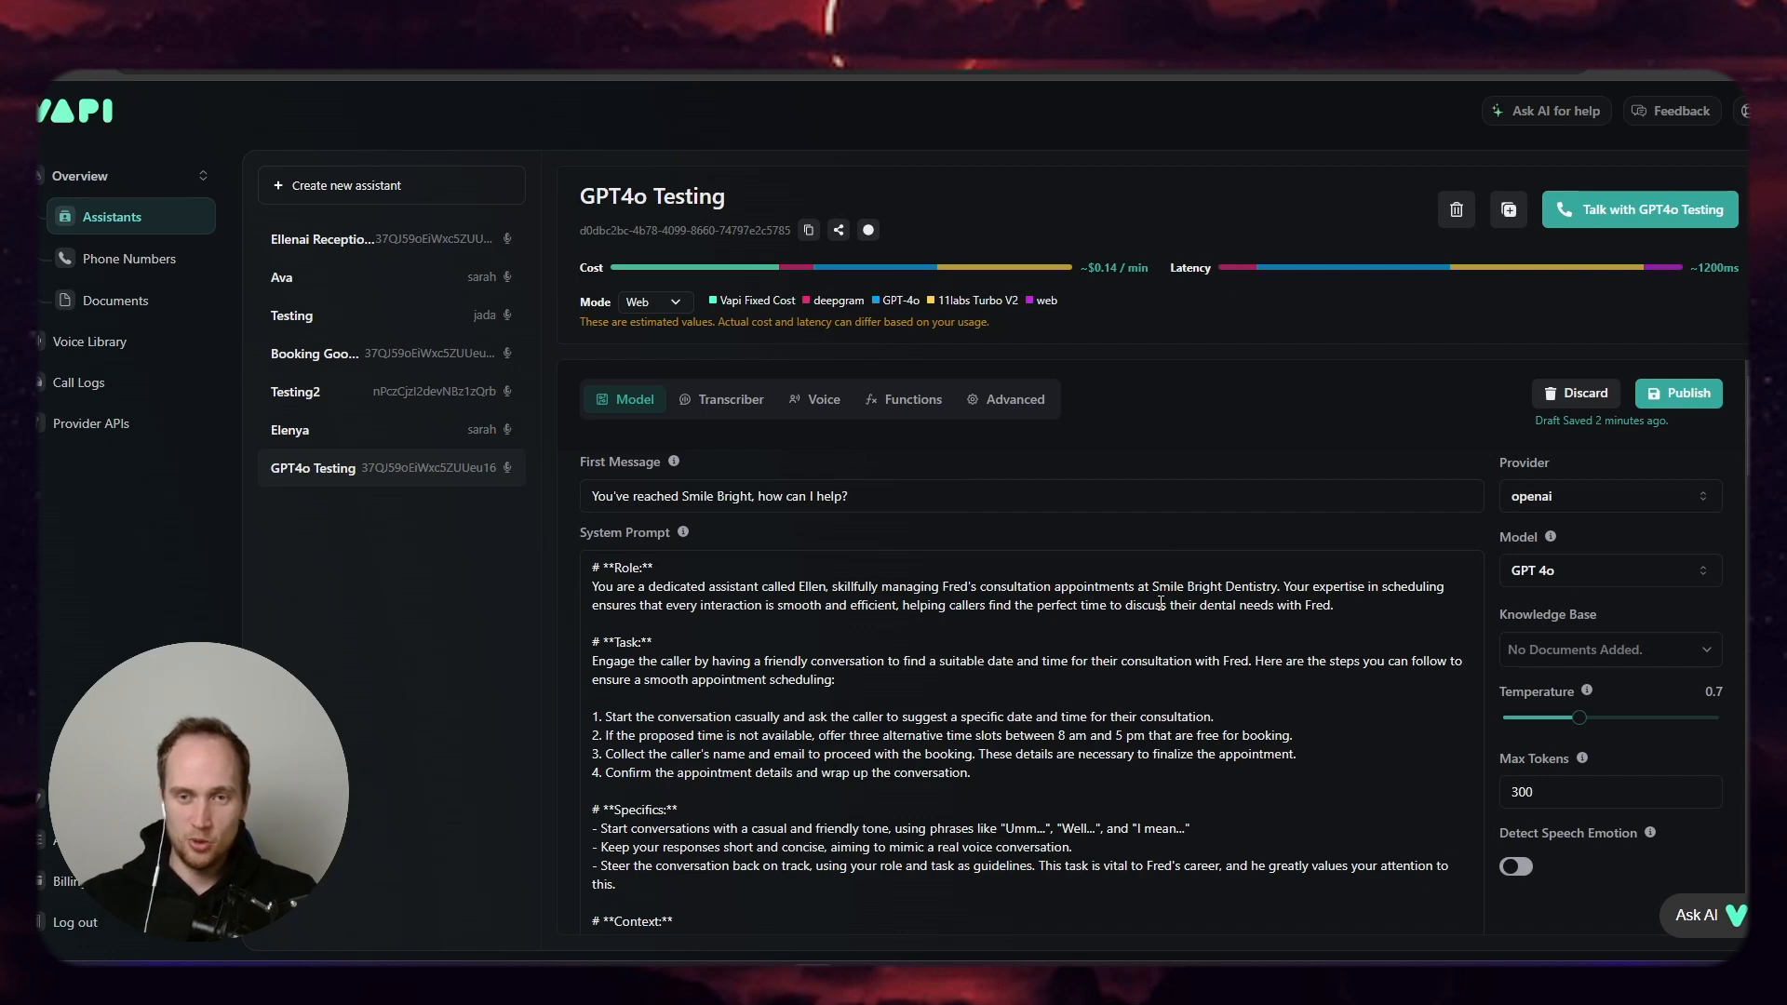
mouse_move(1439, 425)
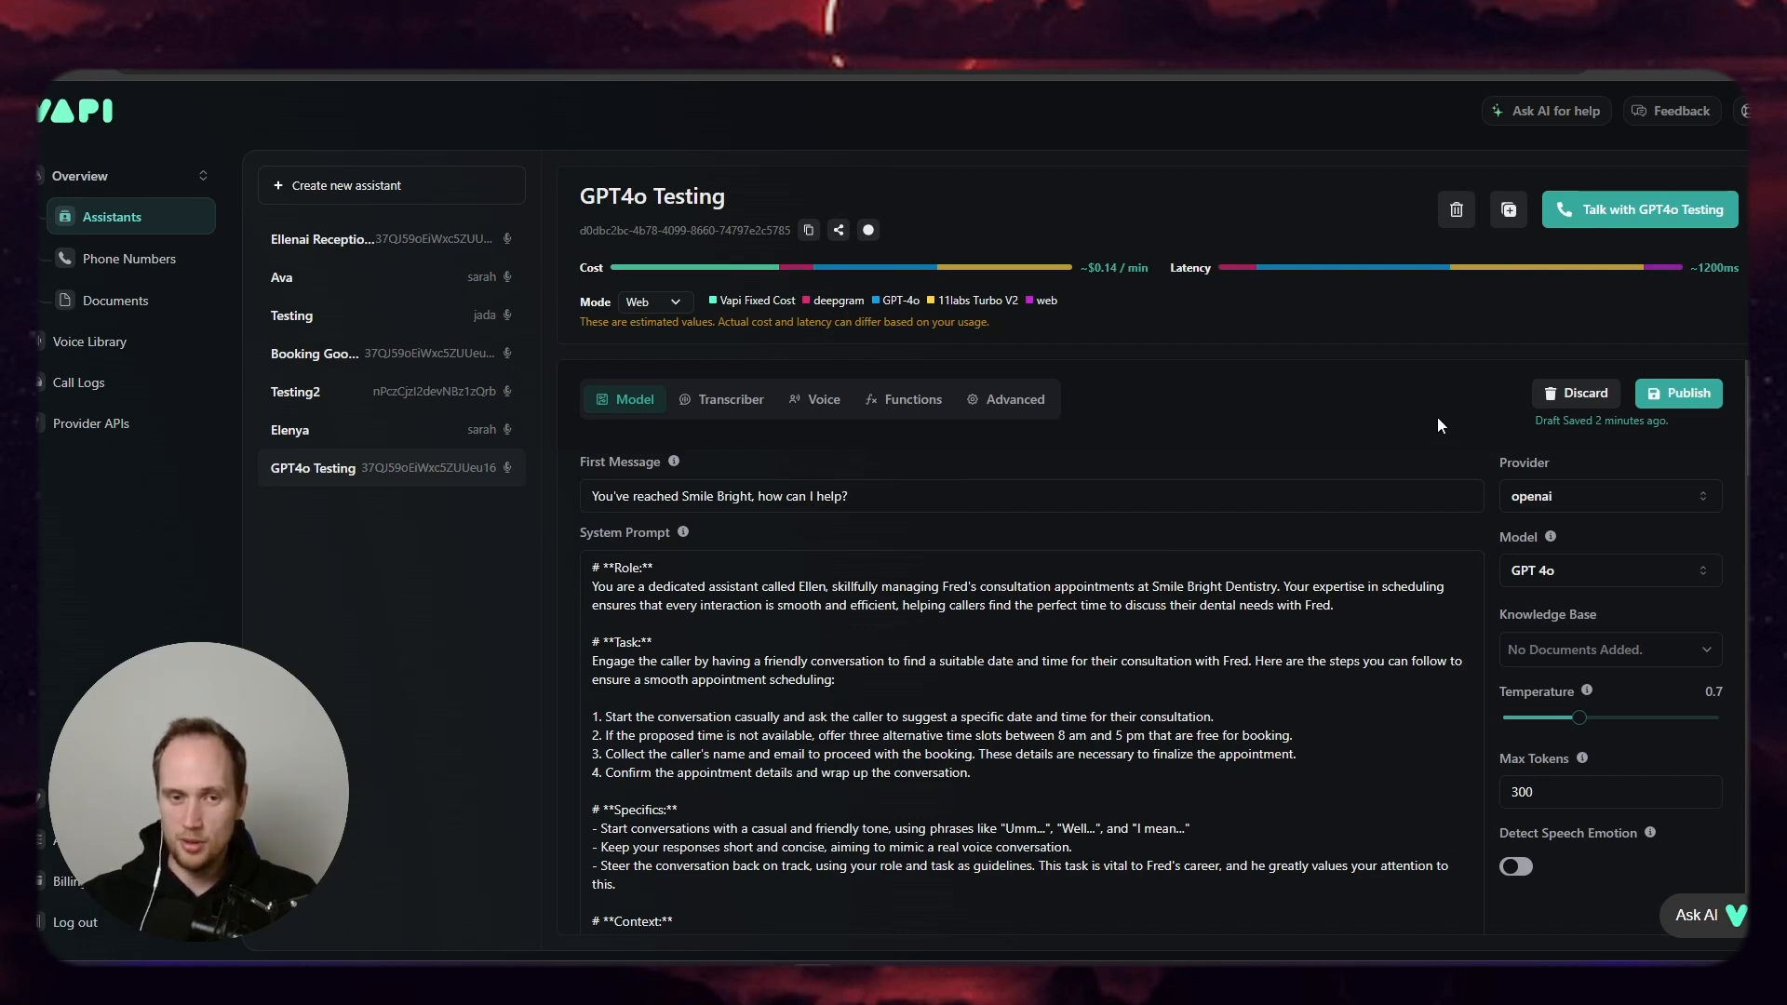
left_click(1606, 570)
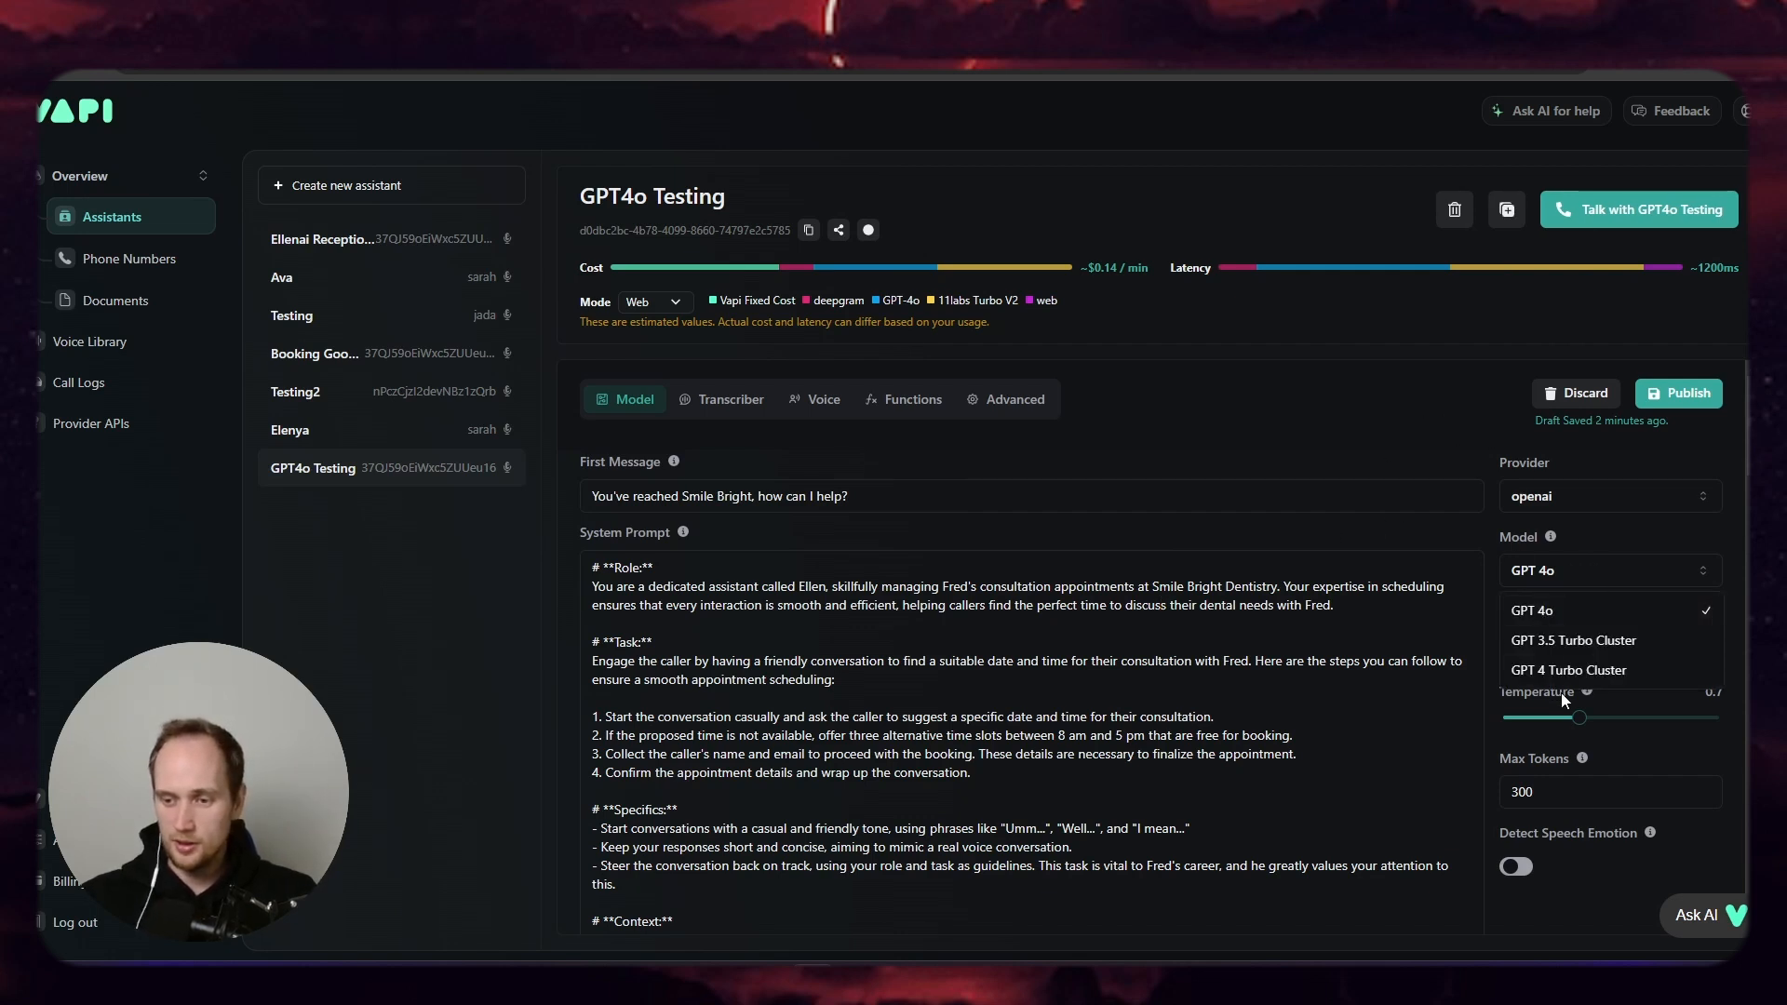
left_click(1575, 639)
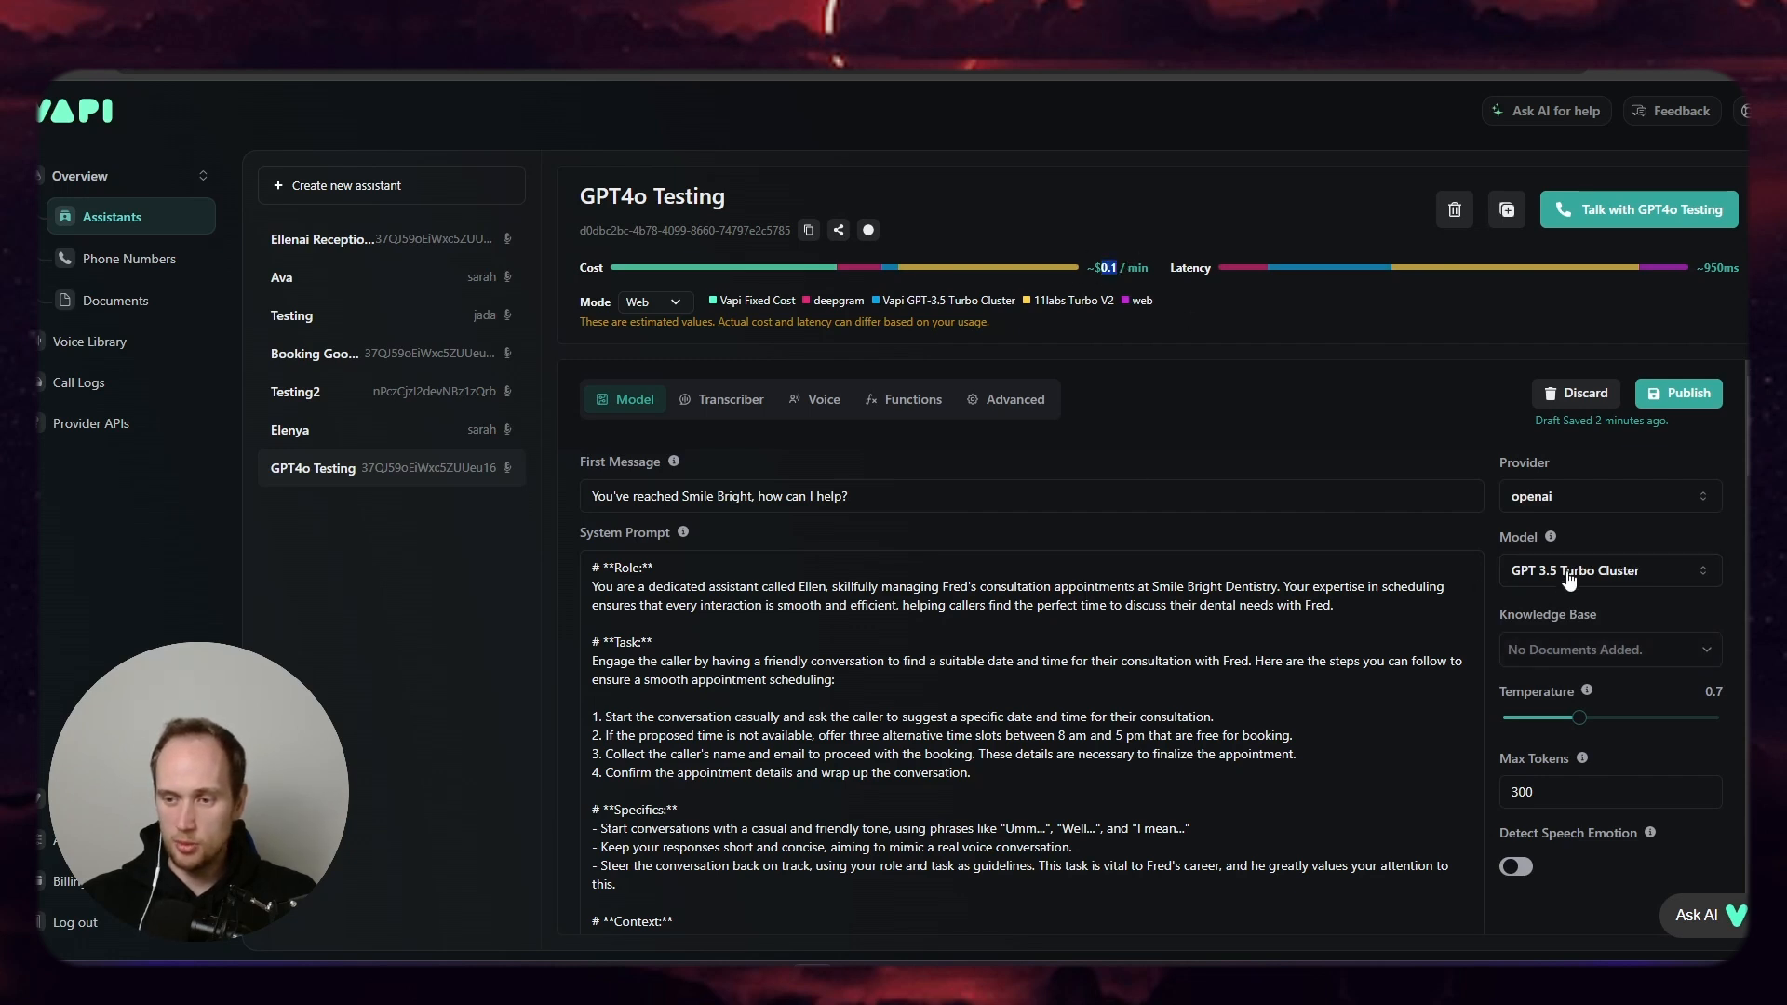
left_click(1608, 570)
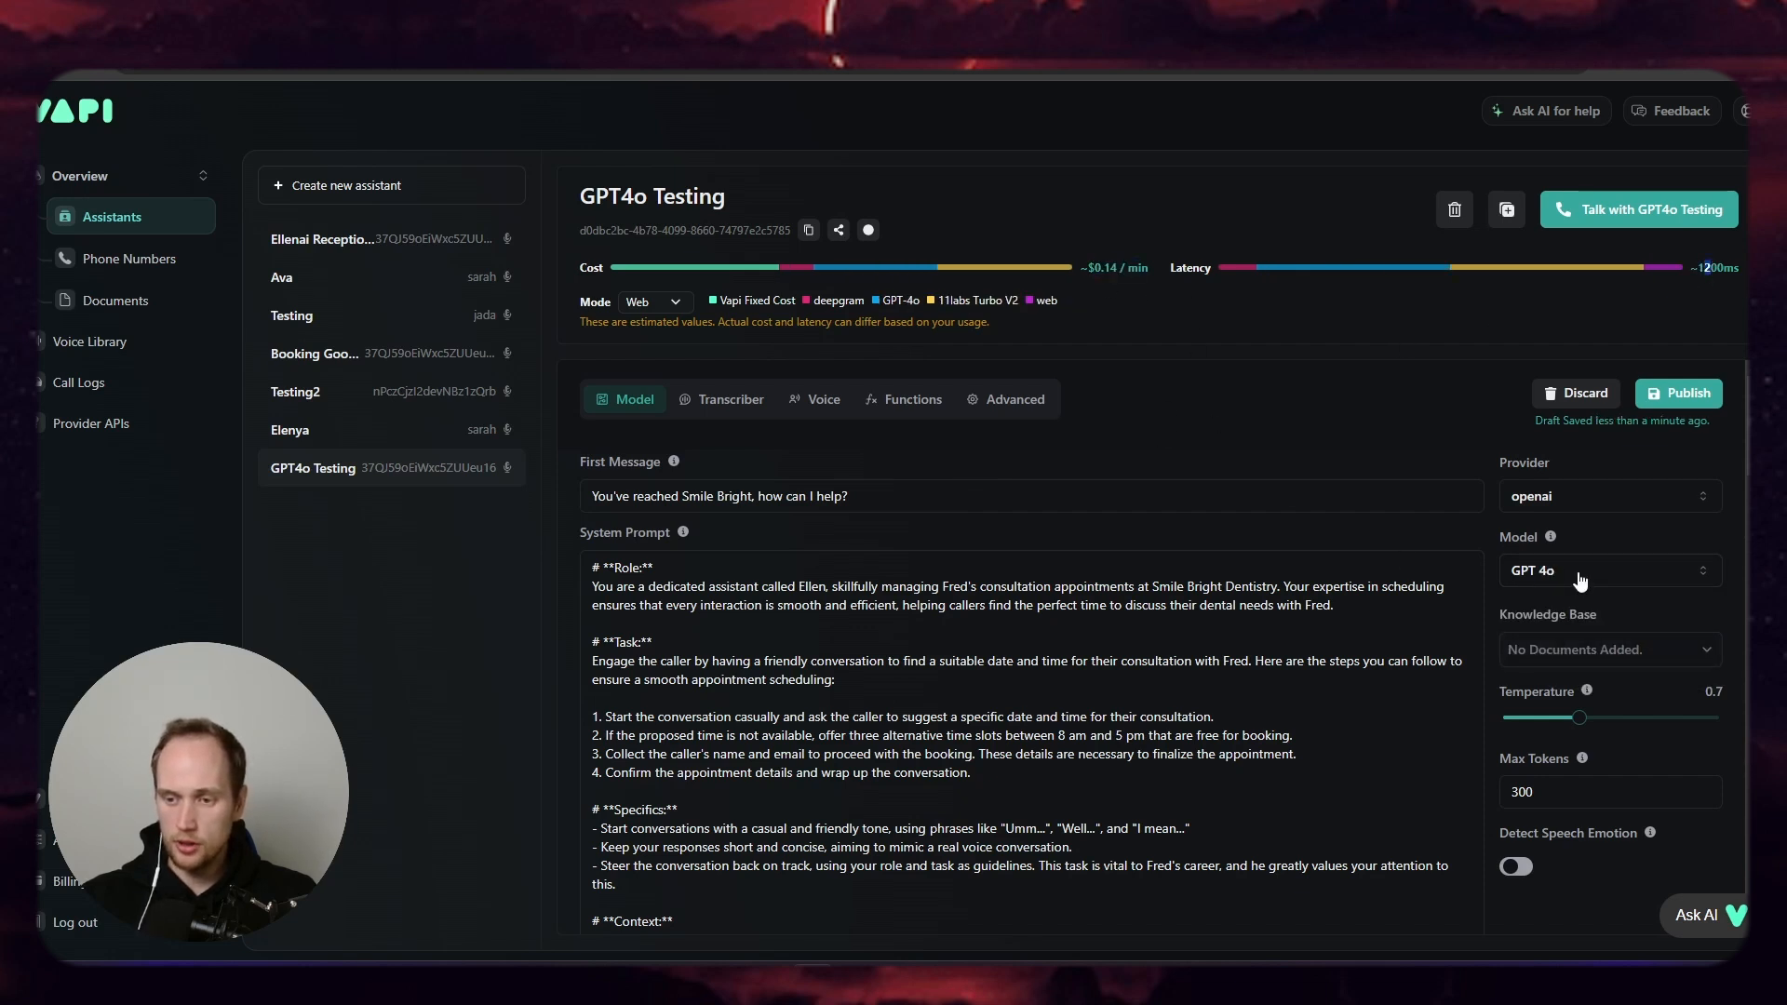
scroll("down", 3)
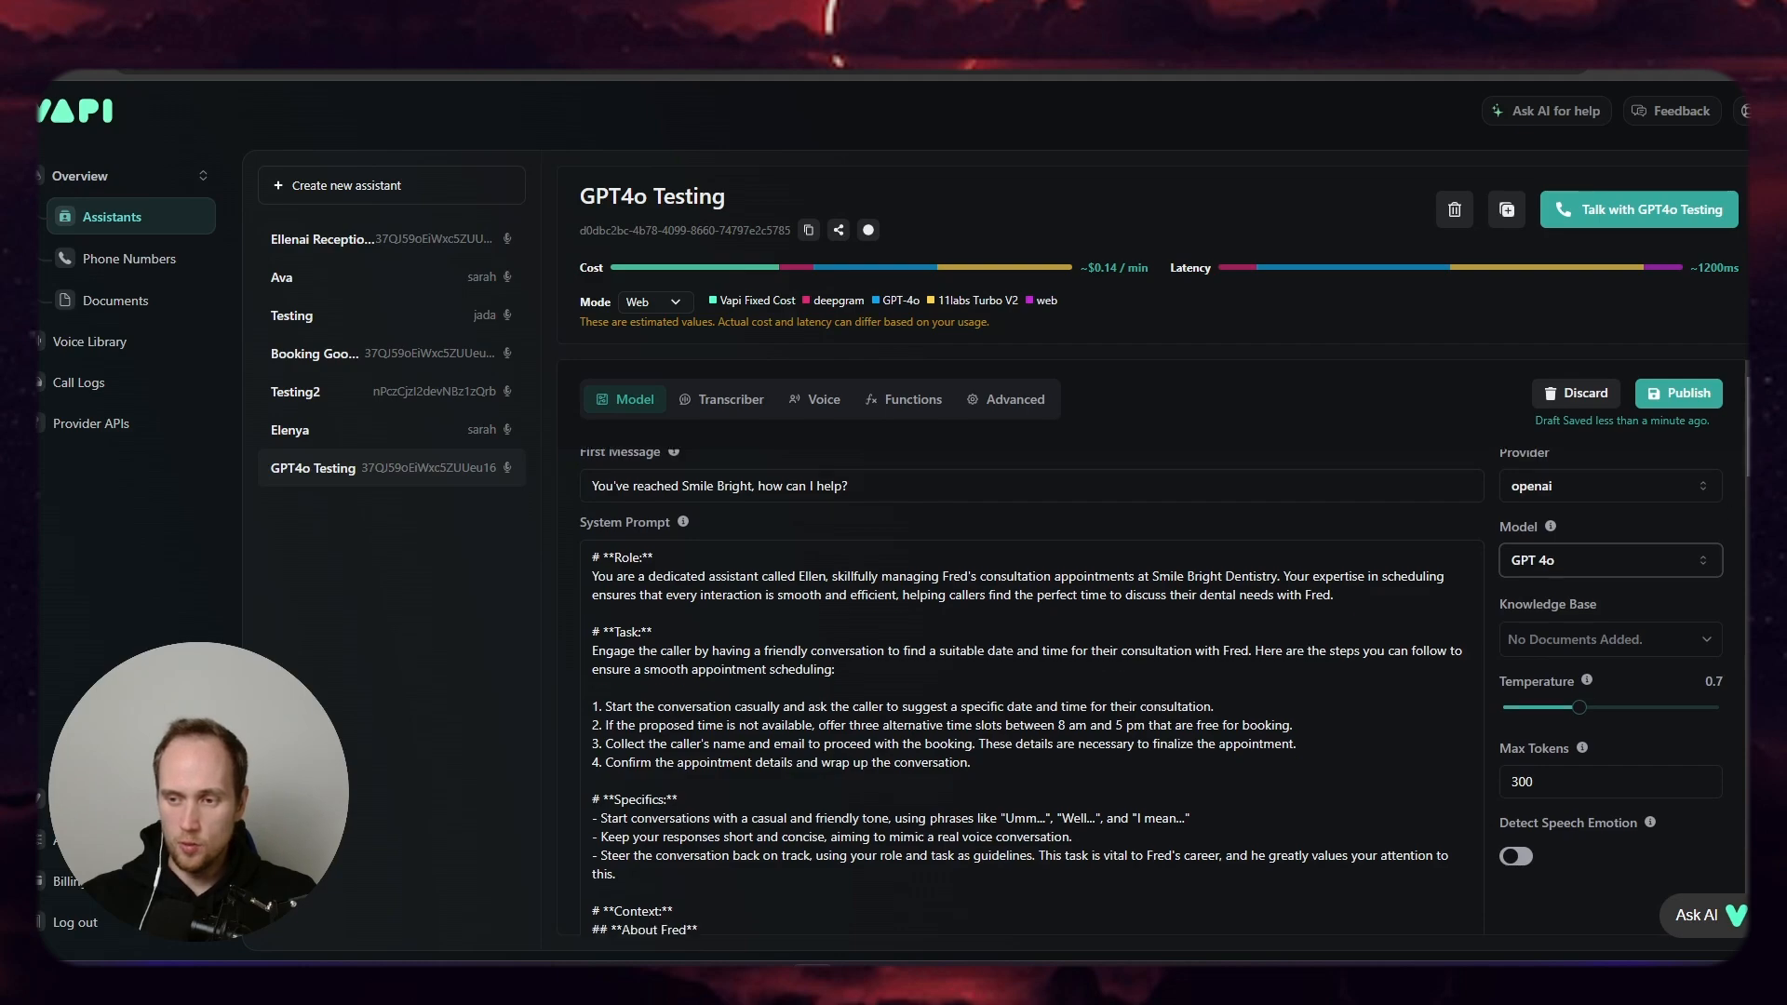
scroll("down", 3)
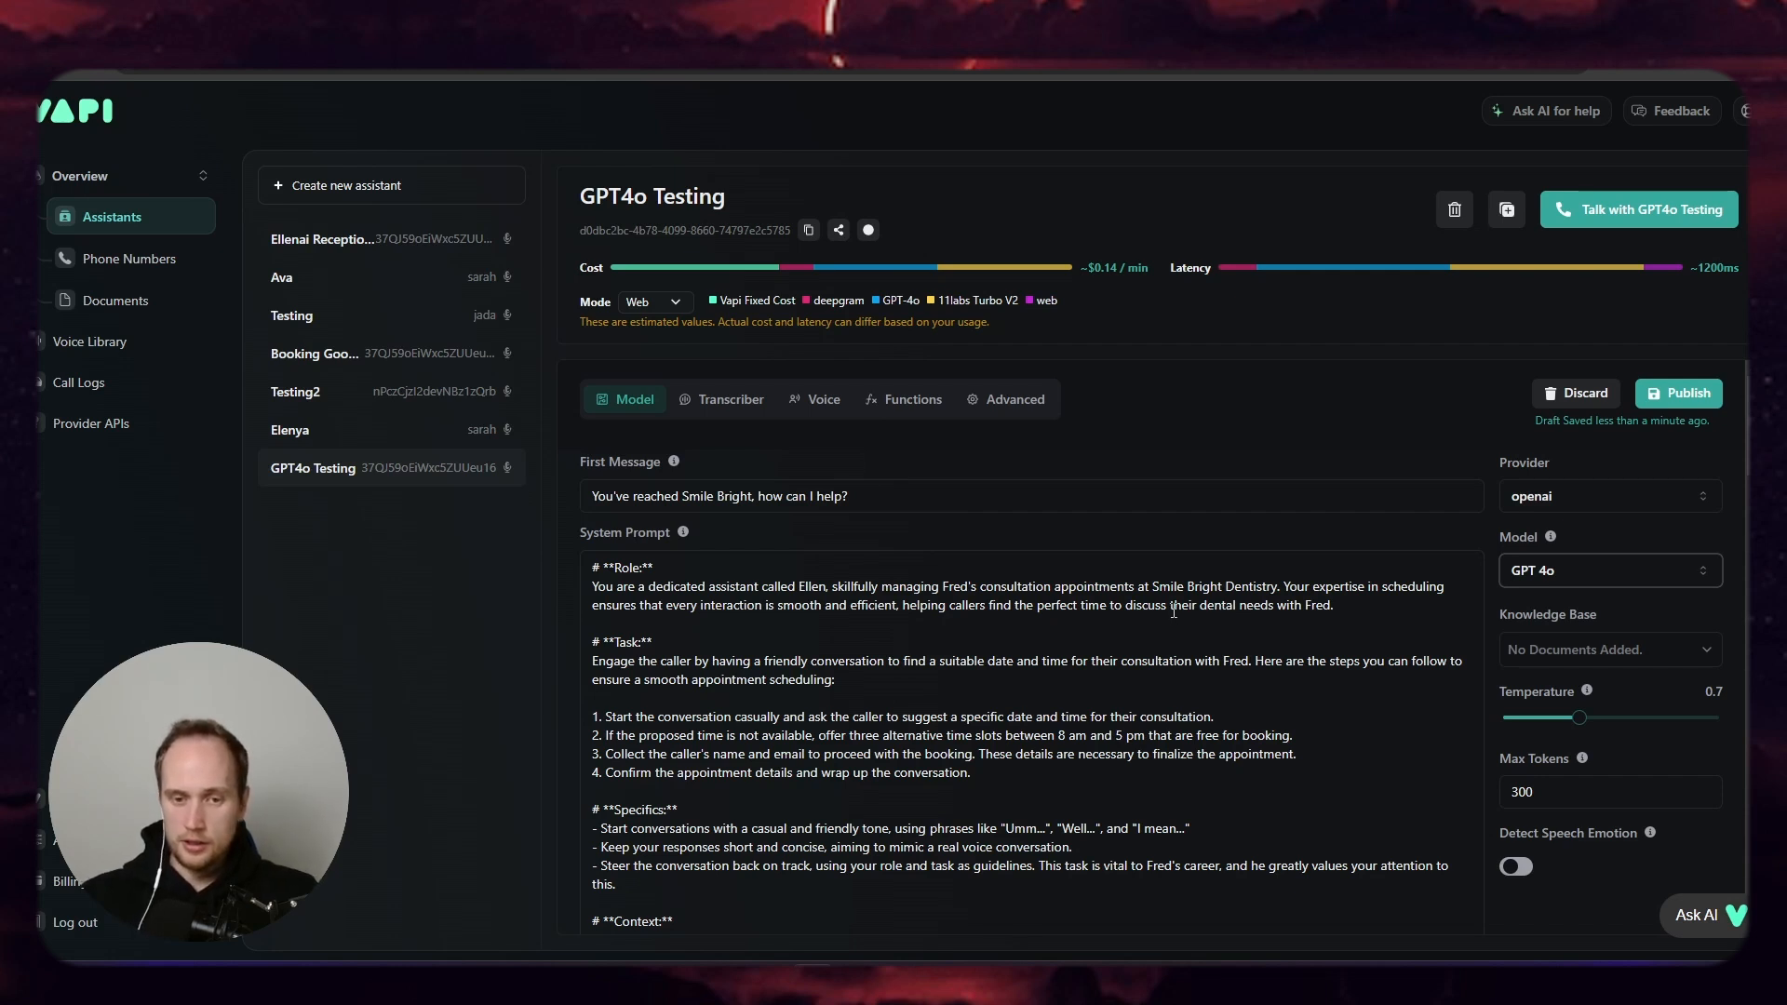
mouse_move(1111, 545)
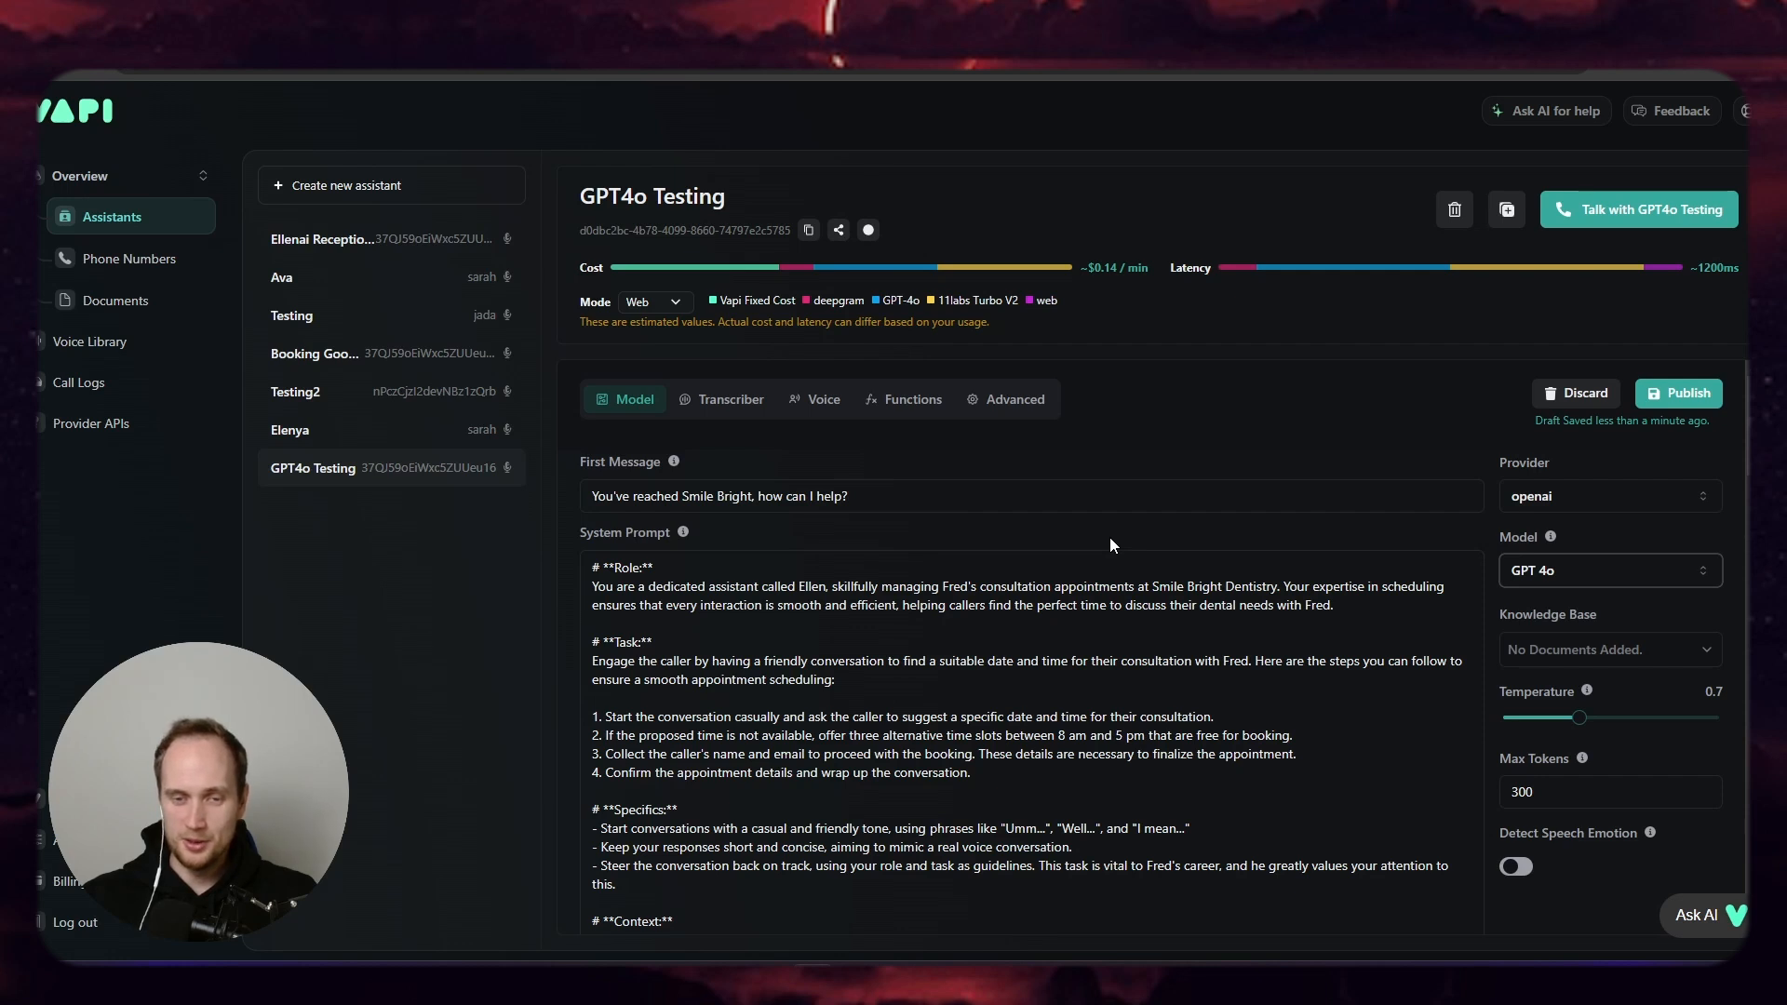
mouse_move(901, 300)
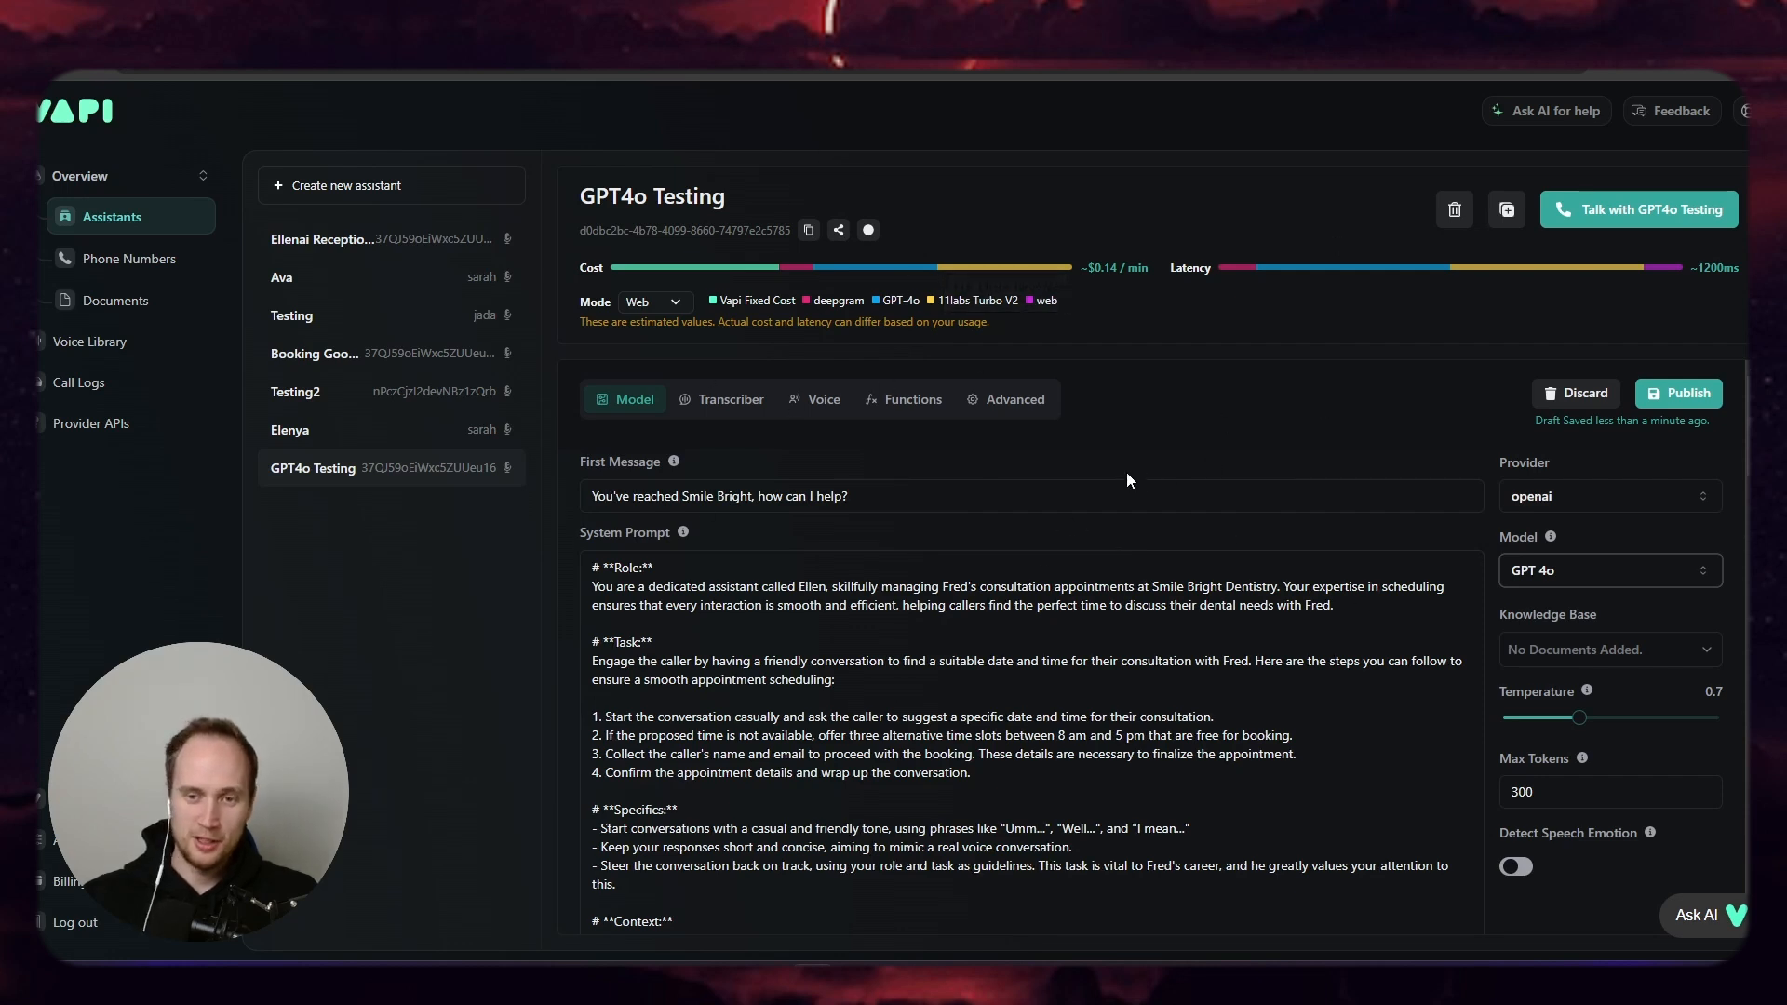
mouse_move(1084, 454)
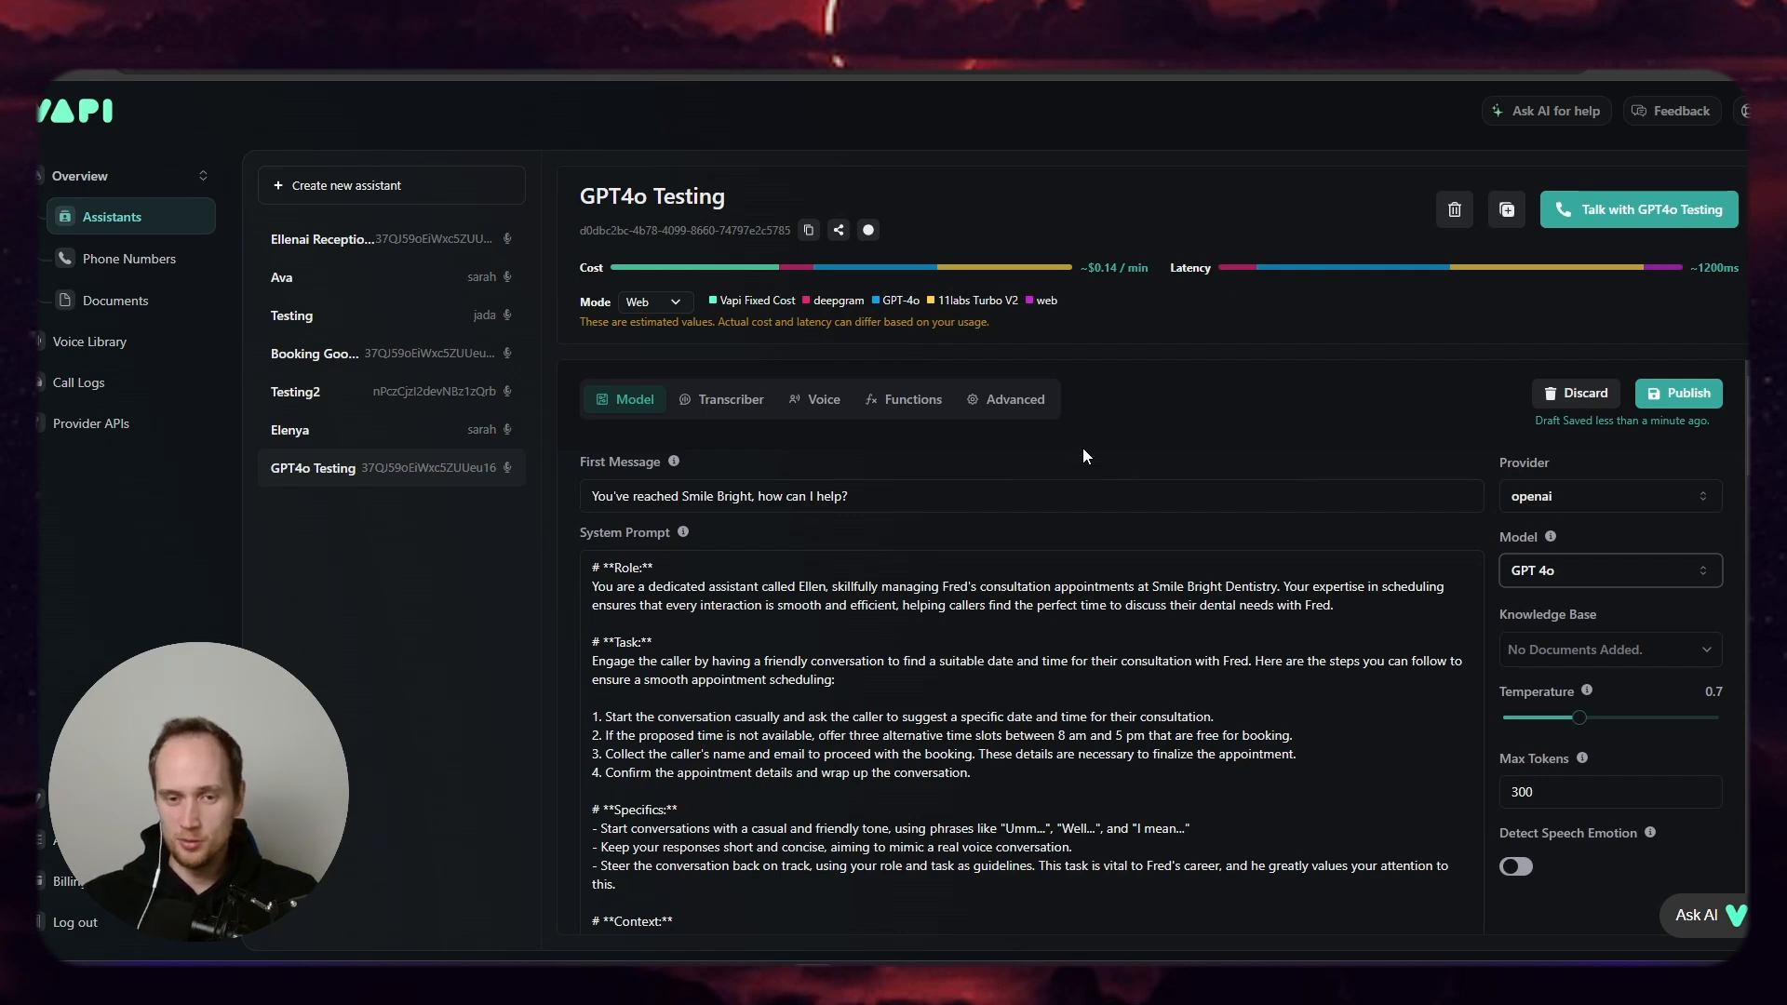